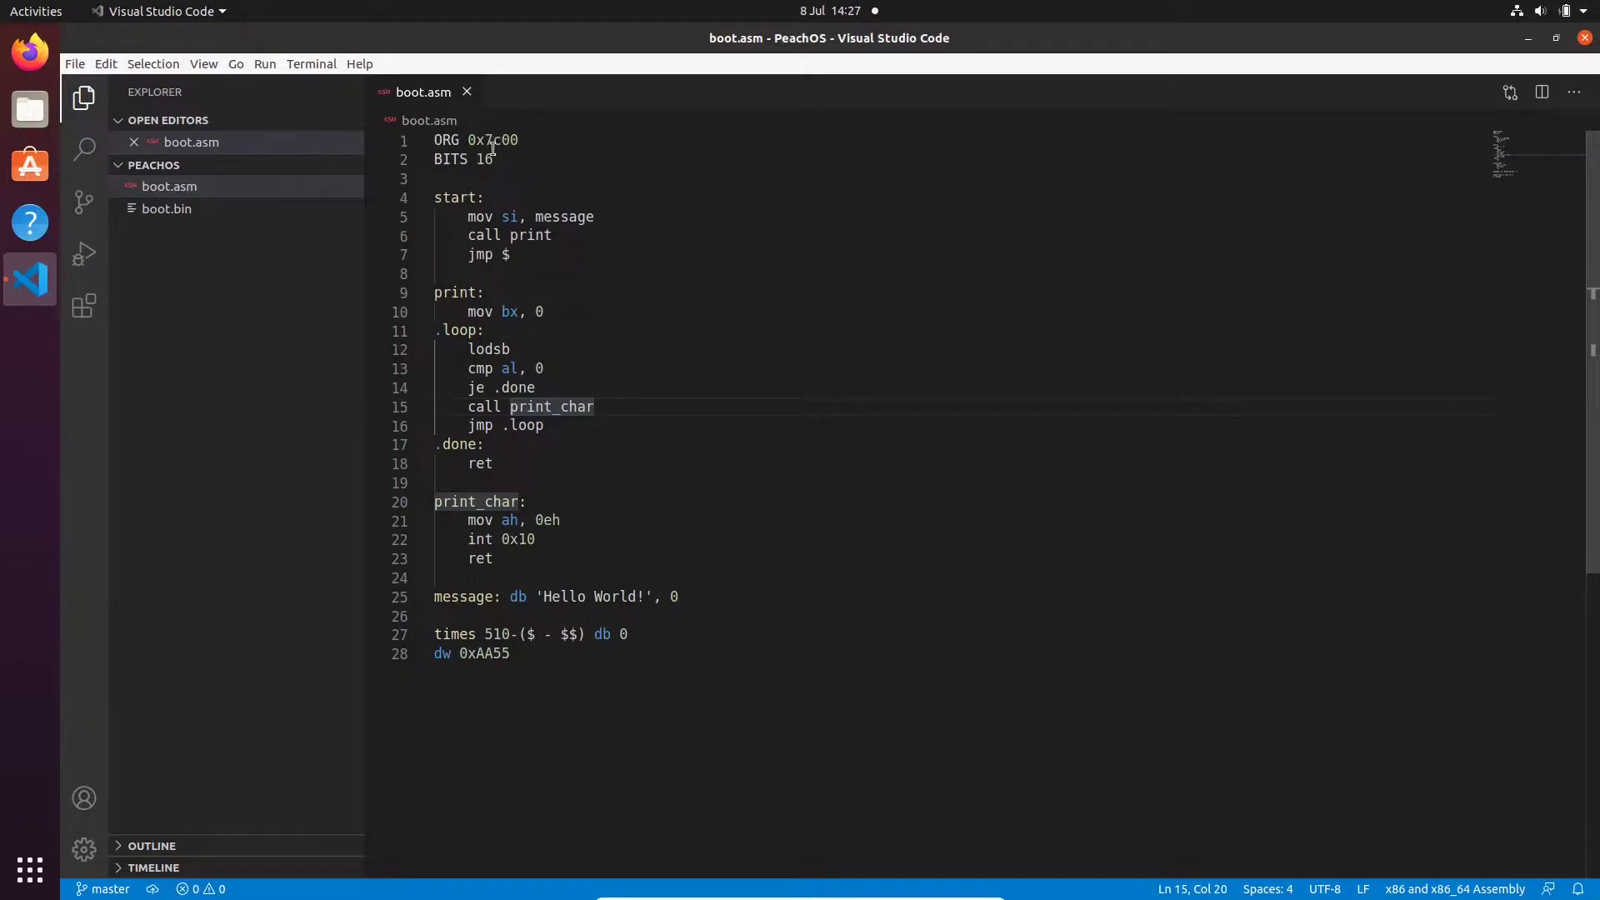
Write the notes 'ds * 16 + 0x7c00', 'DS = 0x7c0' and '0x7c00 + 0x7c00' under start:
left_click(488, 196)
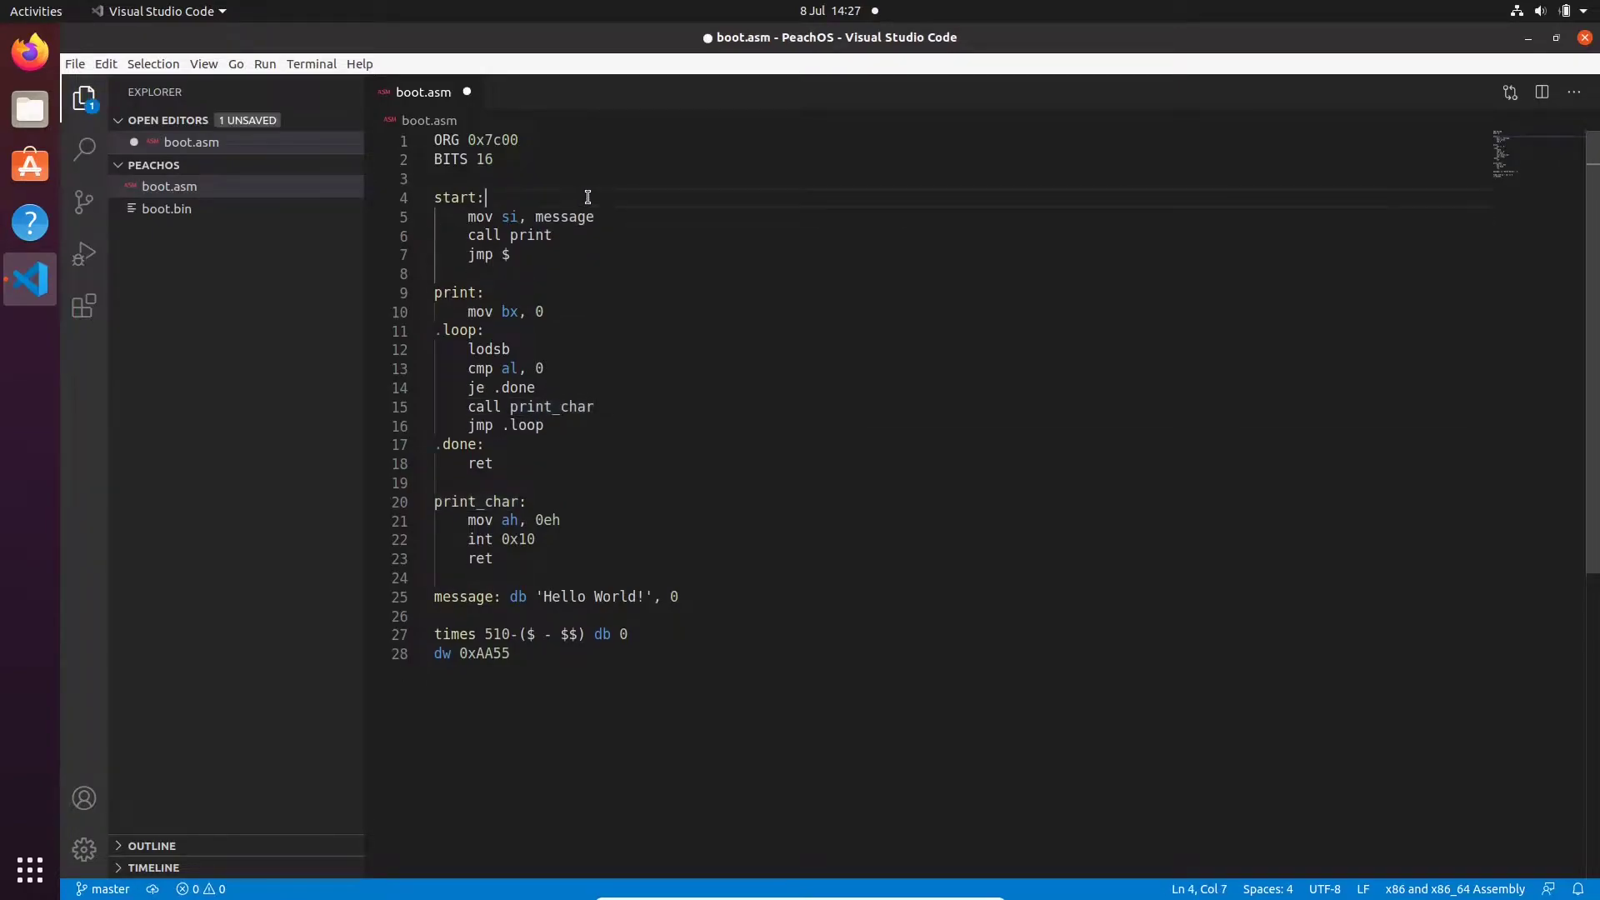
type("ds")
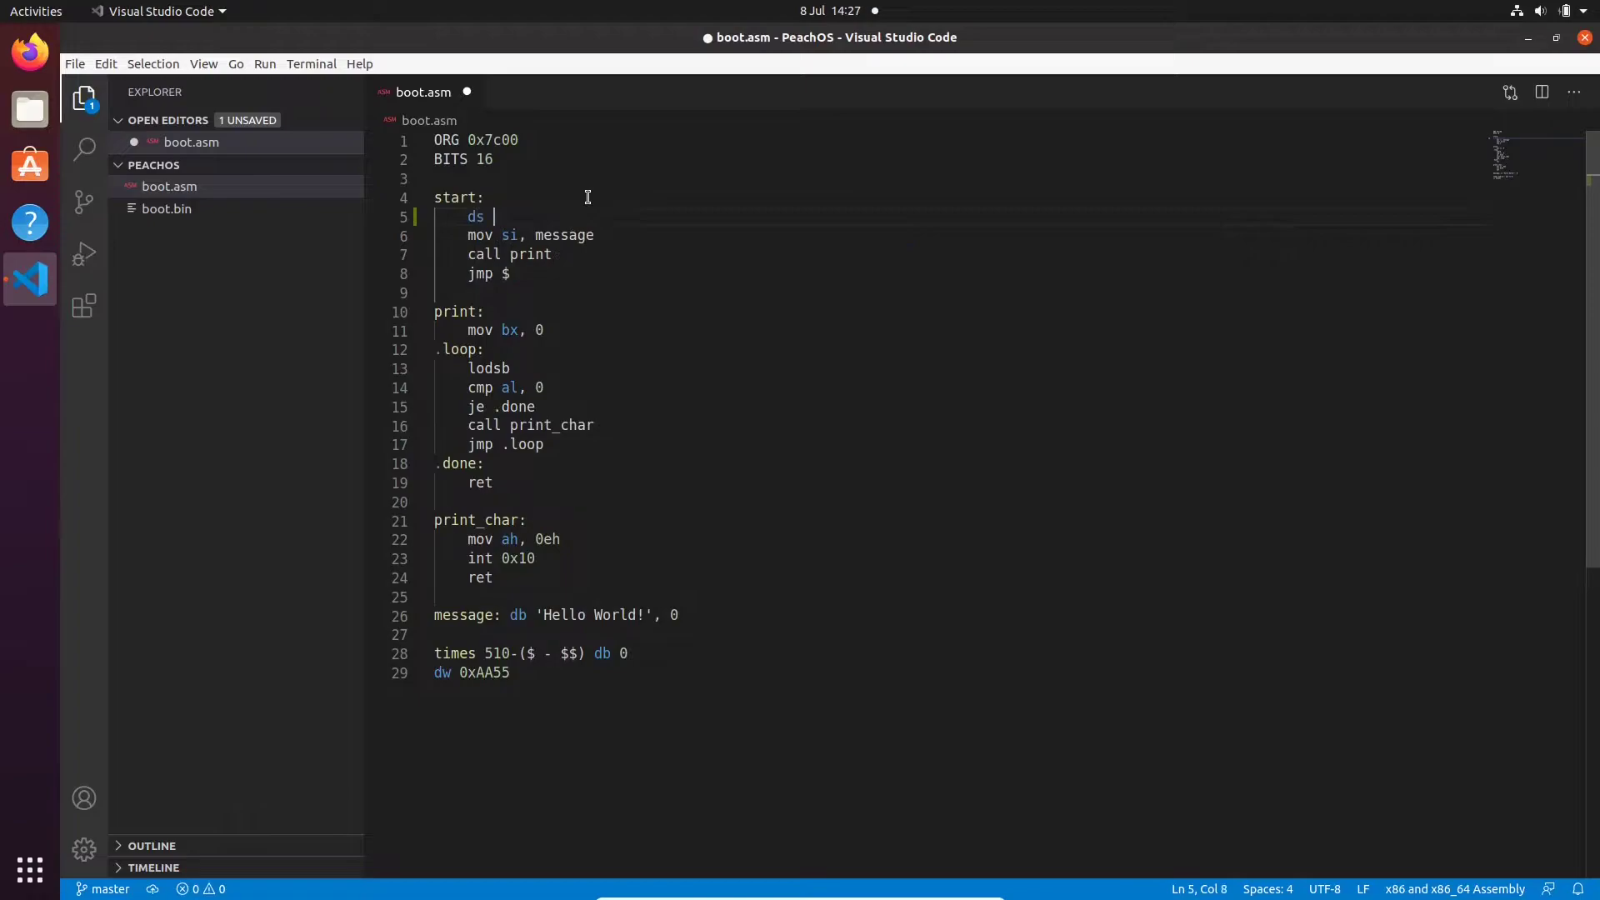
type("* 16")
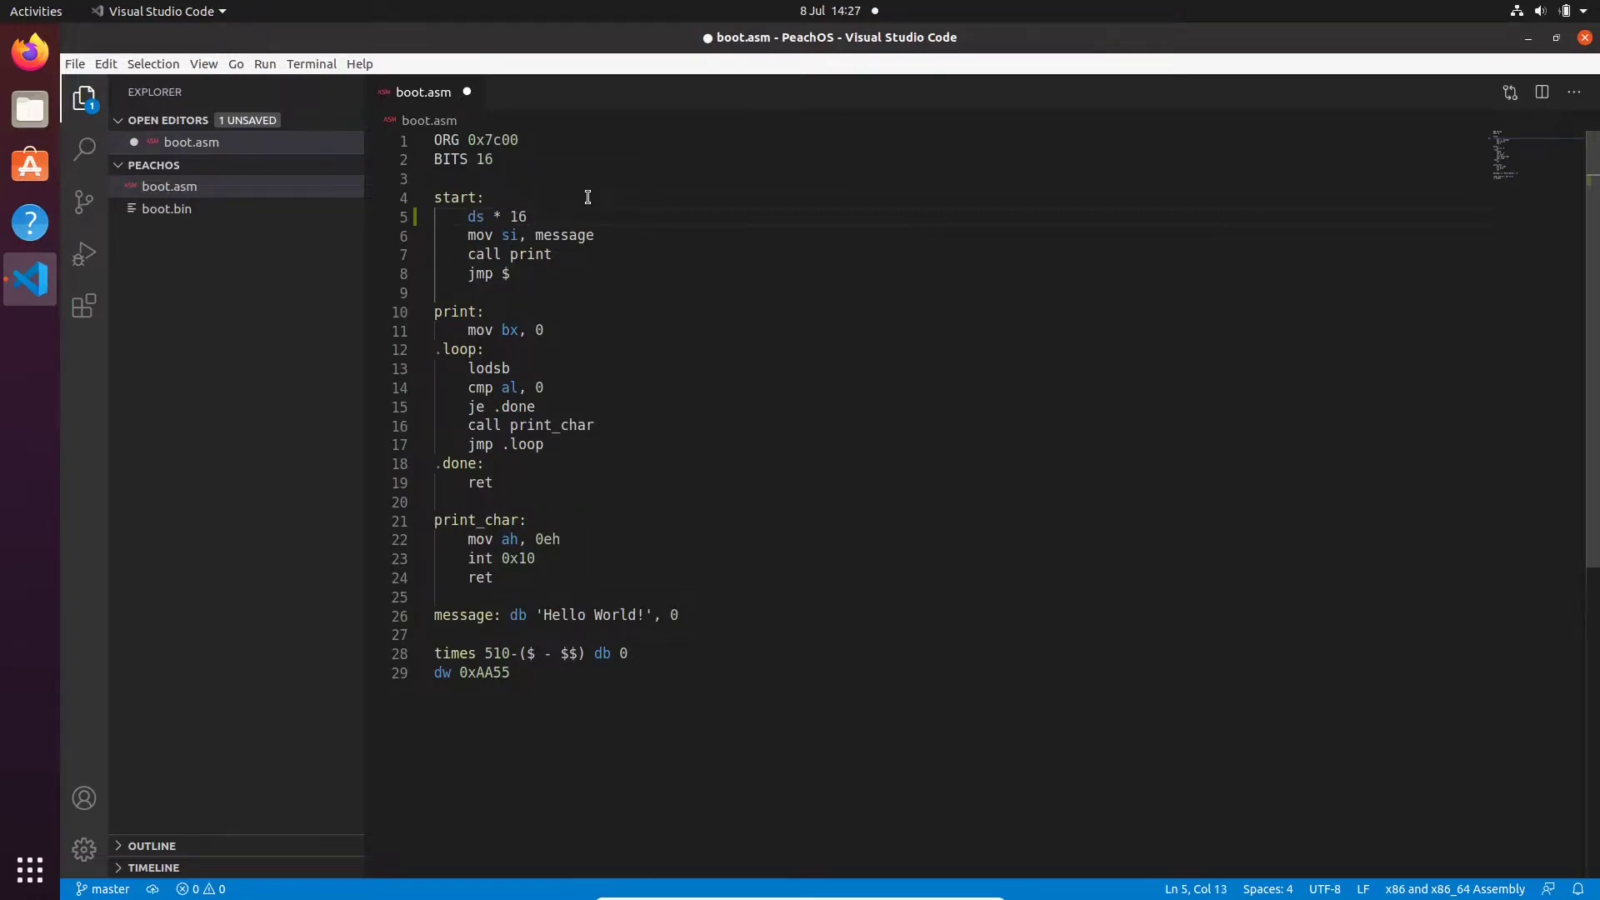
type("+ 0x7c00")
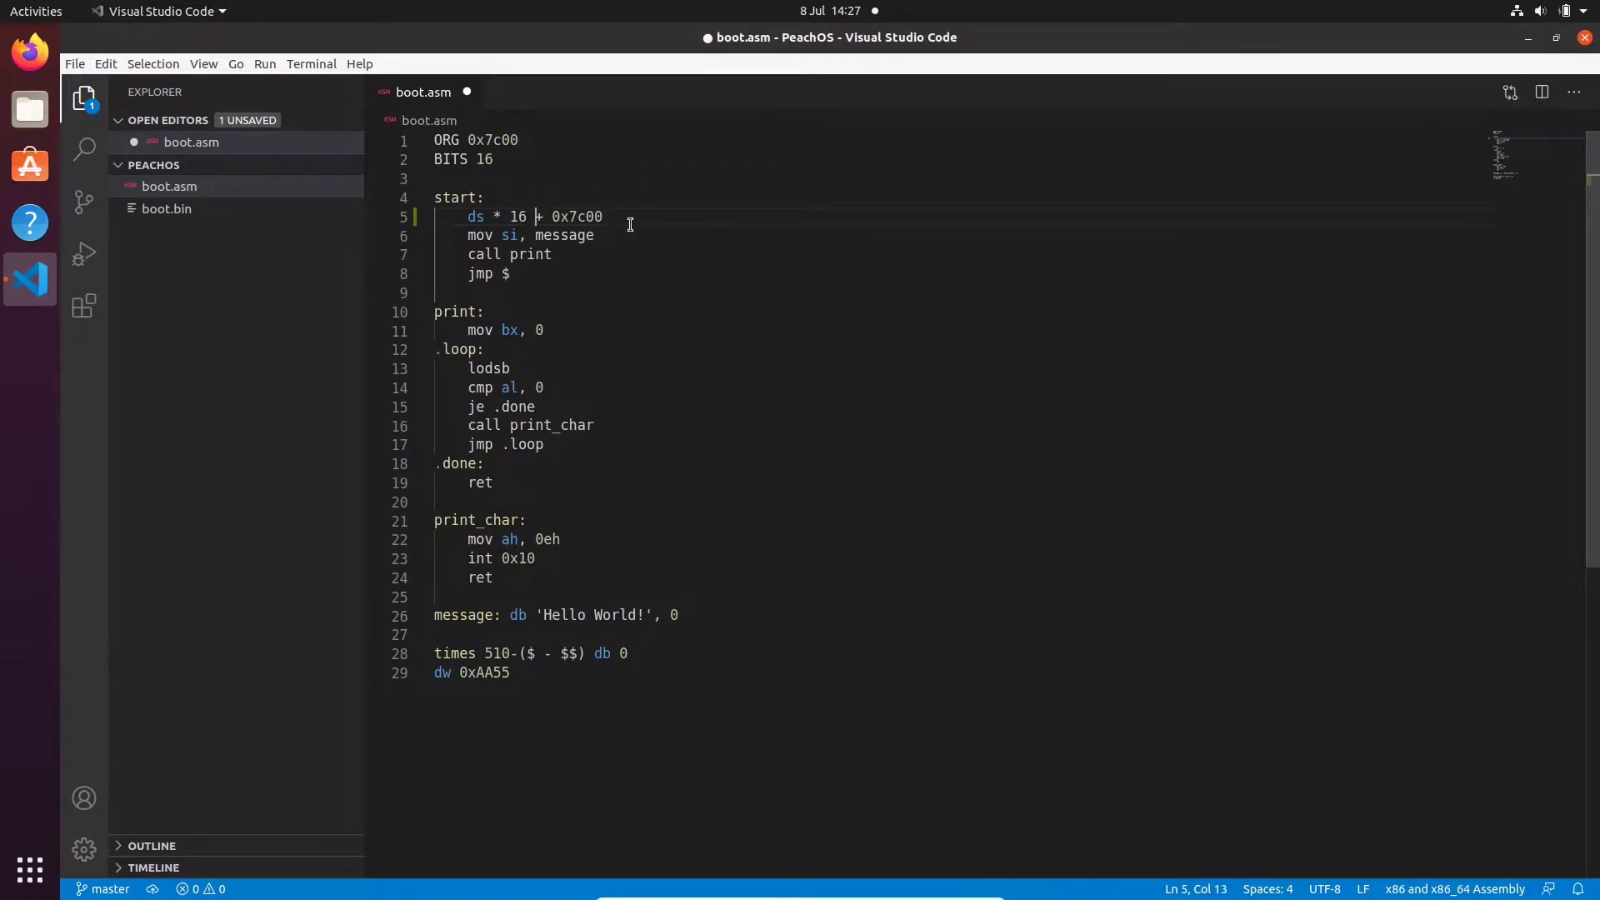
type("DS = 0x7c")
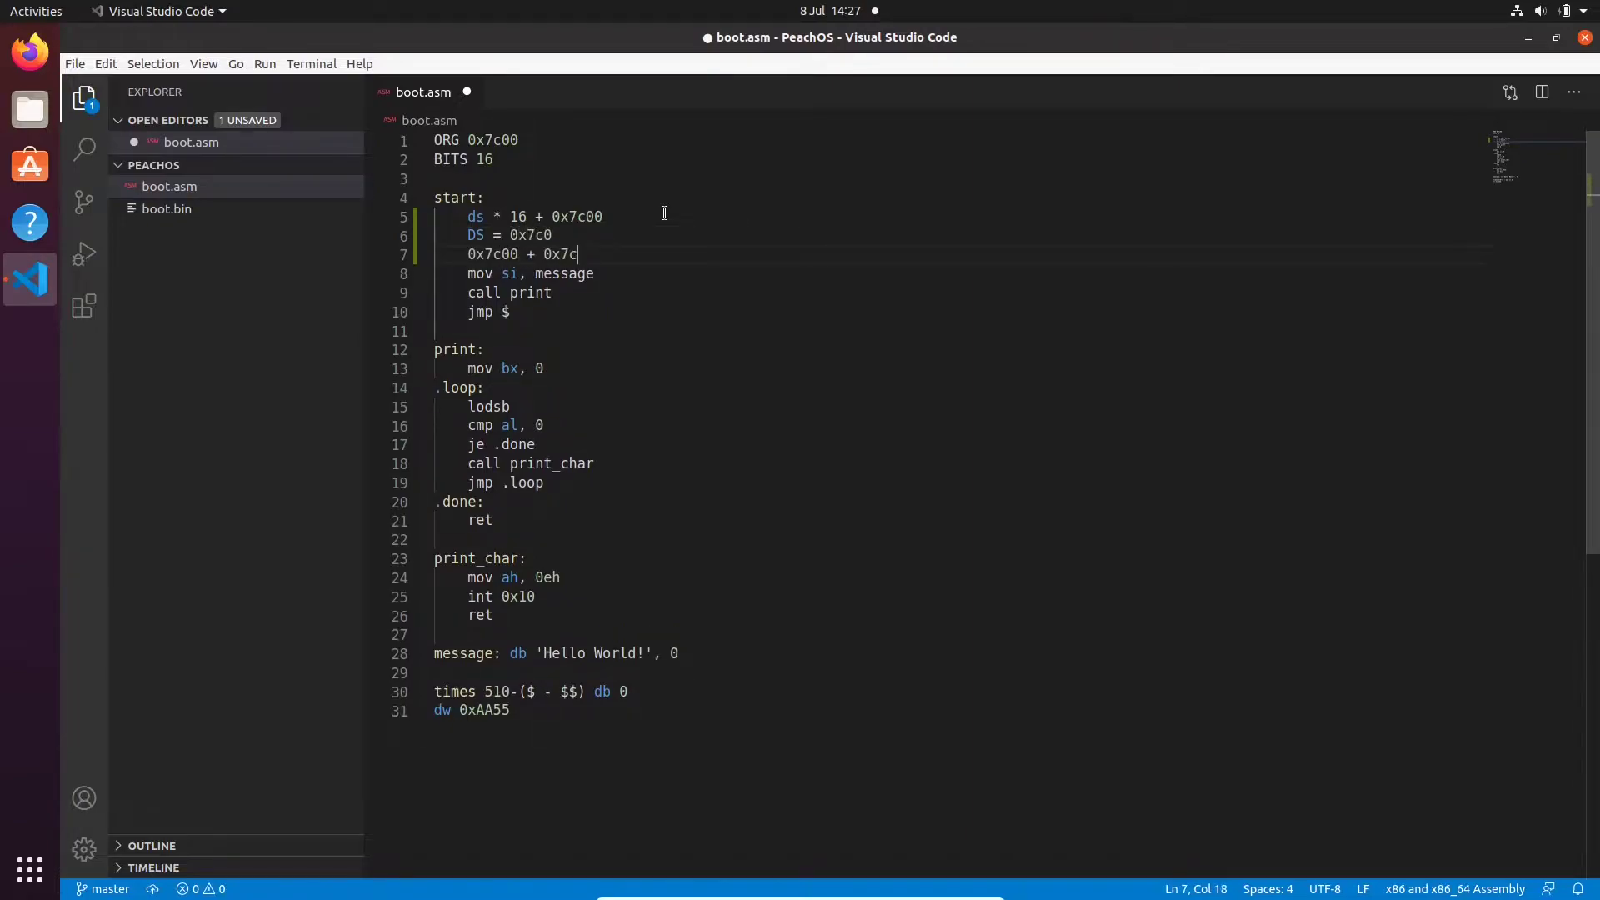
type("00")
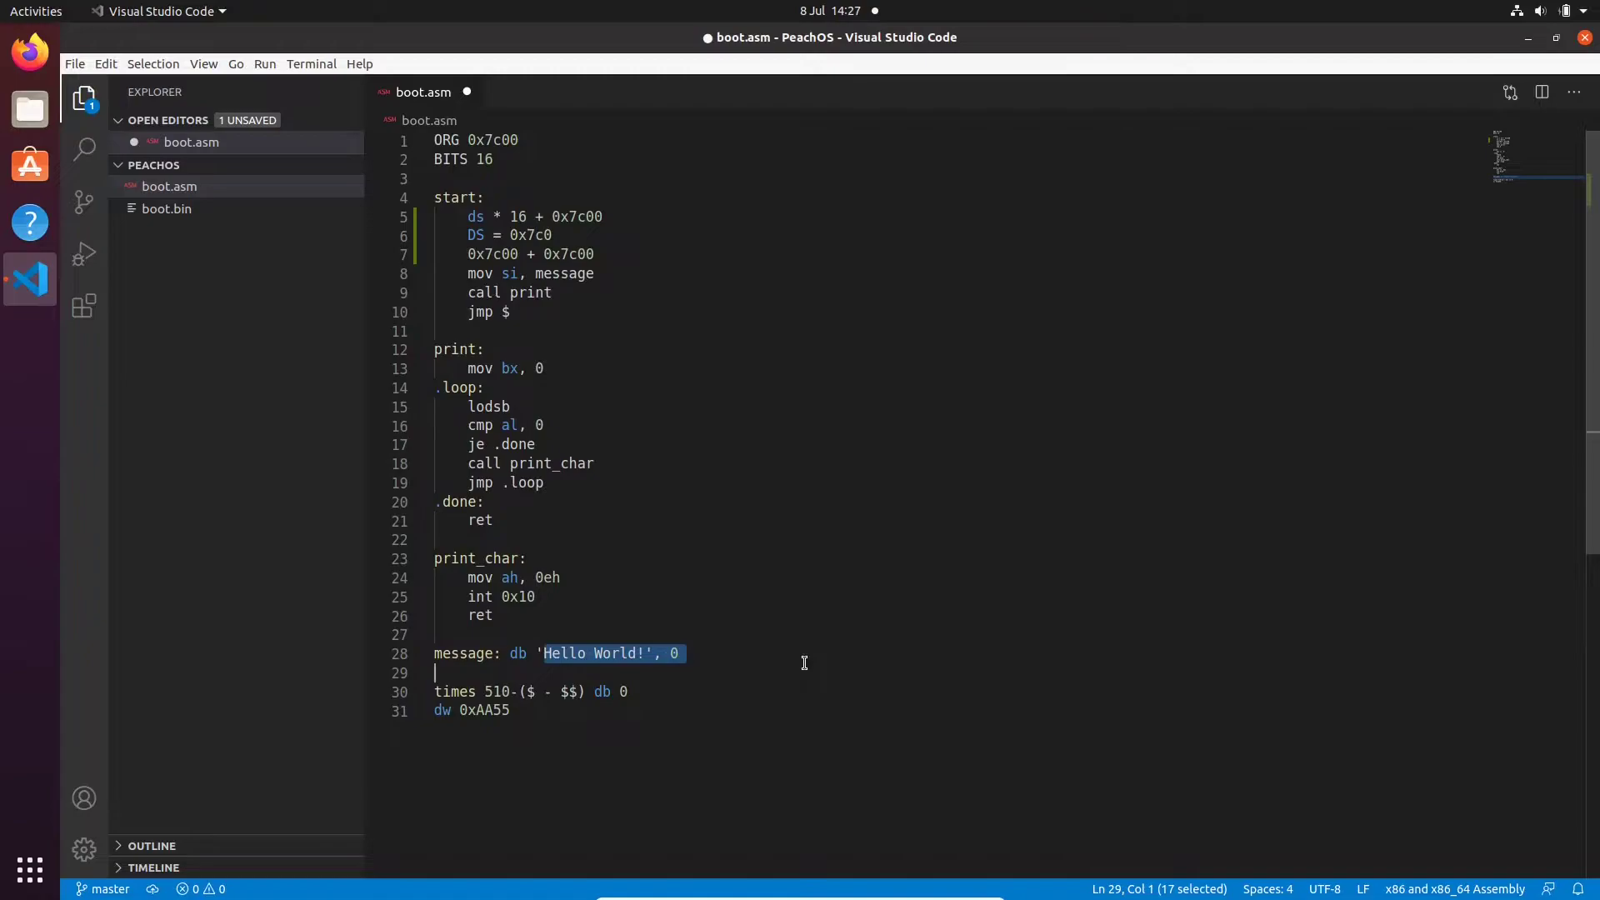
mouse_move(748, 483)
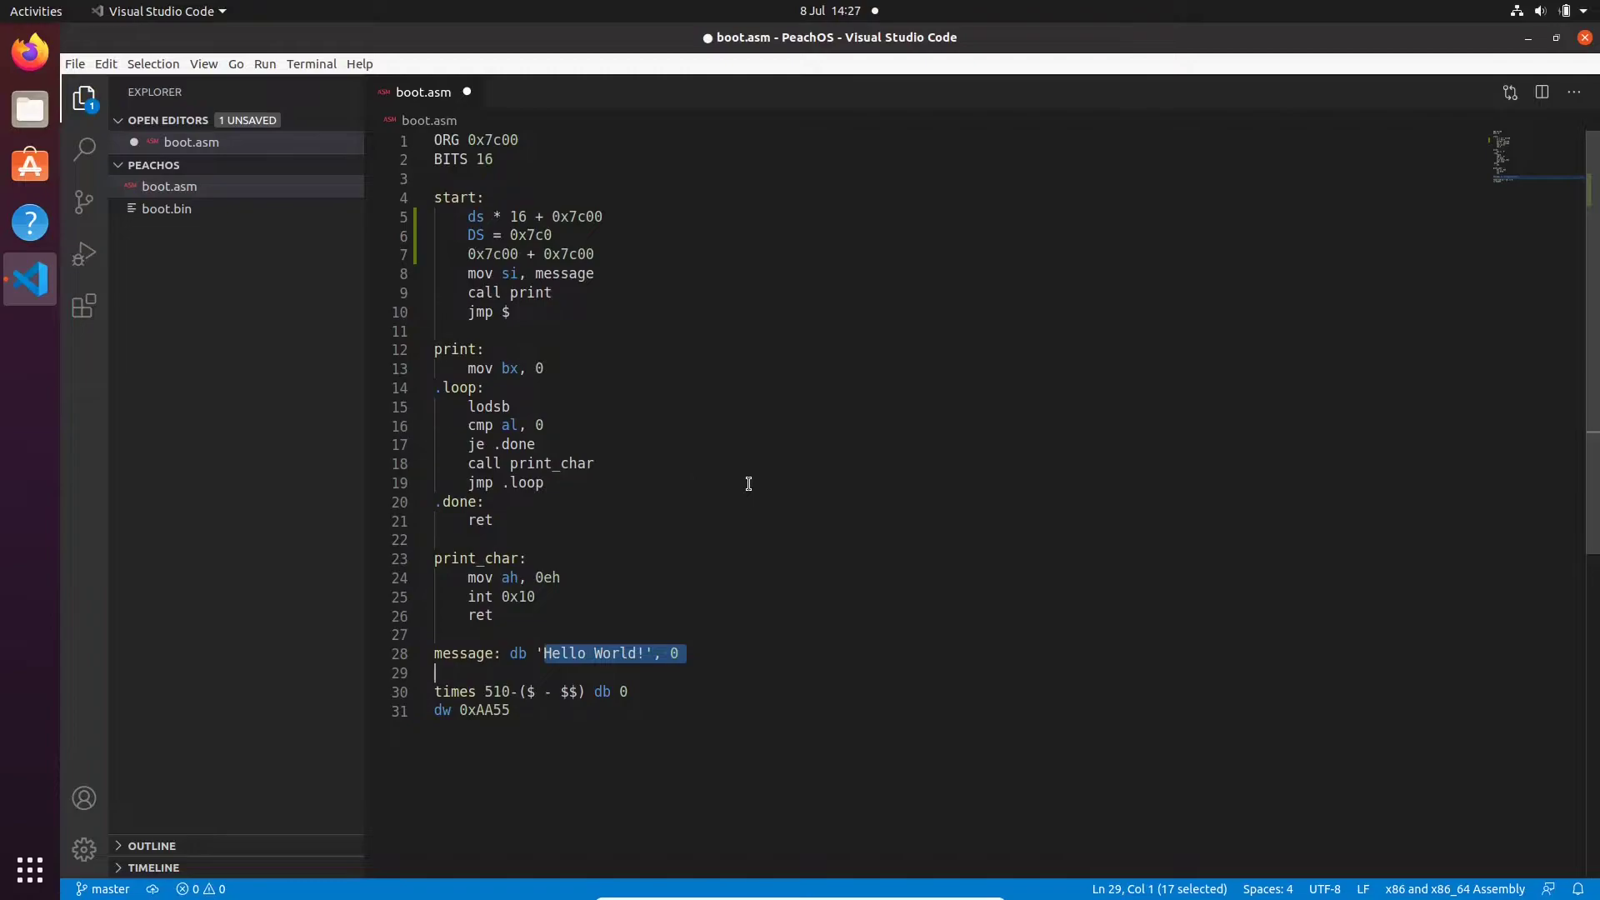
mouse_move(658, 379)
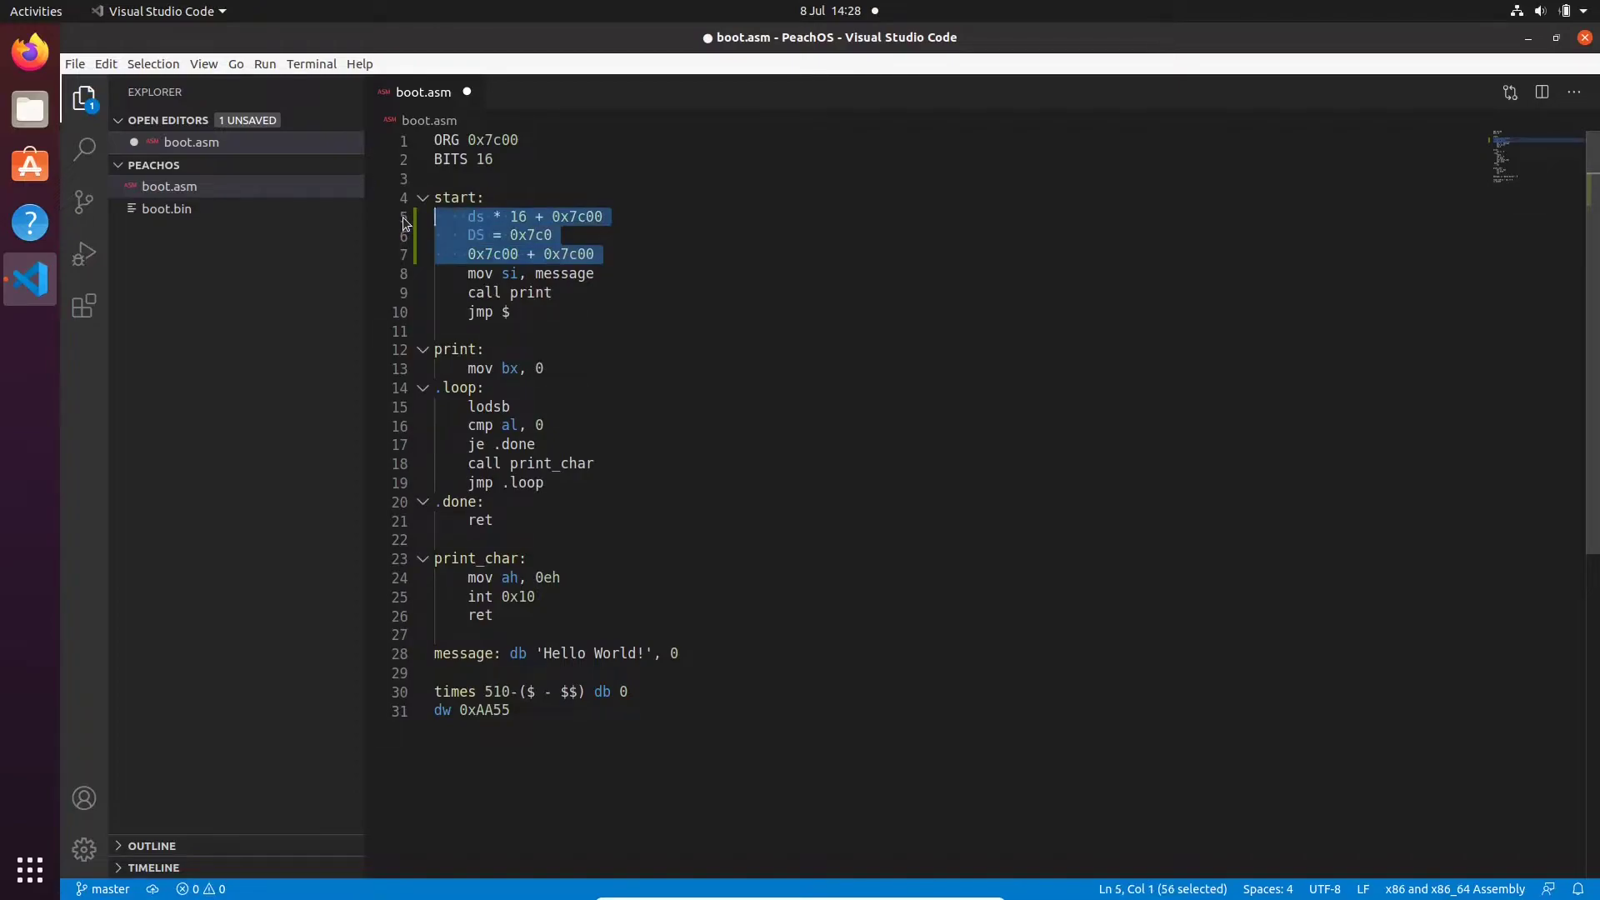
Delete the three note lines and change ORG 0x7c00 to ORG 0
key("Delete")
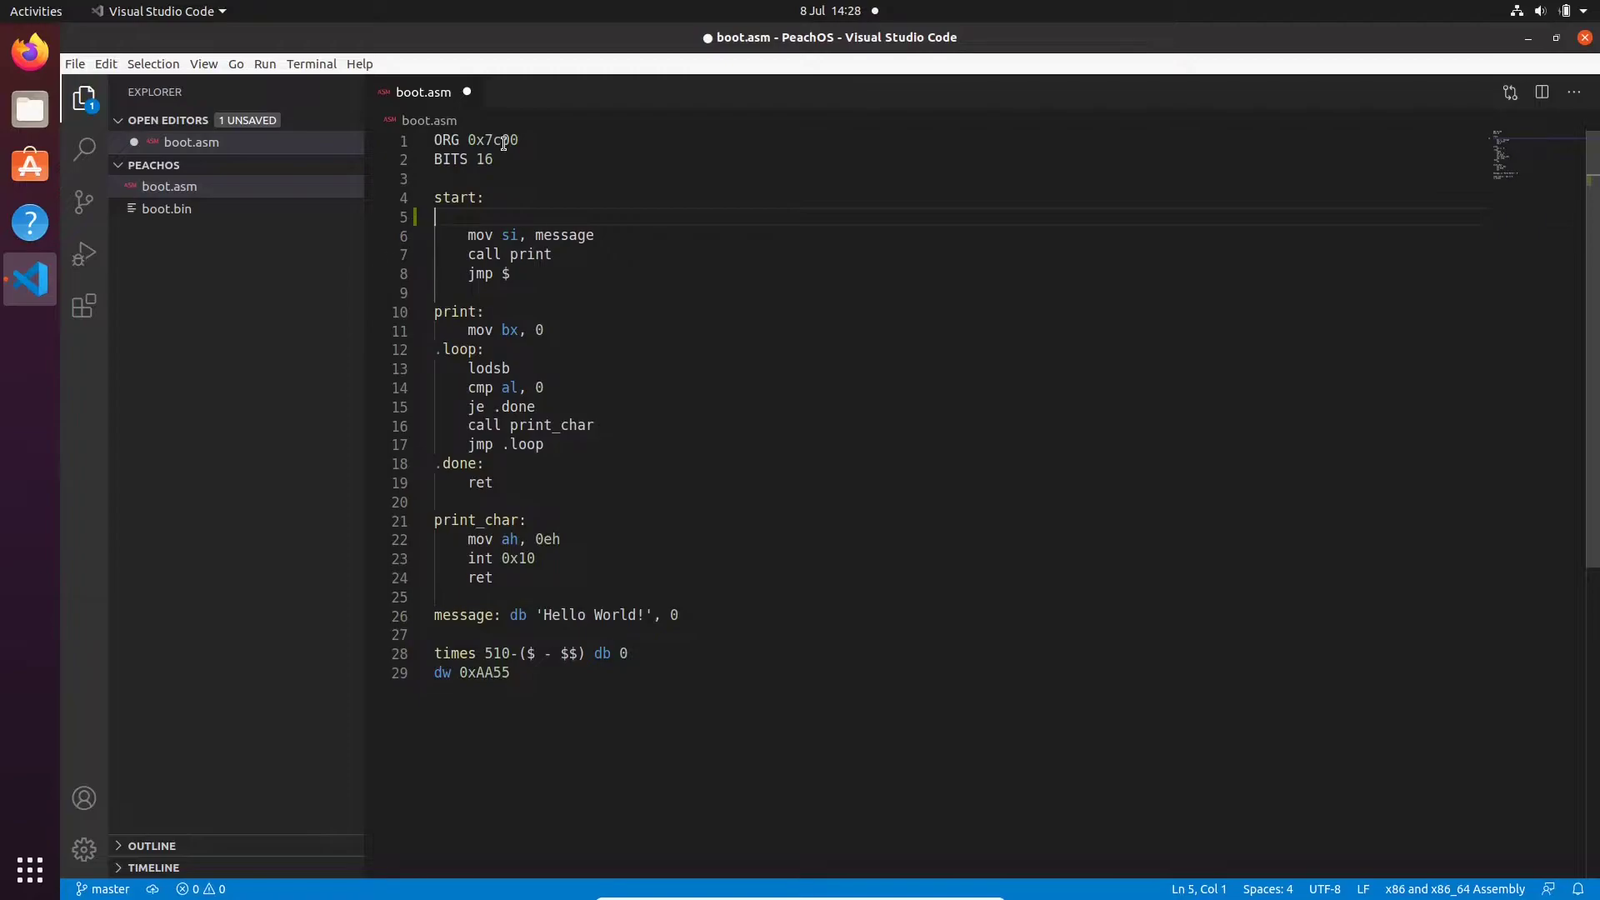
left_click(510, 140)
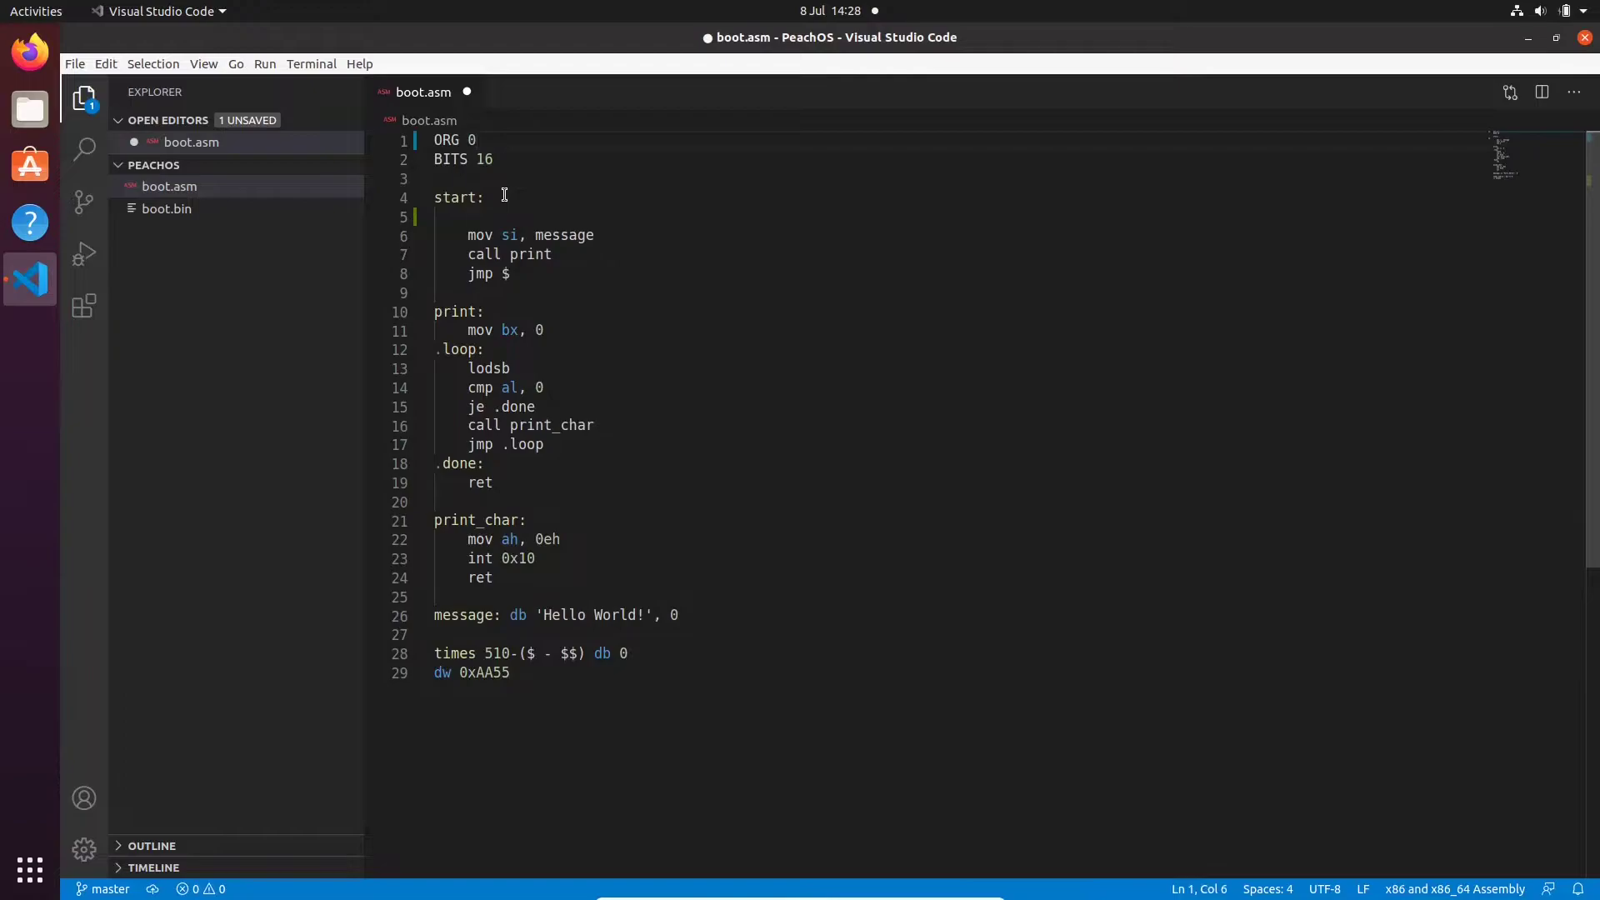
left_click(438, 217)
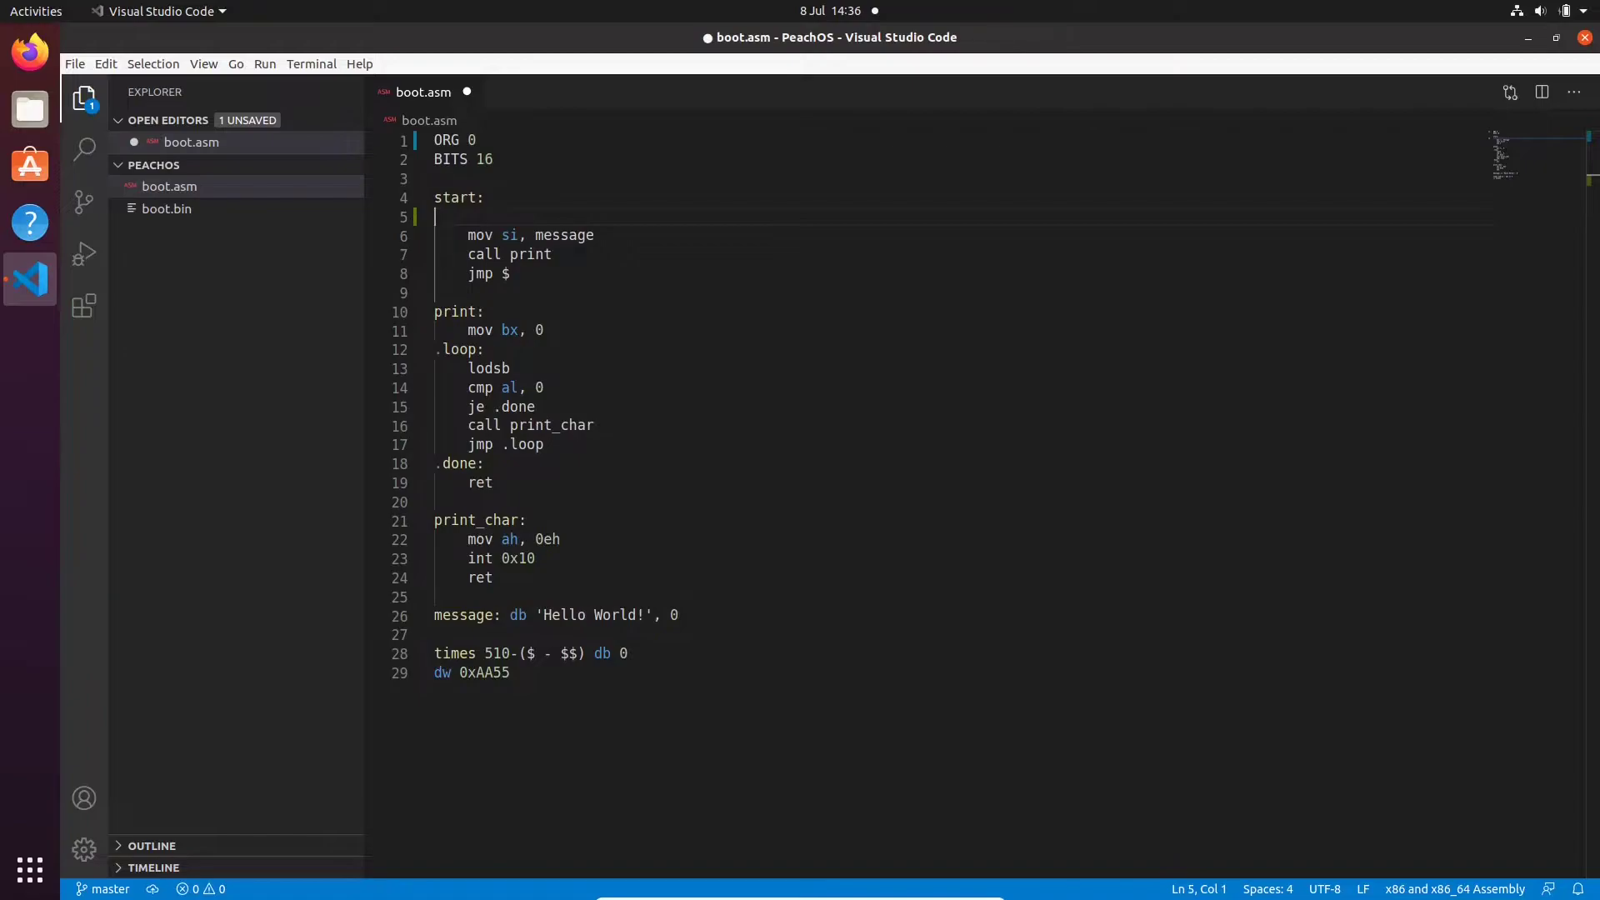
Add cli '; Clear Interrupts' and sti '; Enables Interrupts' under start: with a blank line between
type("cli")
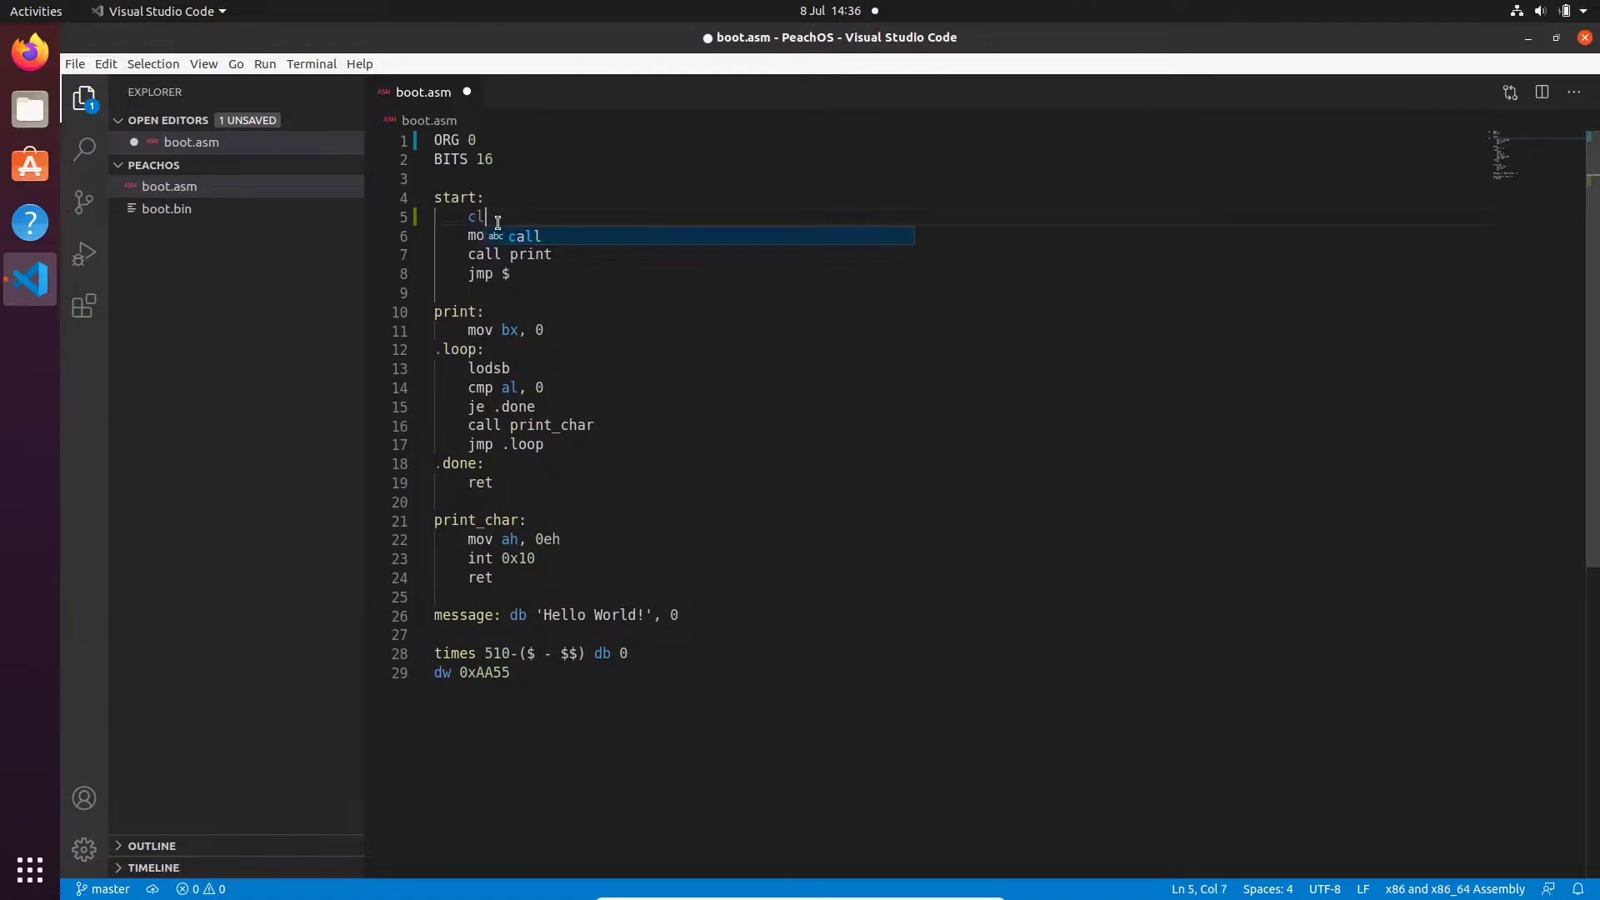
type("s")
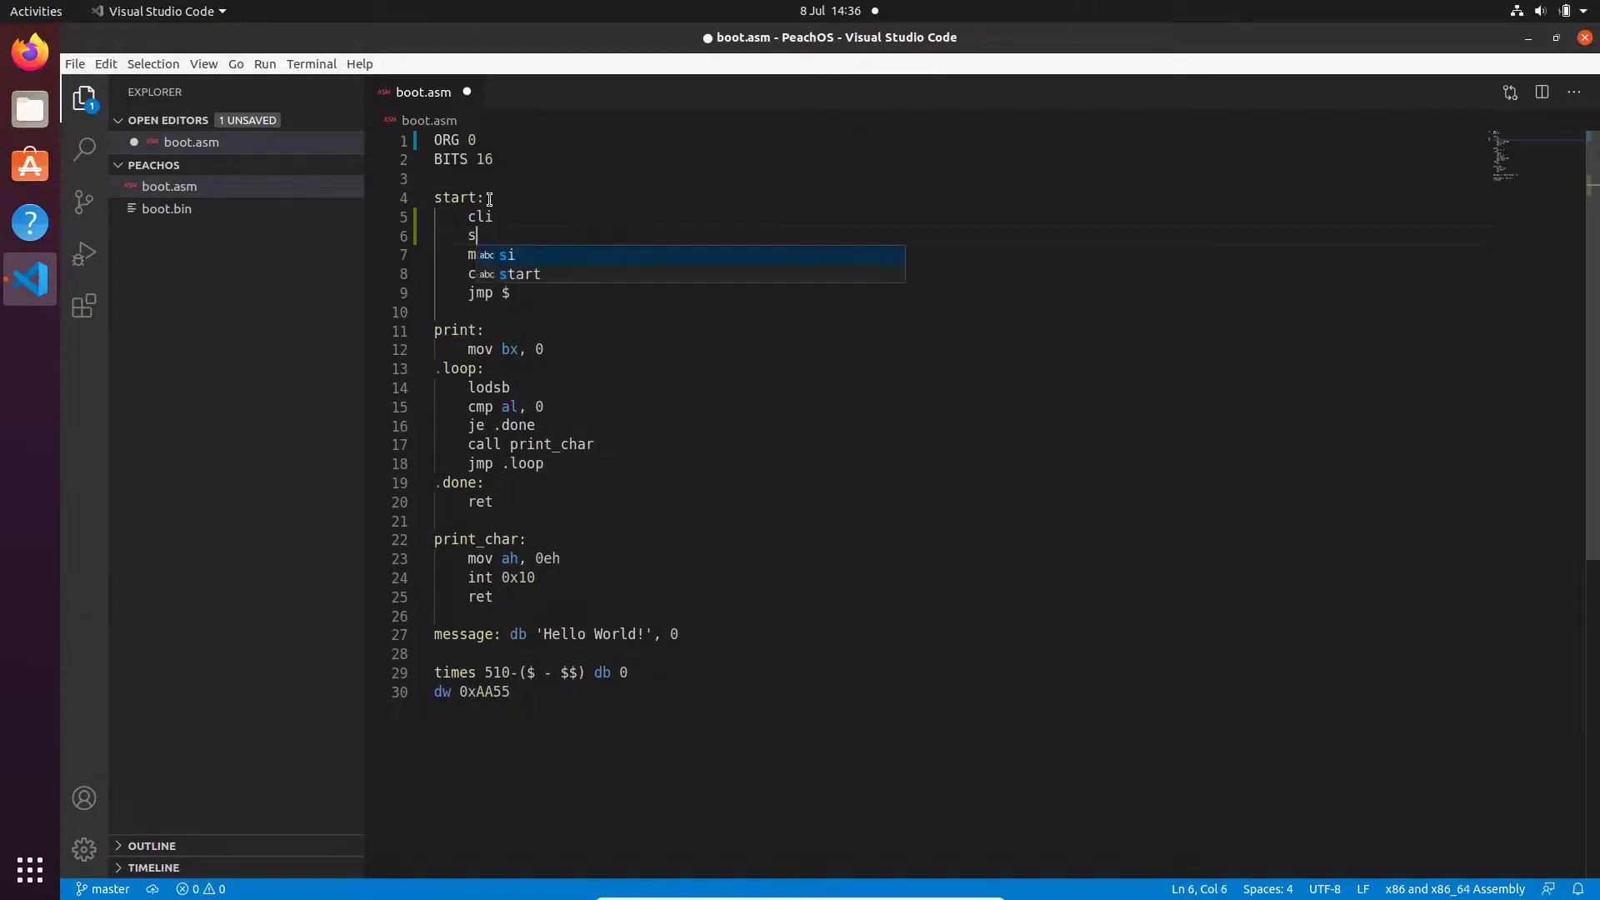
type("ti")
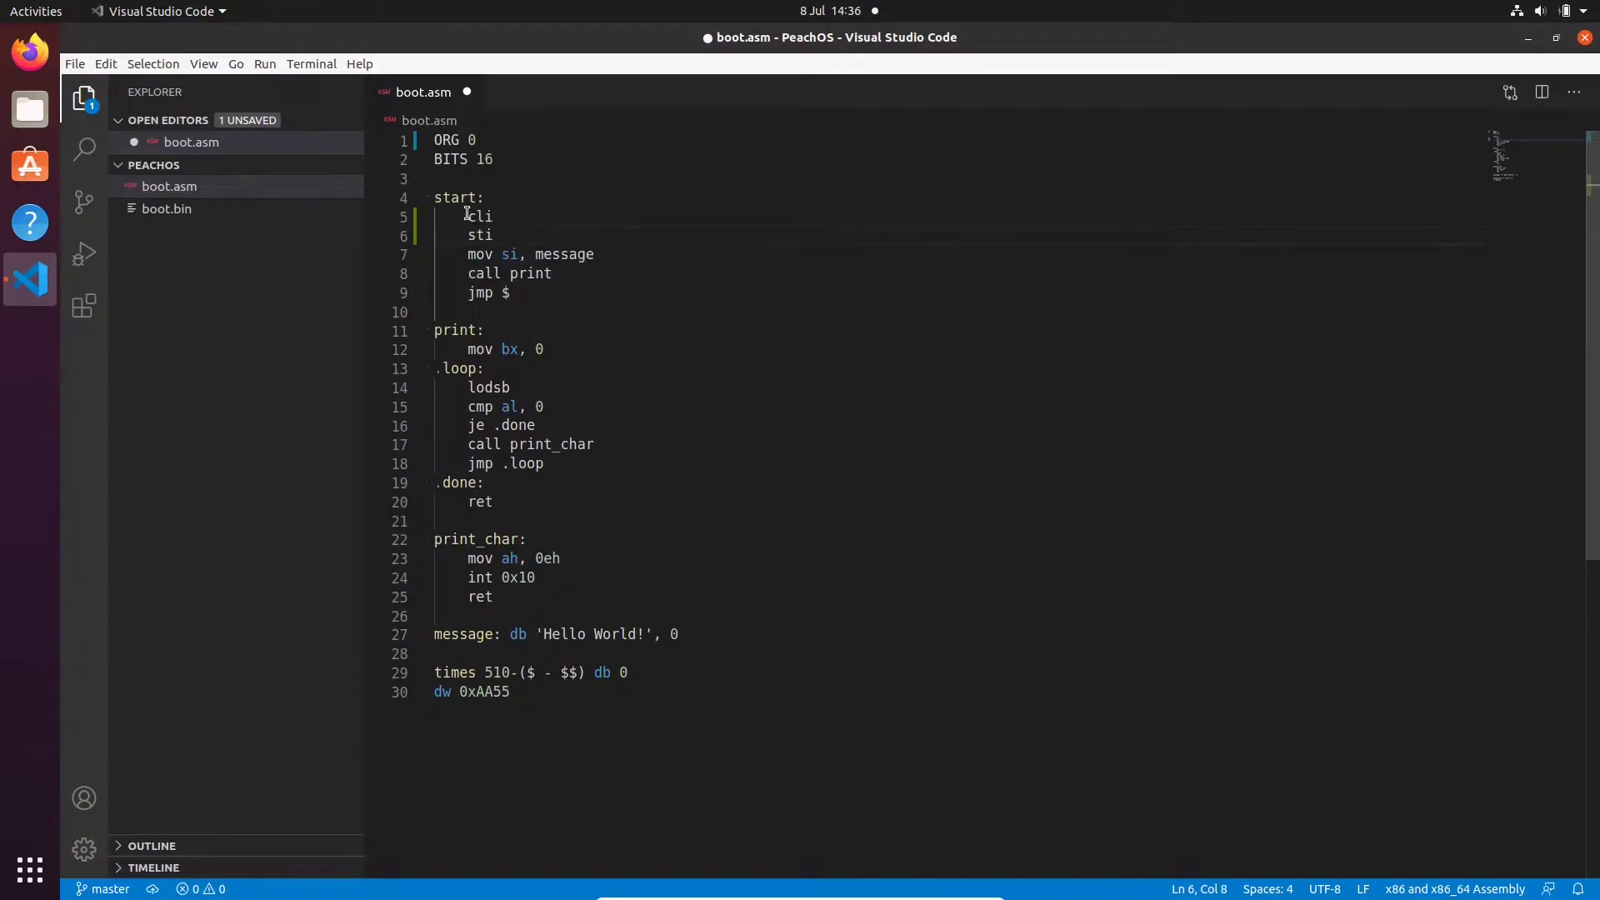
left_click(495, 216)
type(" ; Clear")
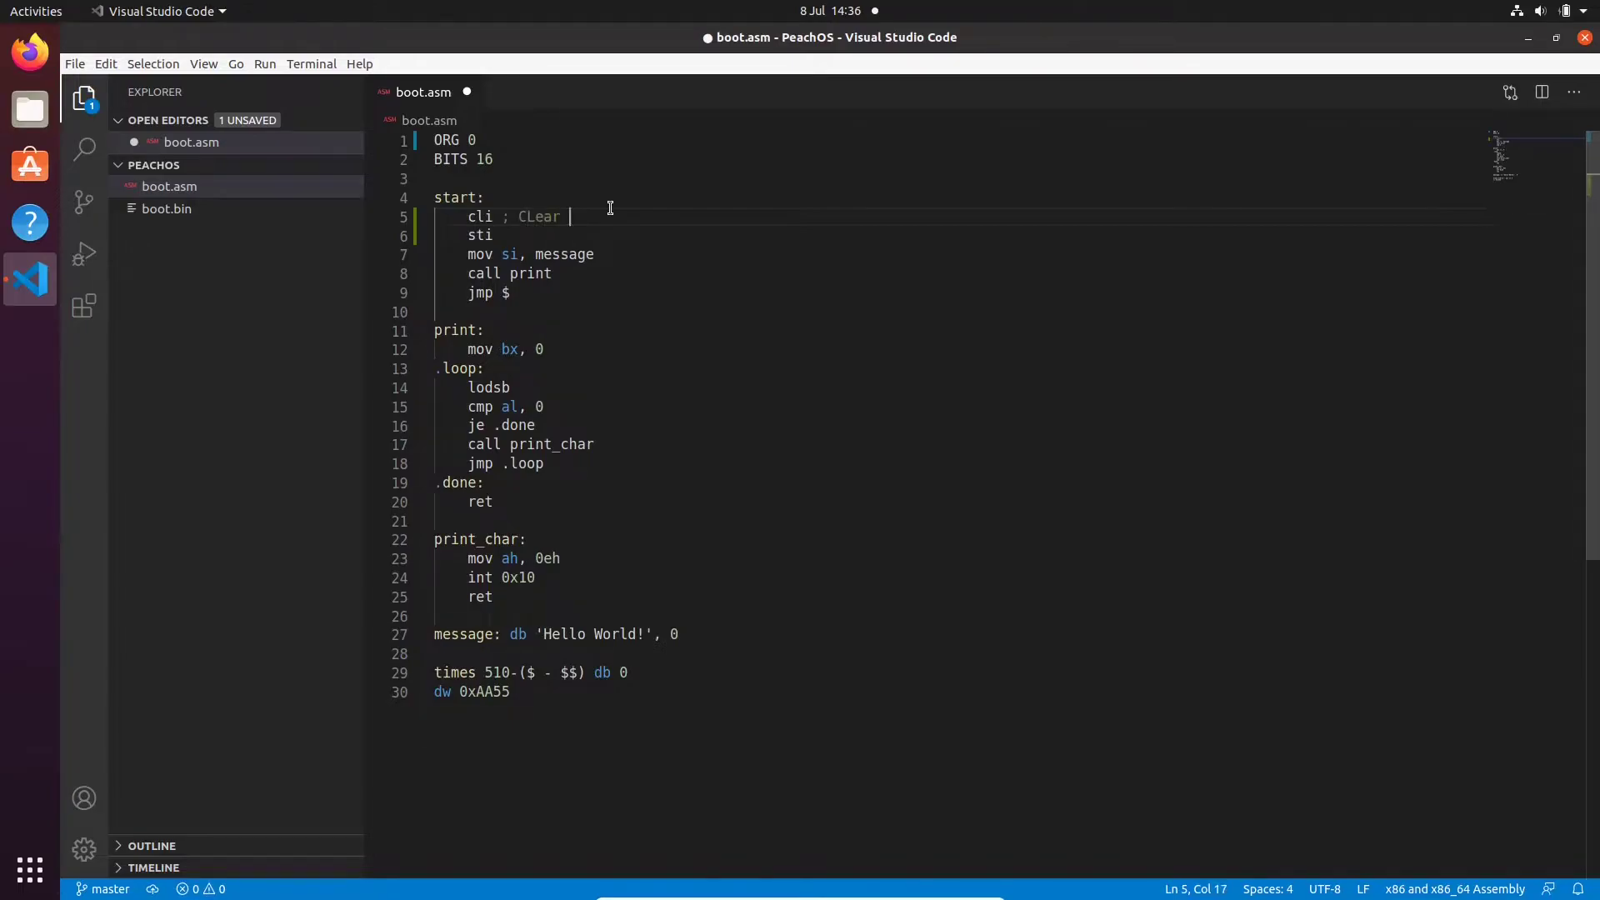
type("Interr")
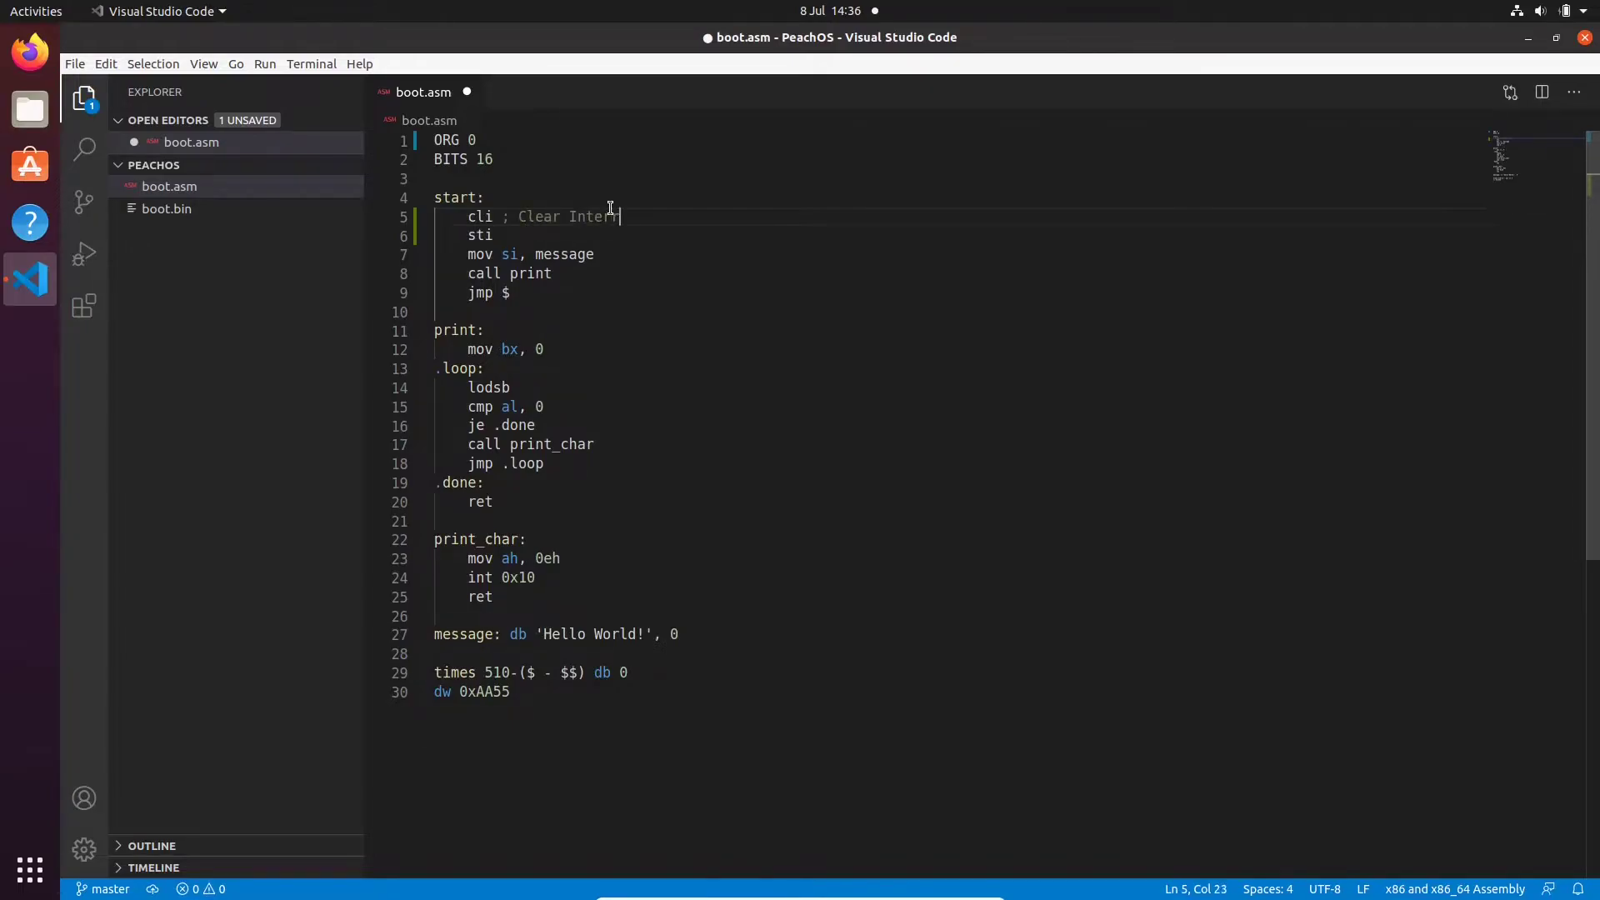
type("rupts")
left_click(960, 235)
type(" ;")
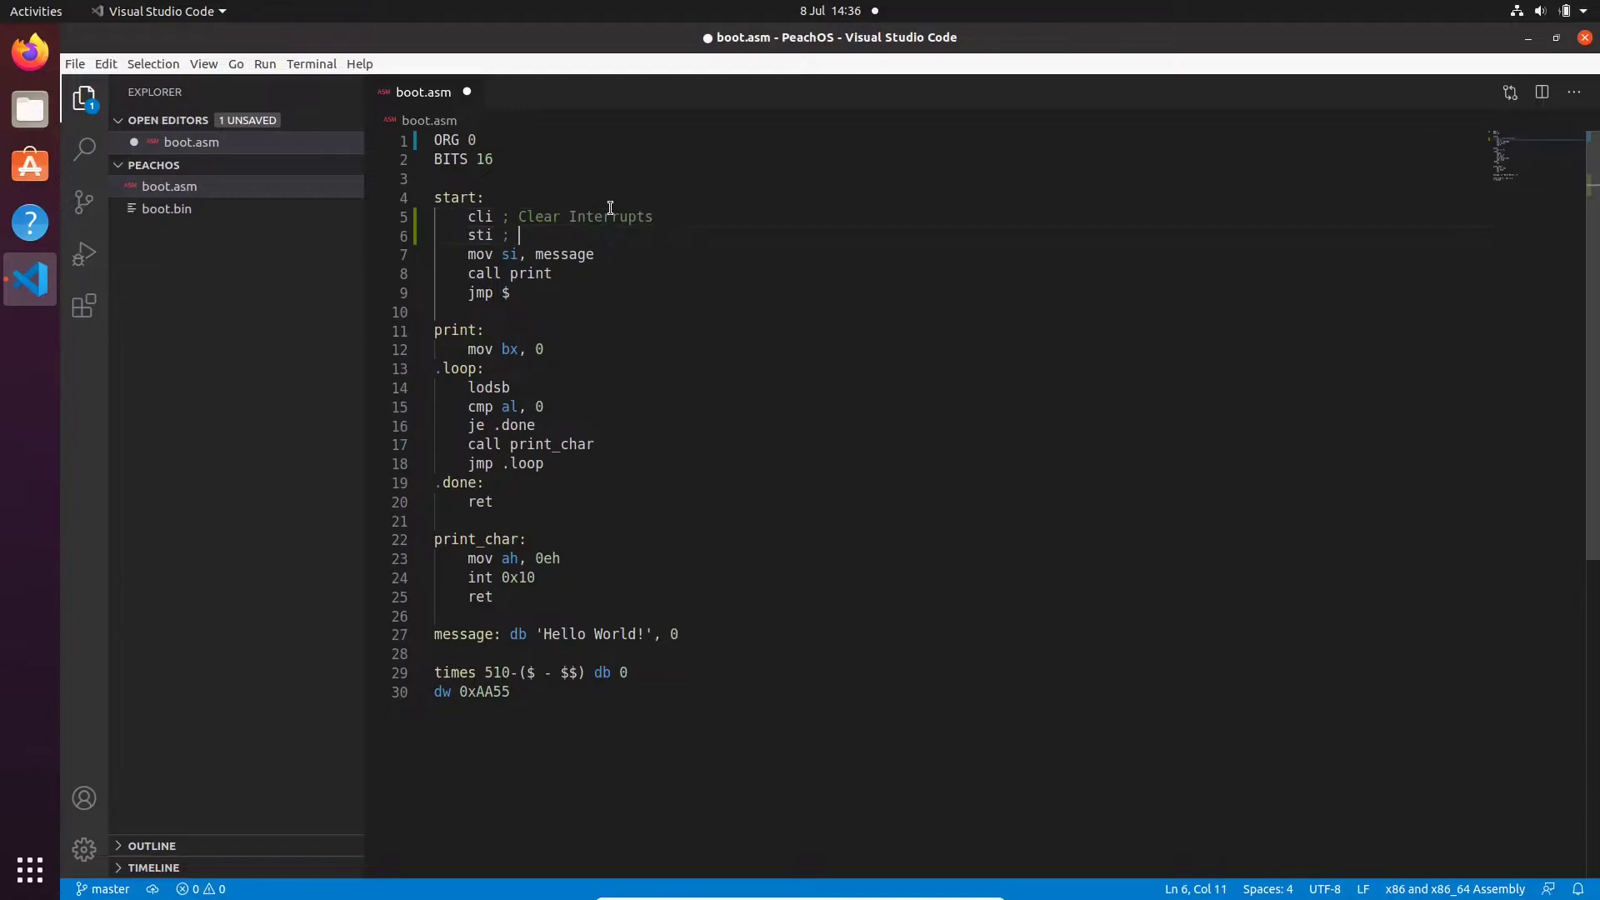
type("Enables Interrupts")
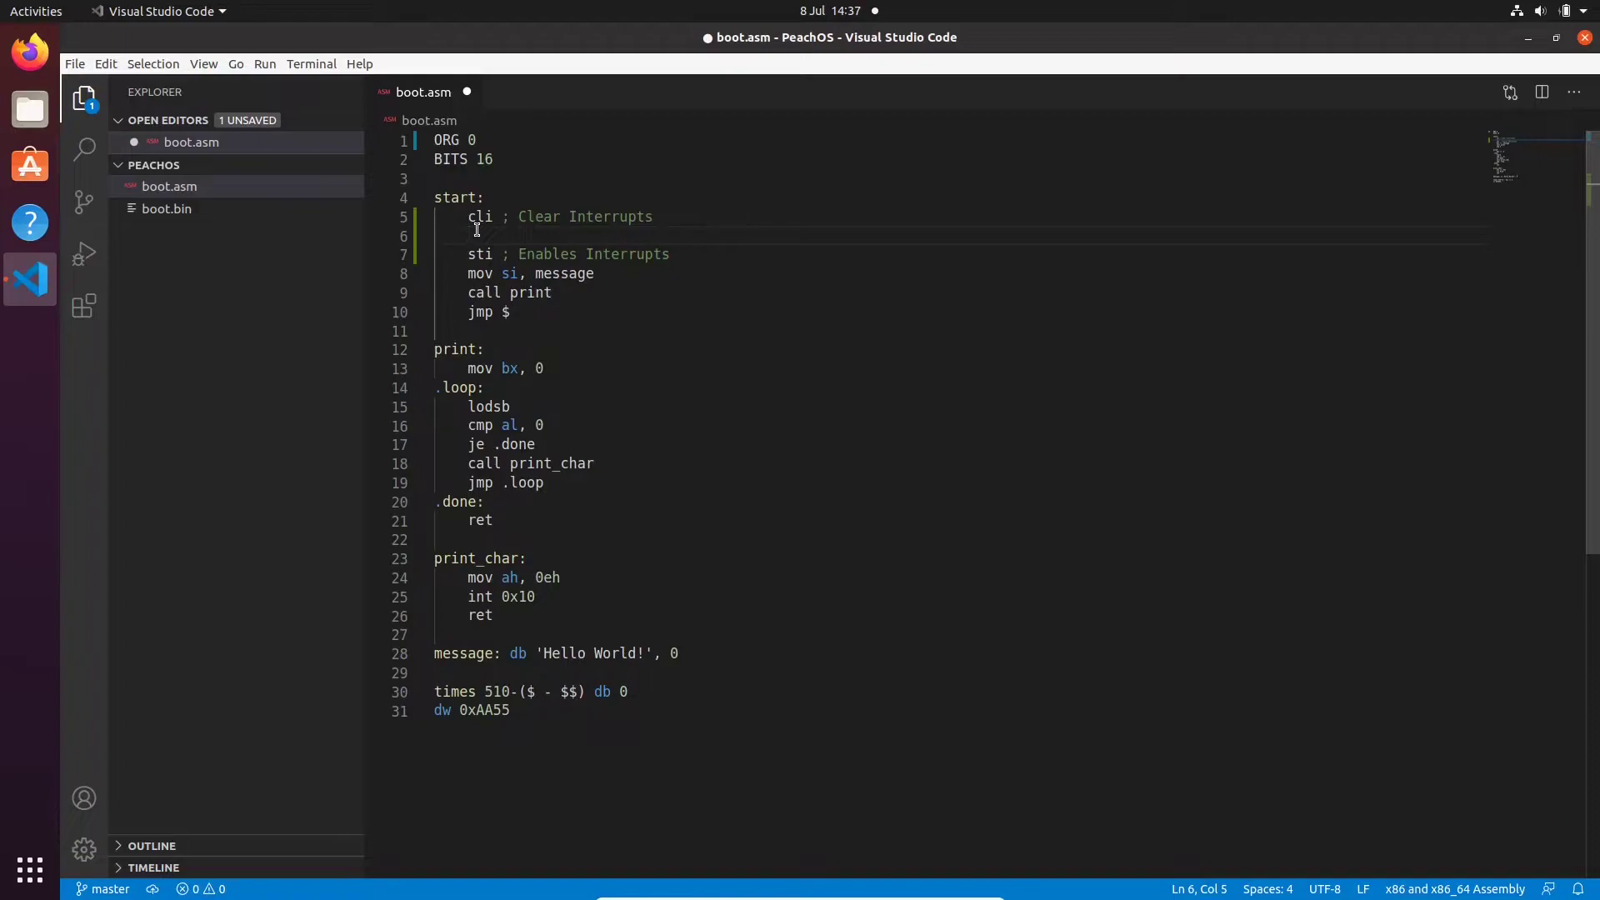
Insert mov ax, 0x7c0; mov ds, ax; mov es, ax between cli and sti
type("mov")
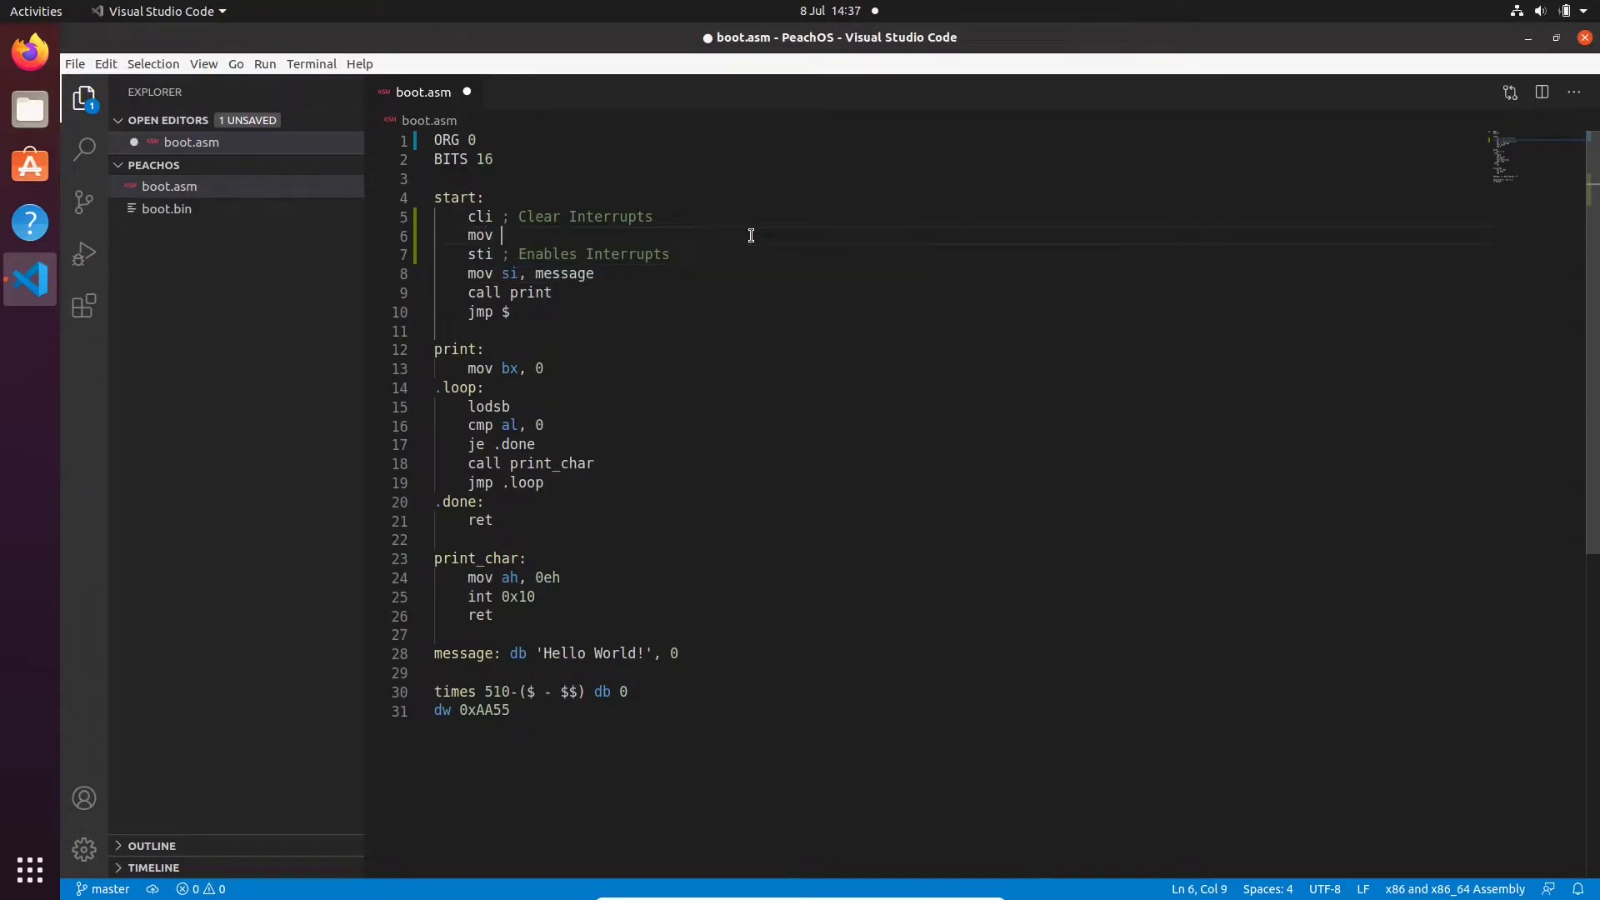
type("ax, 0x7c0")
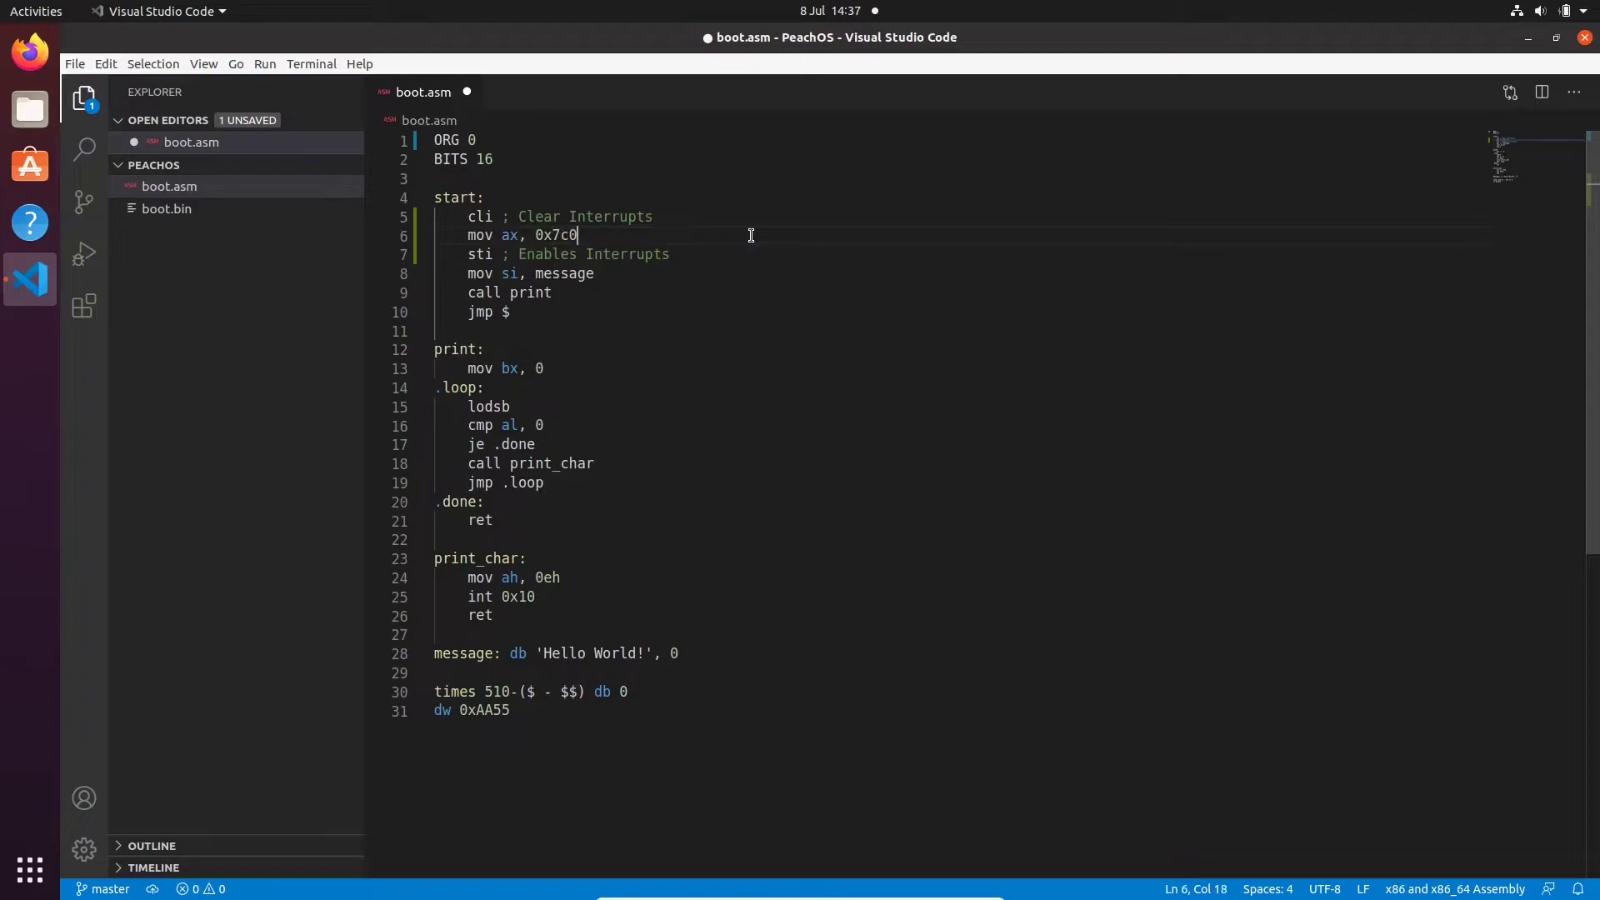
type("mov ds, ax")
type("mov es, ax")
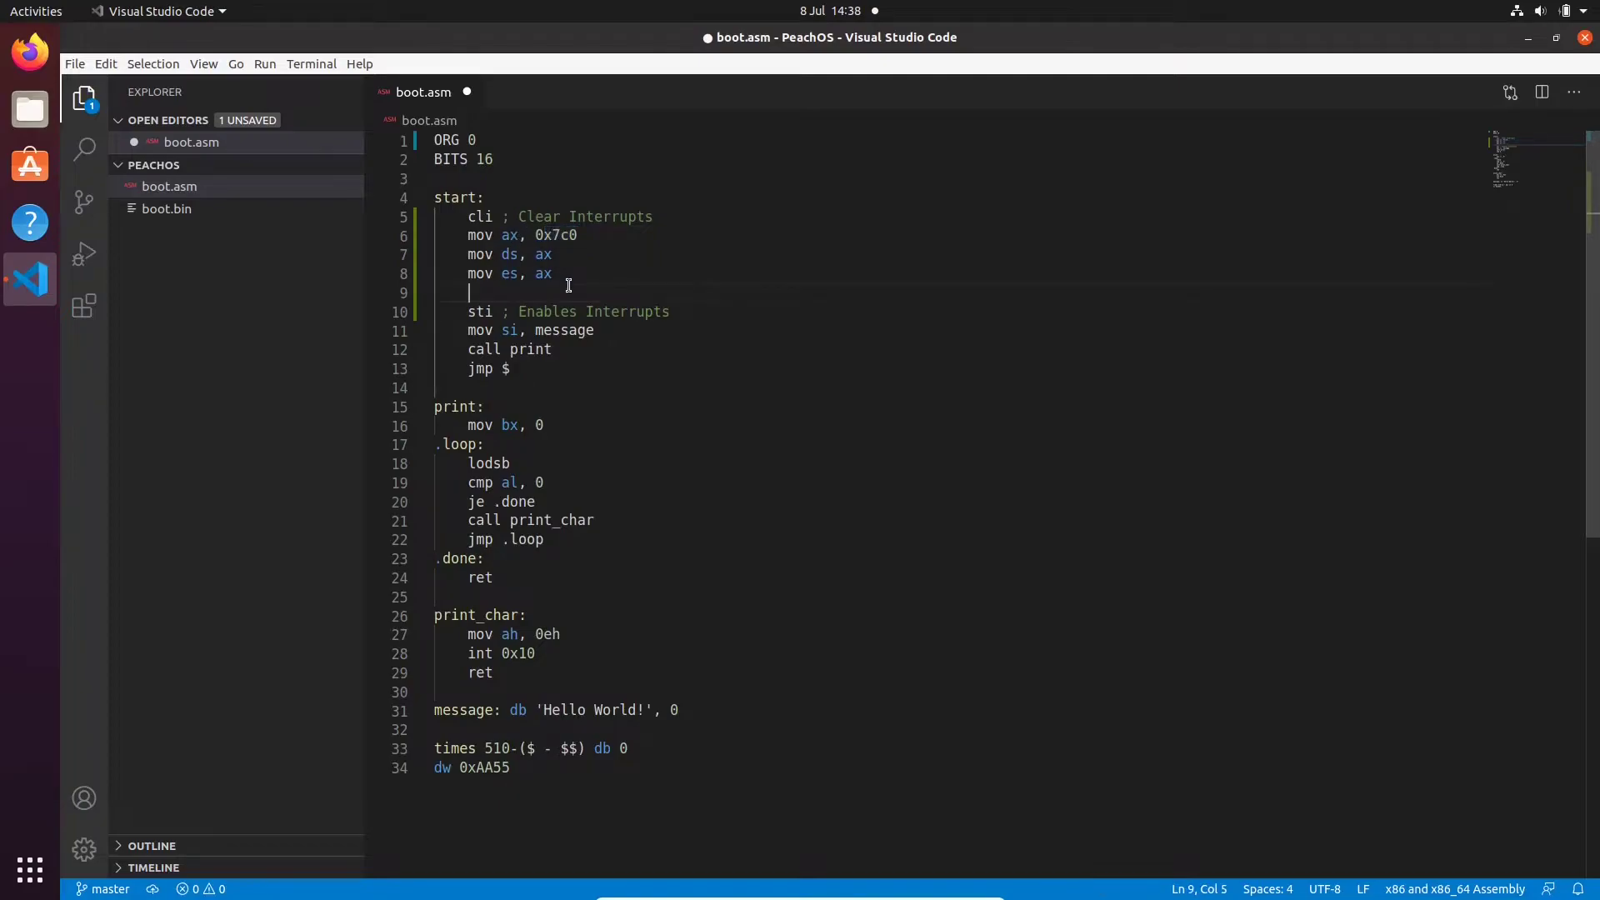
left_click_drag(467, 235, 466, 293)
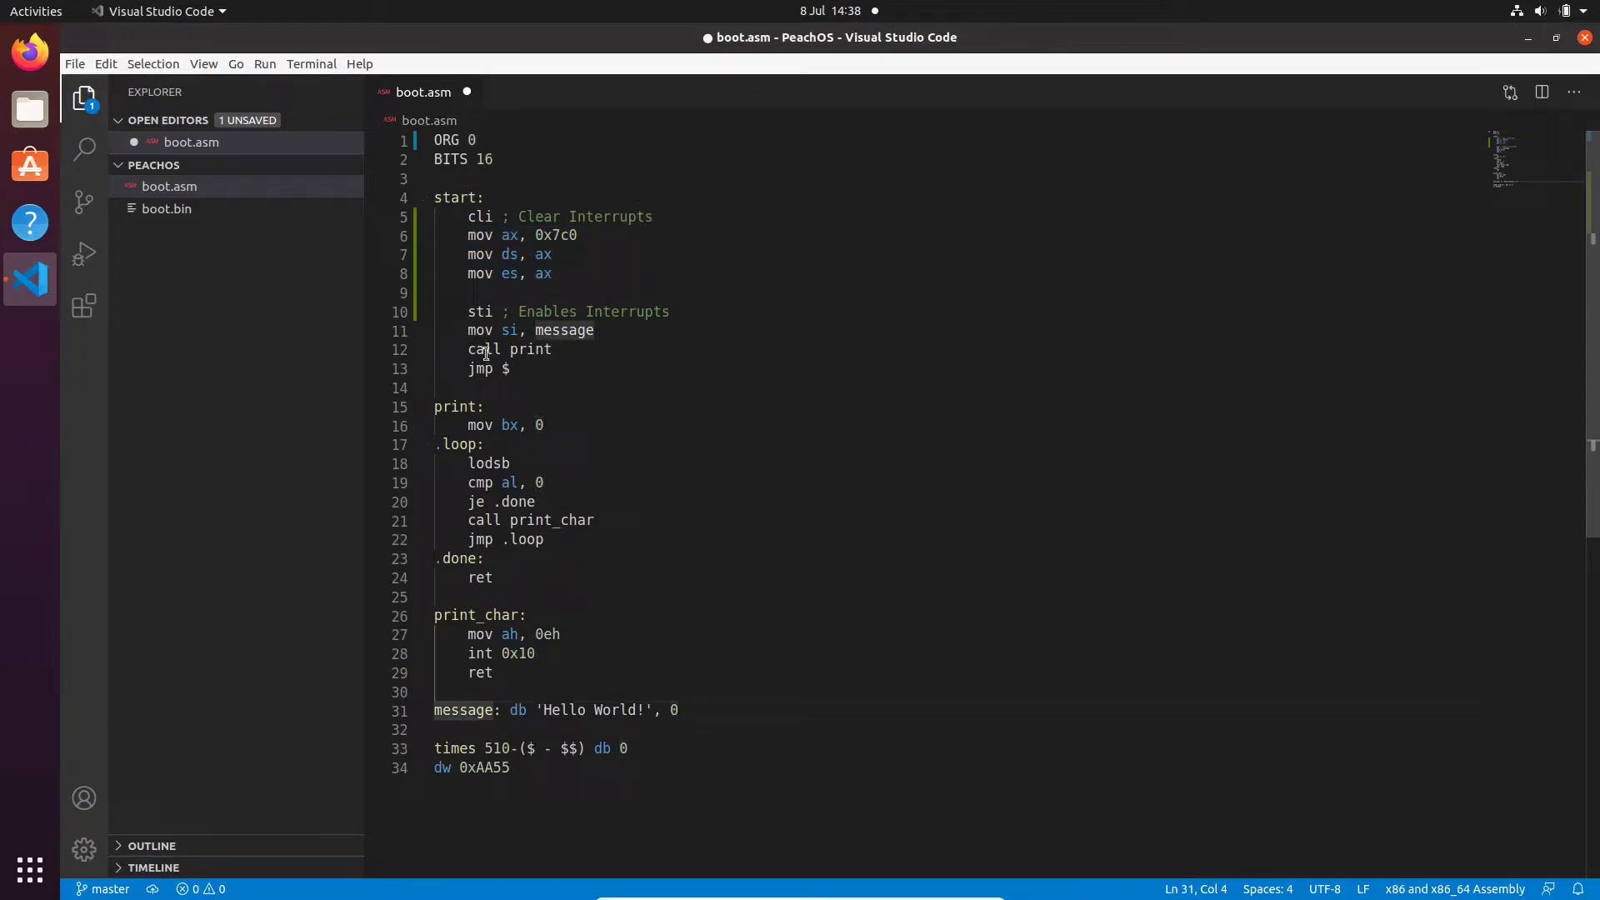
left_click_drag(466, 330, 593, 330)
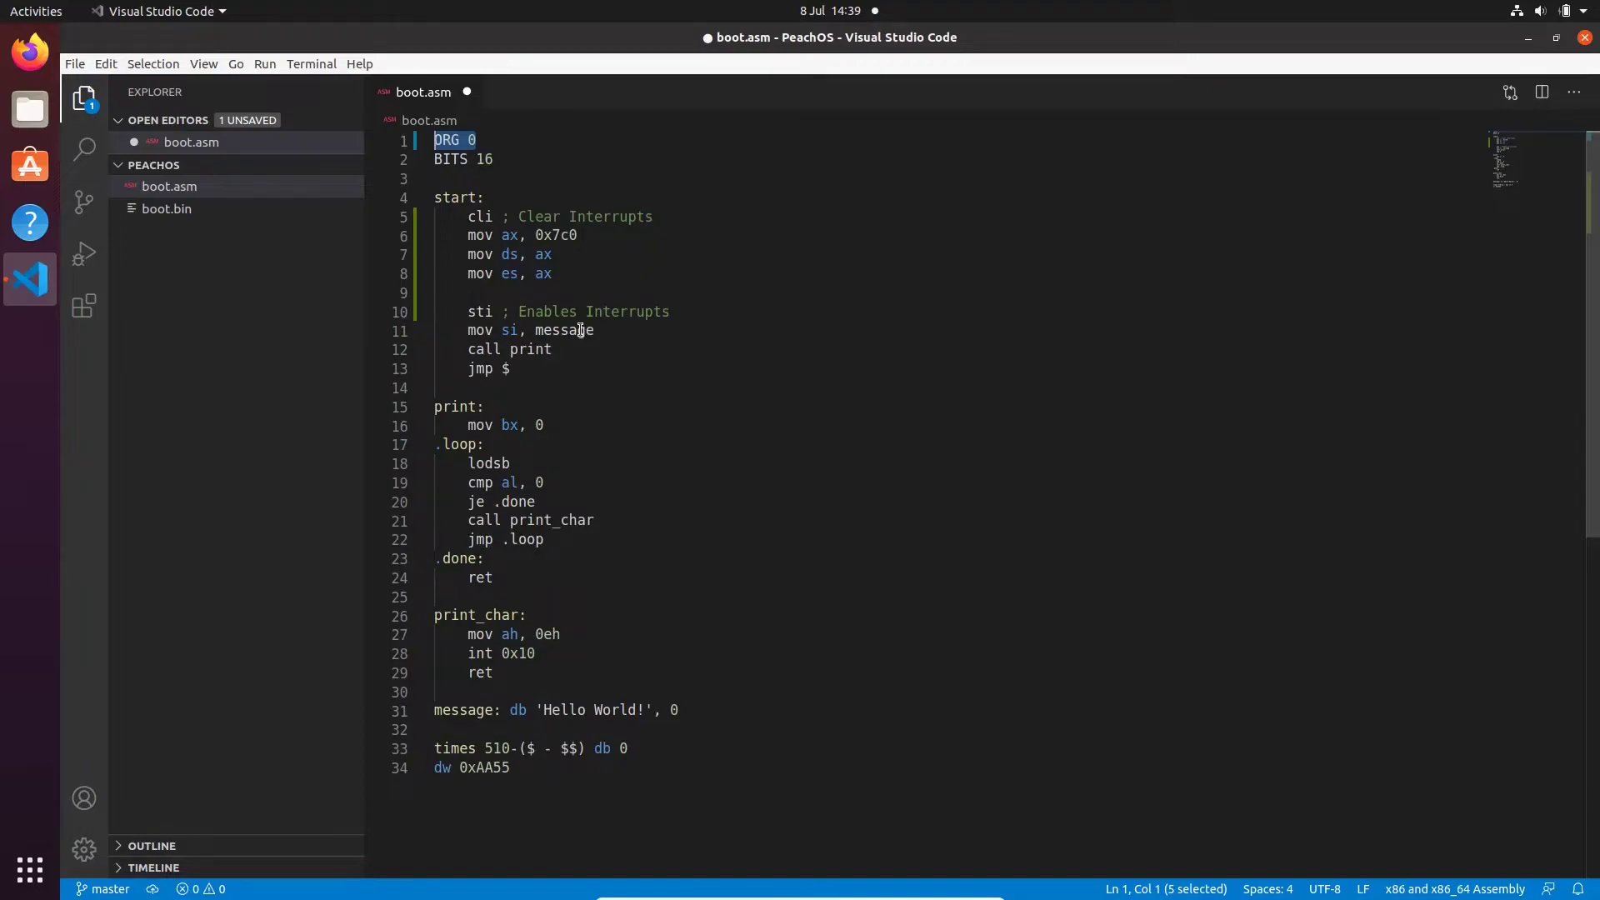
Replace message with 20 in mov si and add lodsb on the next line
double_click(565, 330)
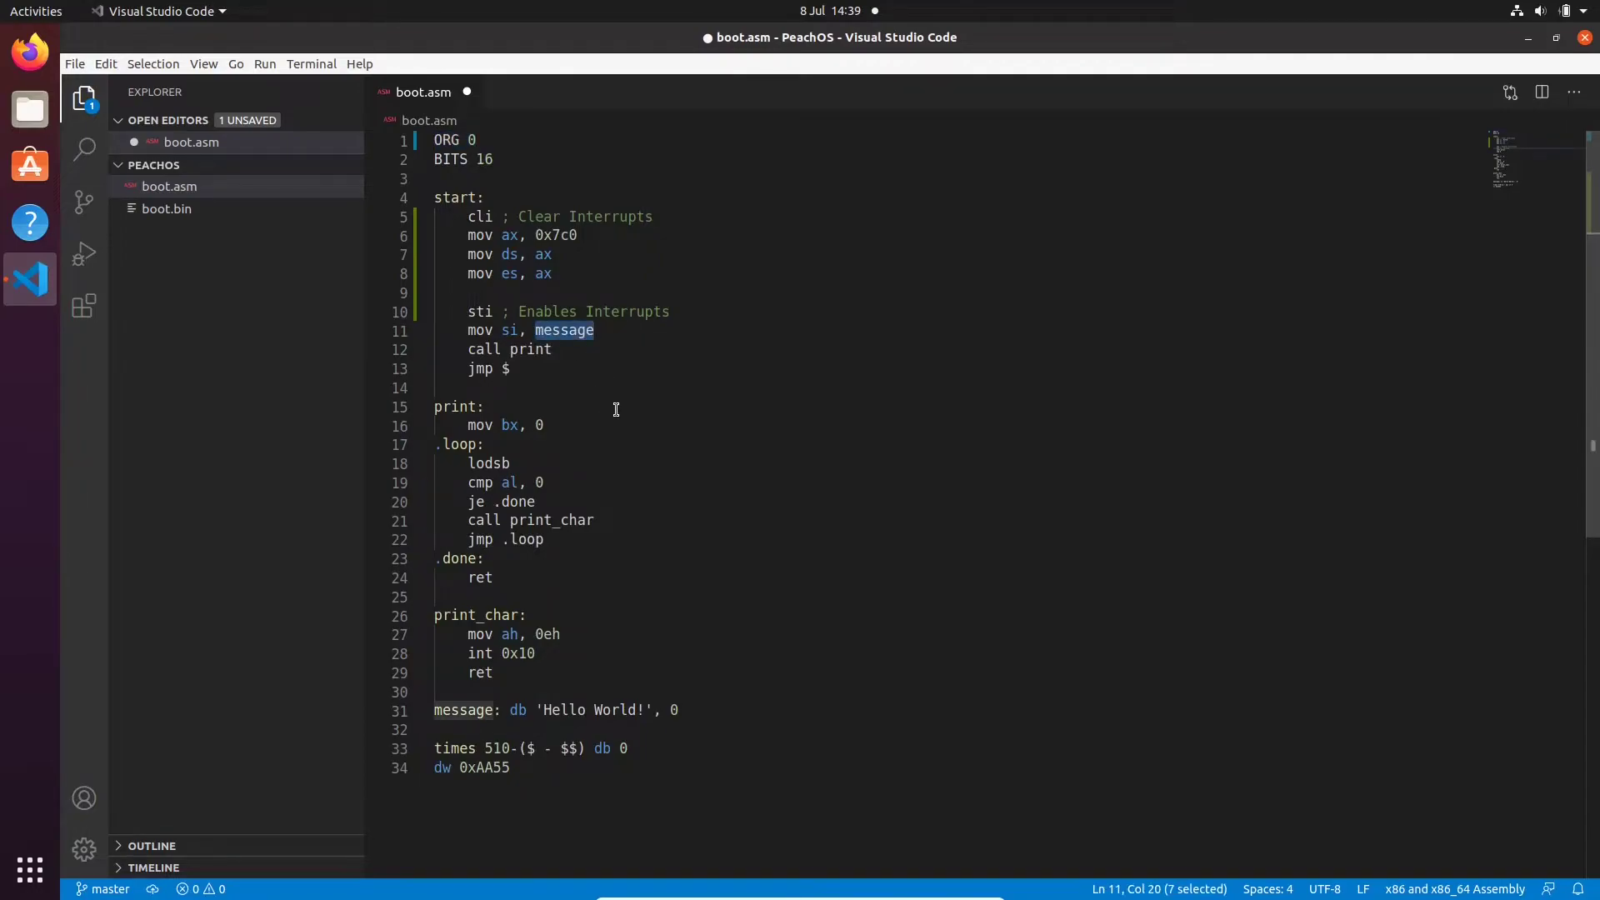
type("20")
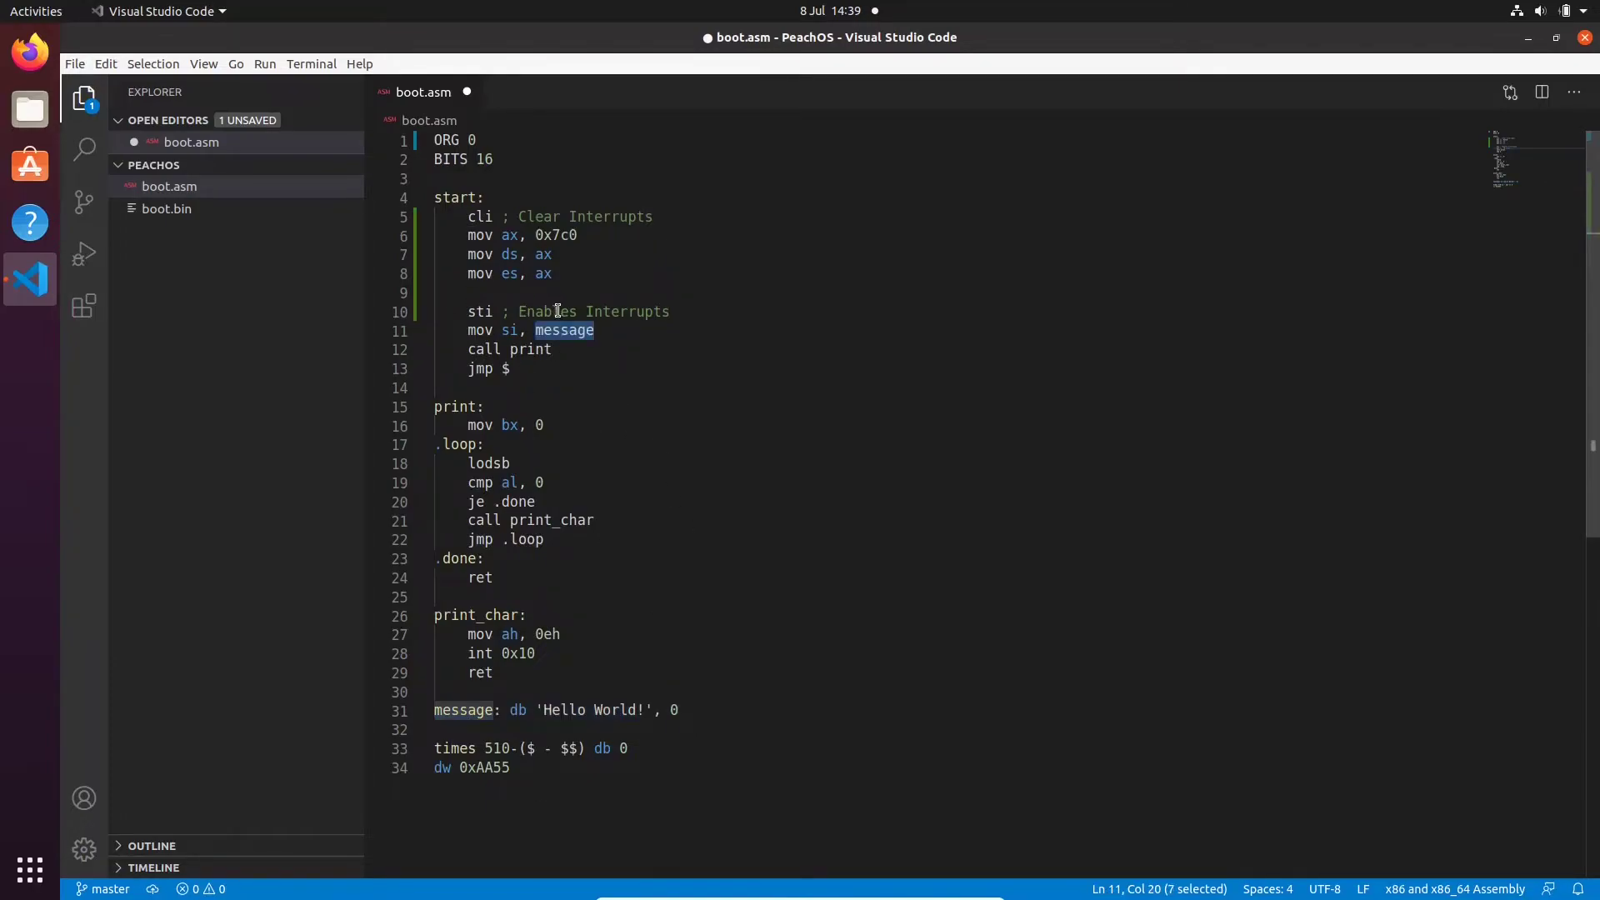
mouse_move(578, 302)
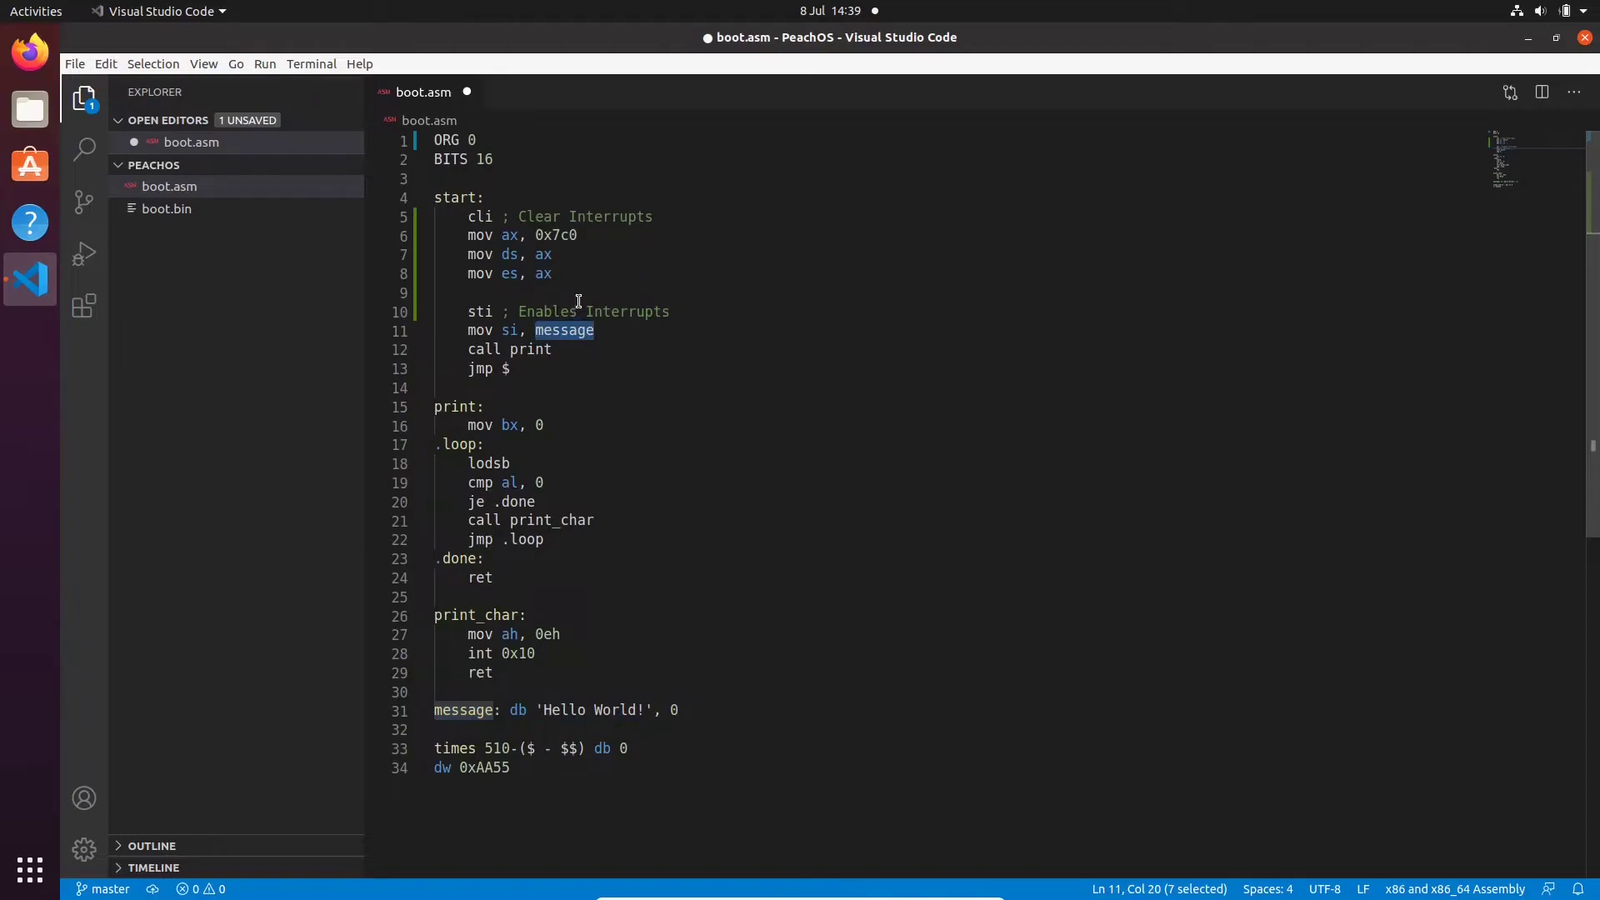
type("20")
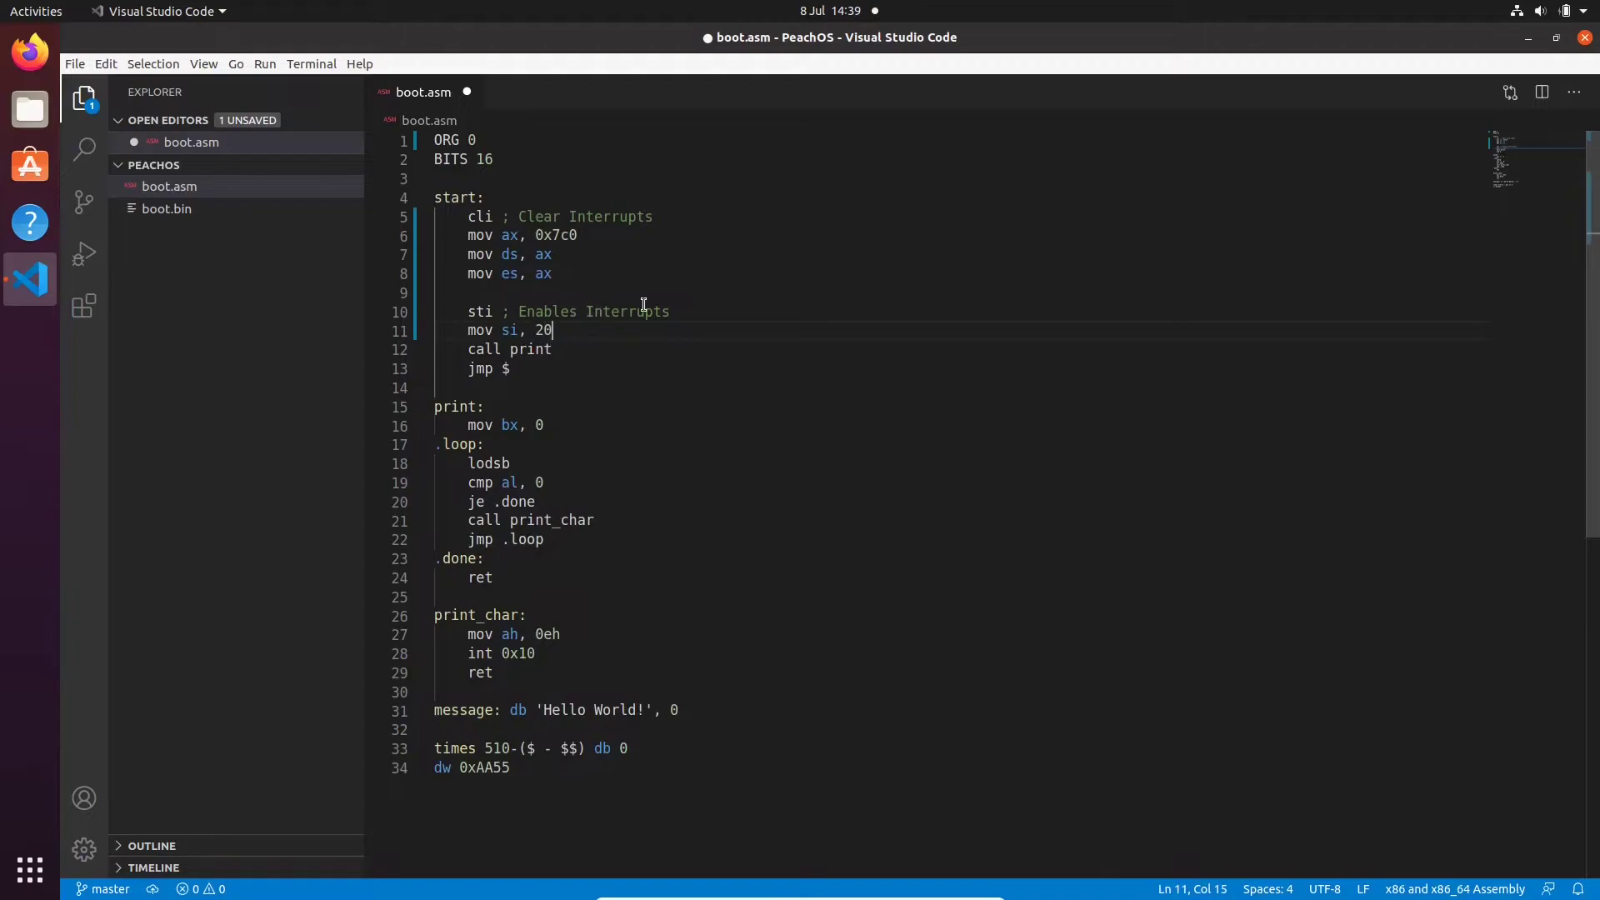
type("lodsb")
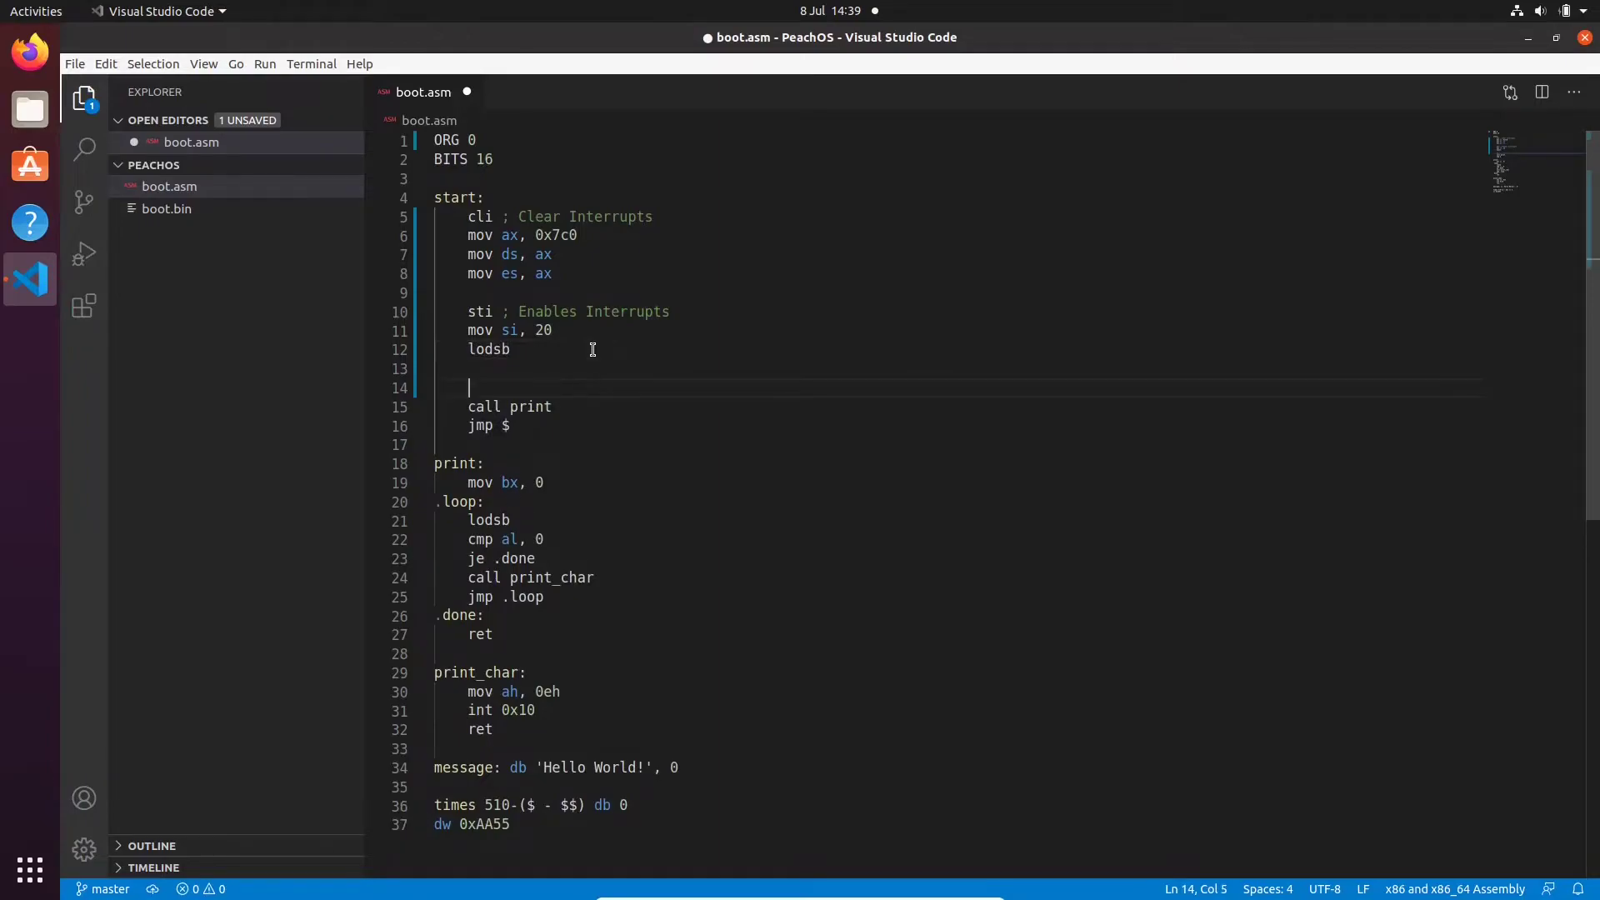
Note the DS:SI arithmetic: 0x7c0 * 16 = 0x7c00, 0x7c00 + 20 = 0x7c..
type("DS:SI")
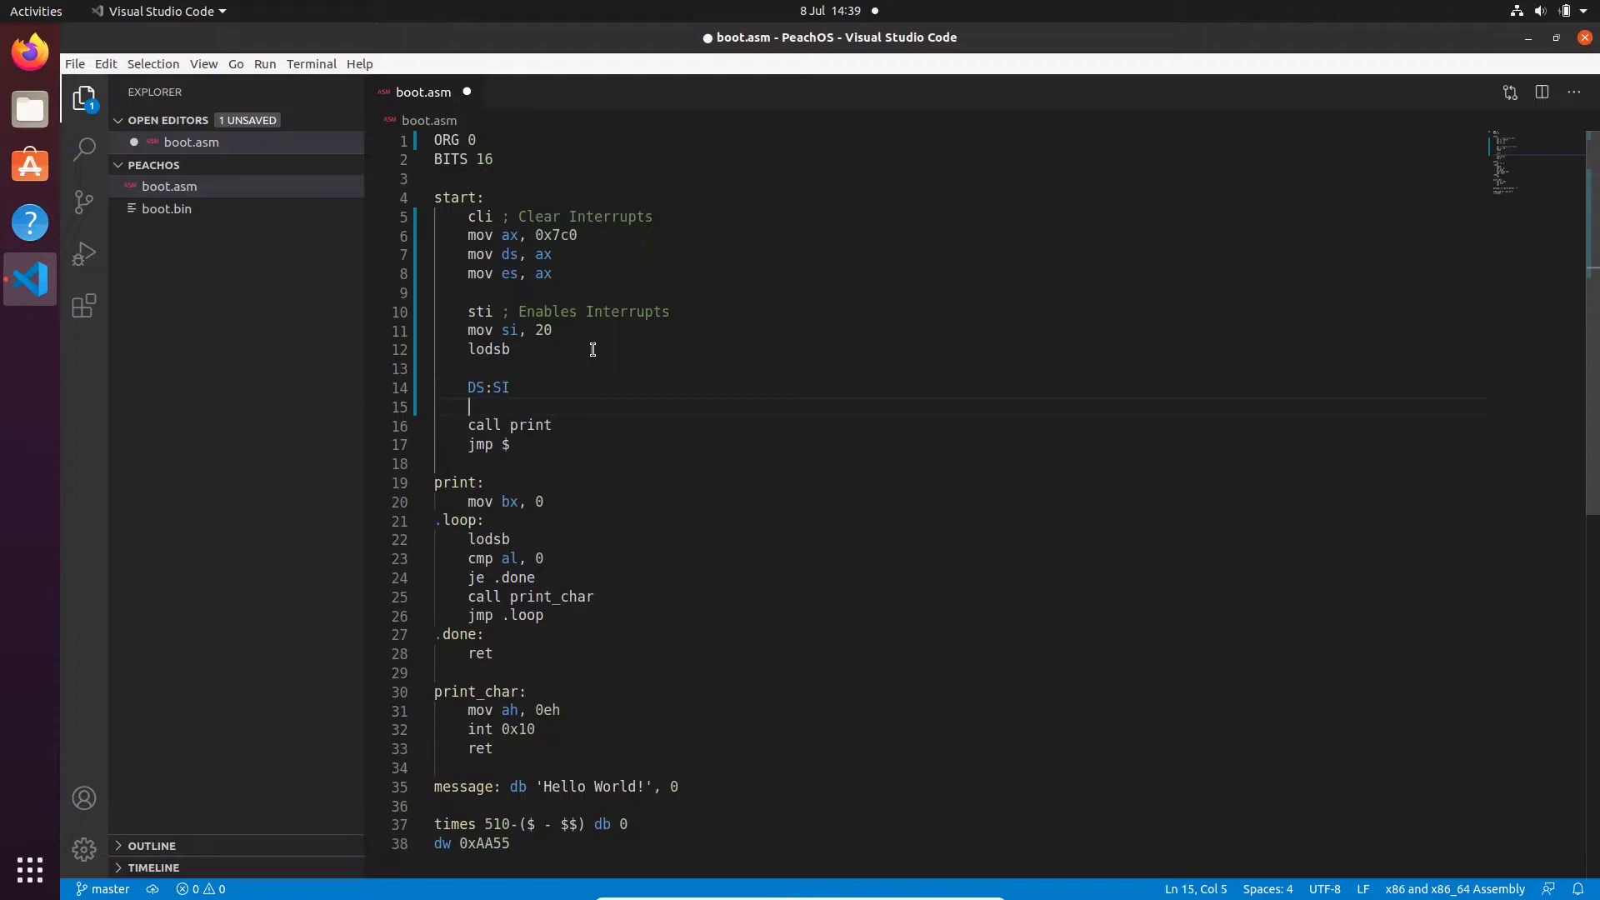
type("0x7c0 * 1")
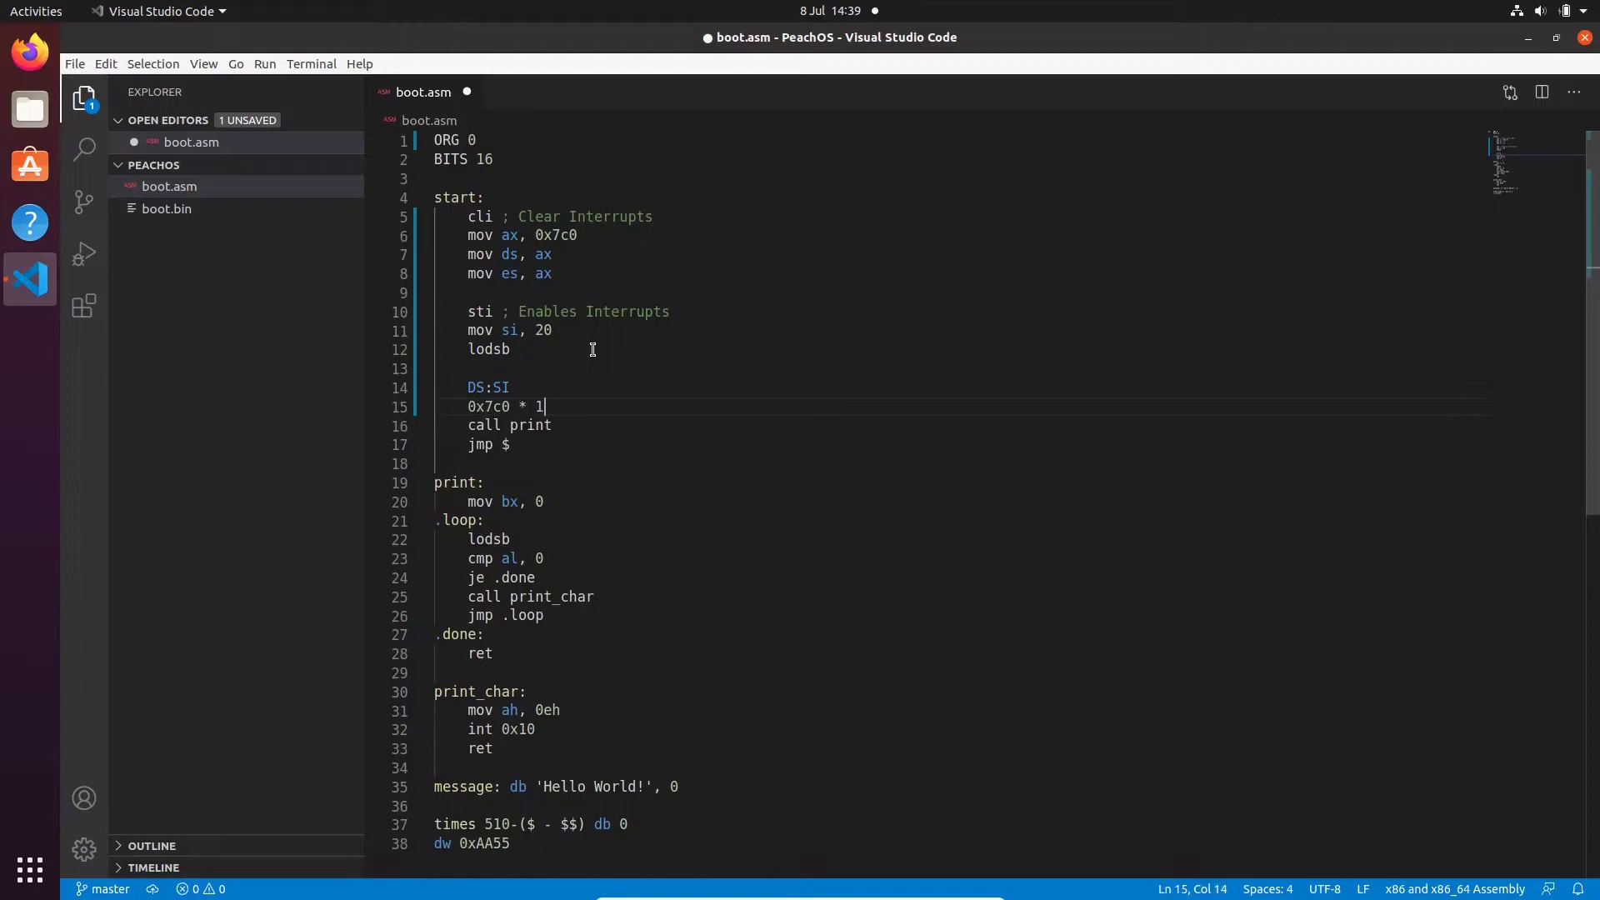
type("6 = 0x7c0")
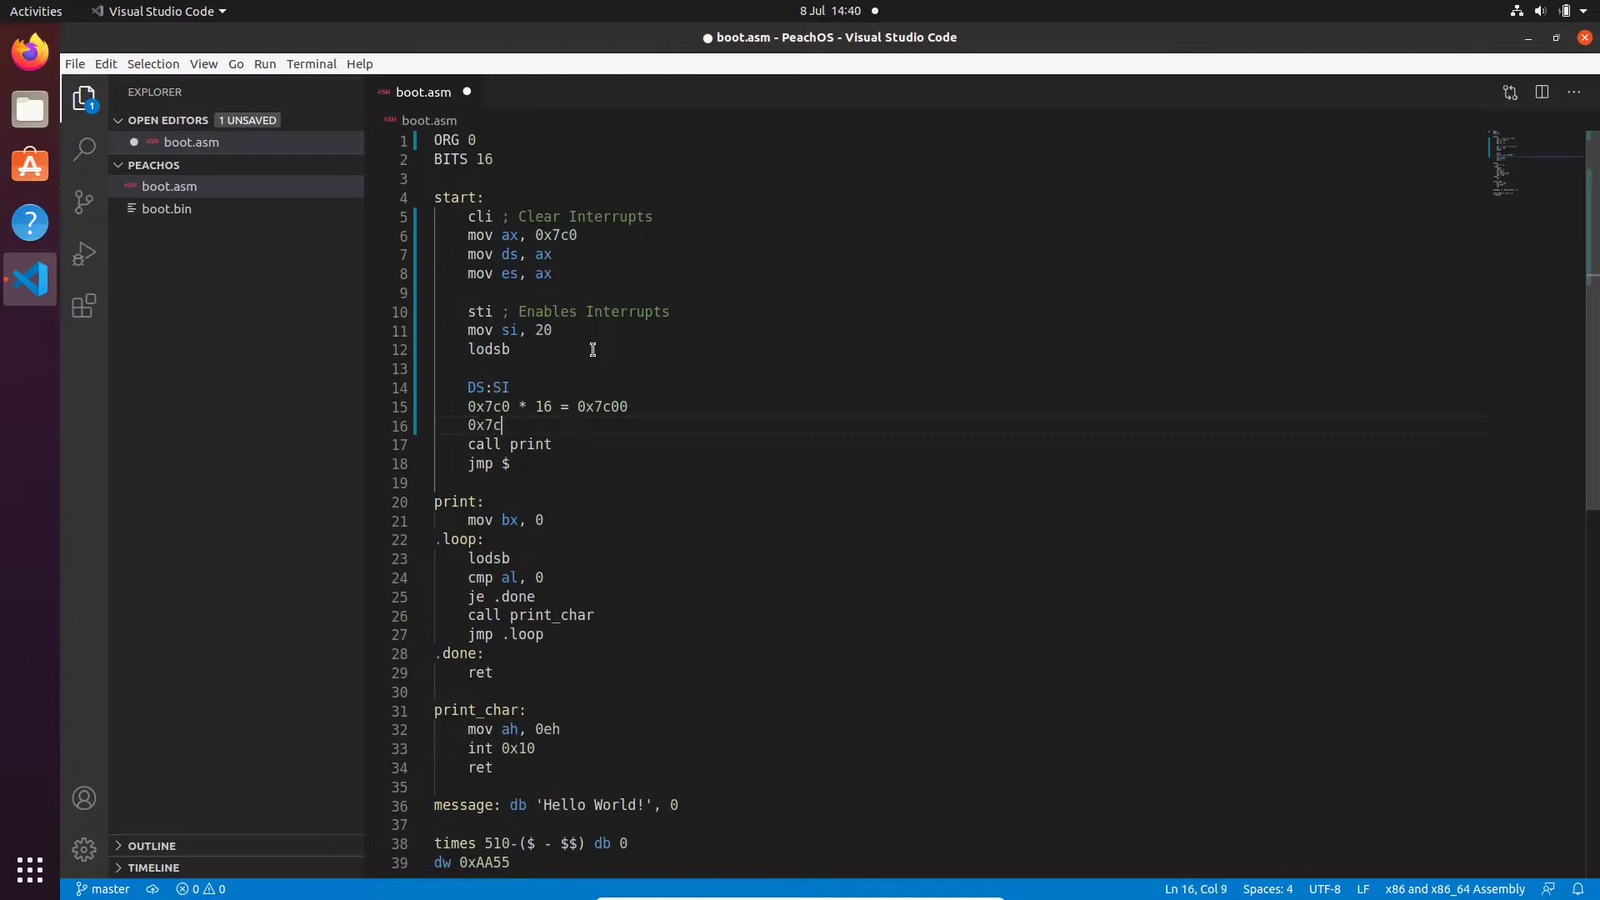
type("00 + 20 =")
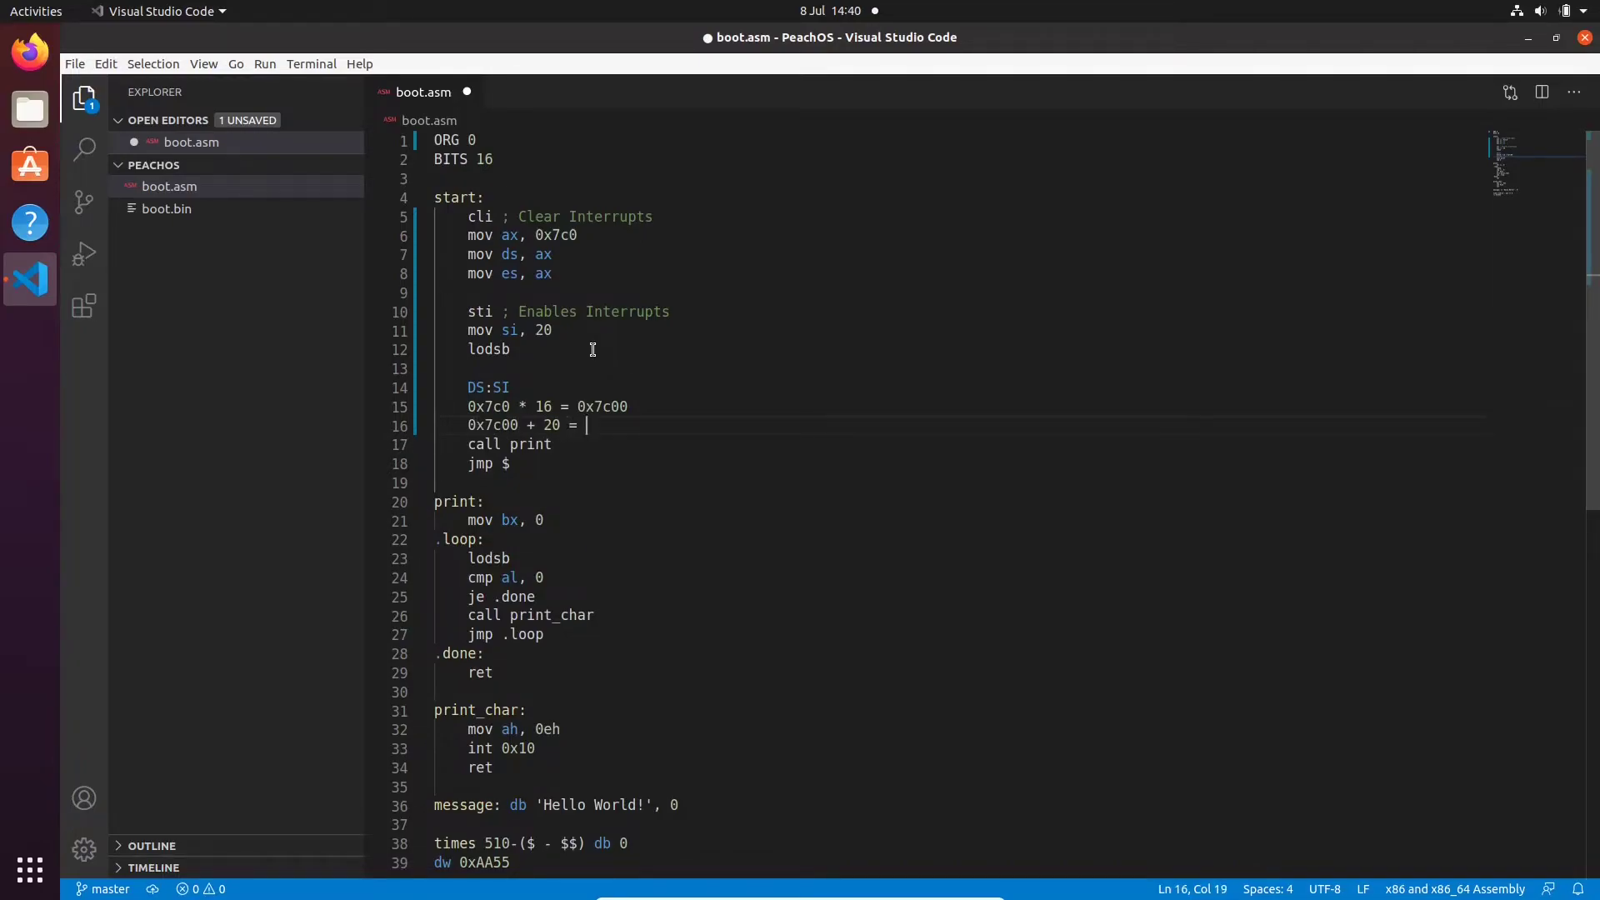
type("0x")
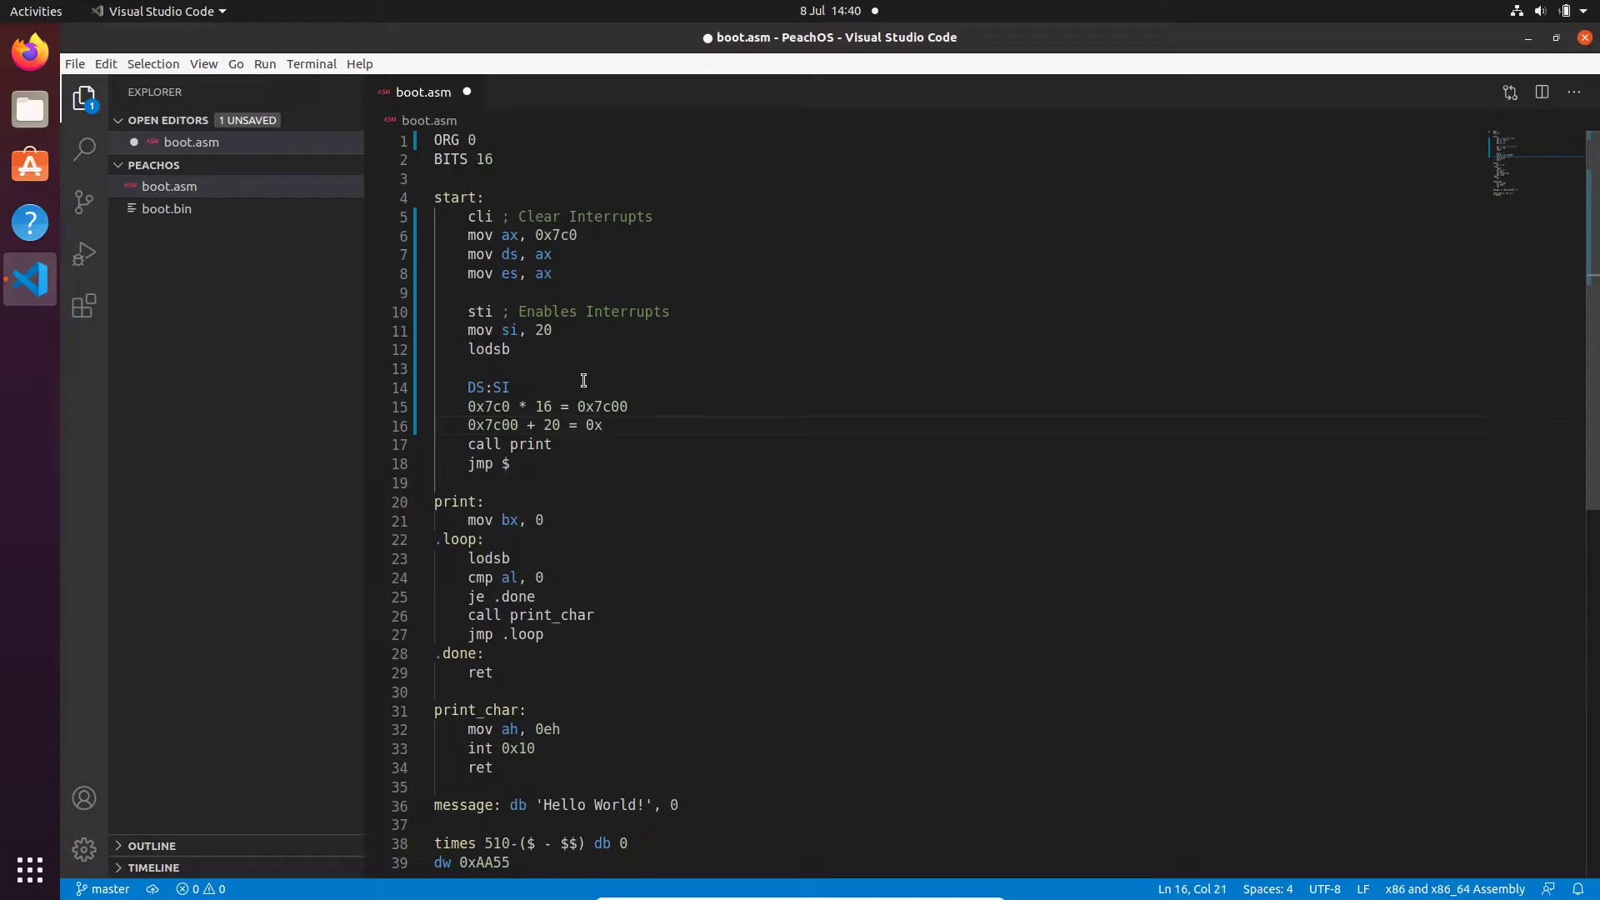
type("7c")
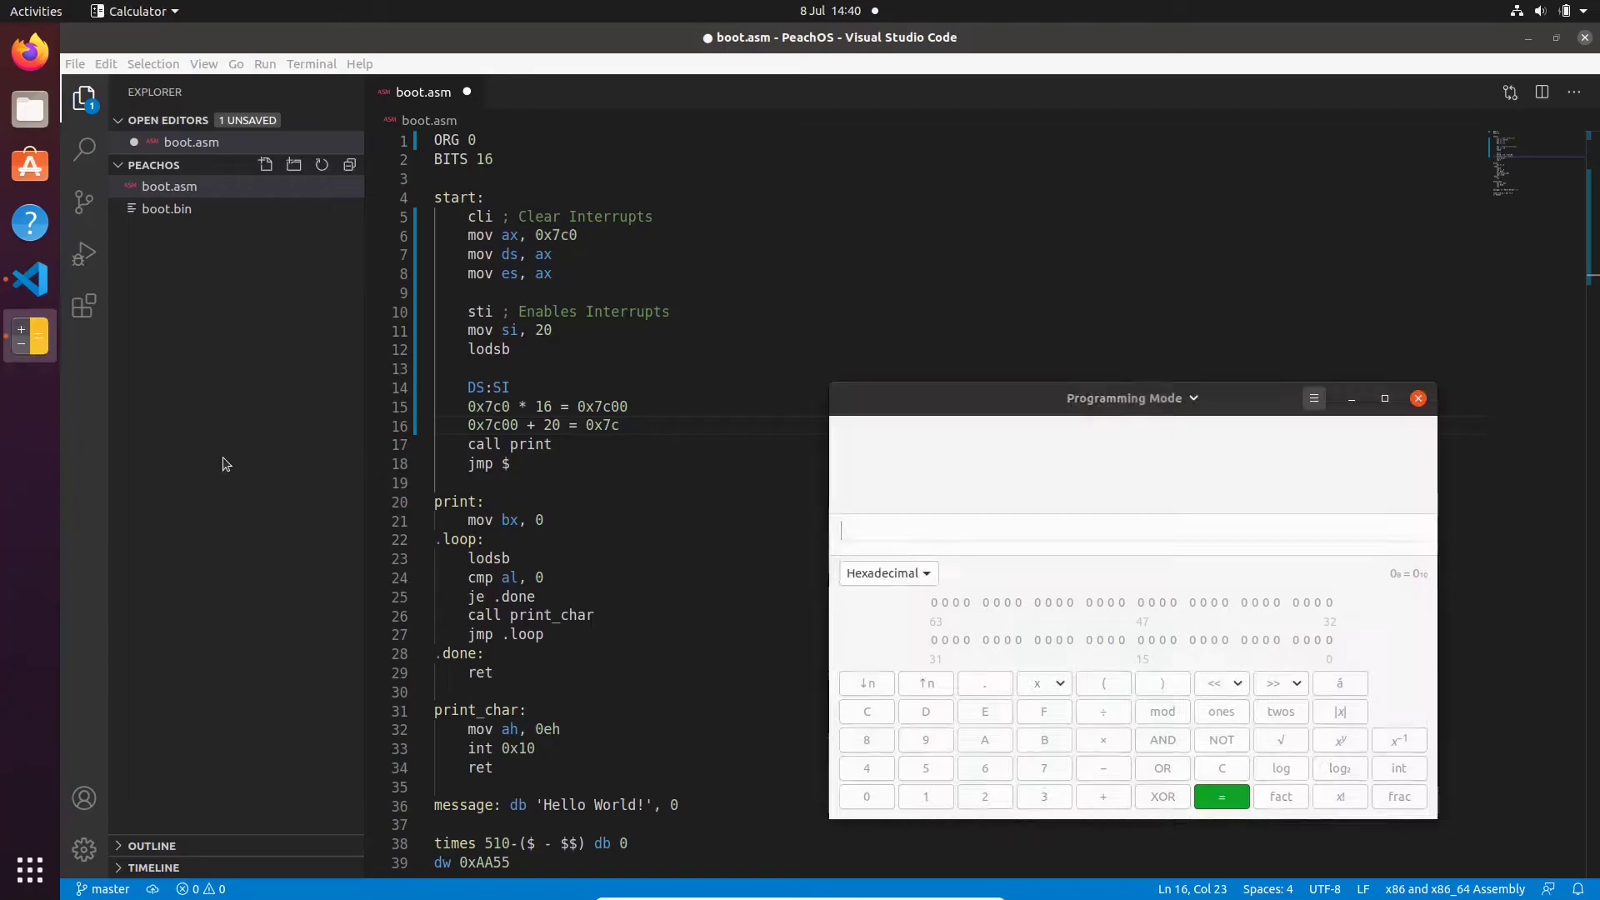
Compute 31744 + 20 = 0x7C14 in the calculator and finish the note as 0x7c14
left_click(884, 572)
type("20")
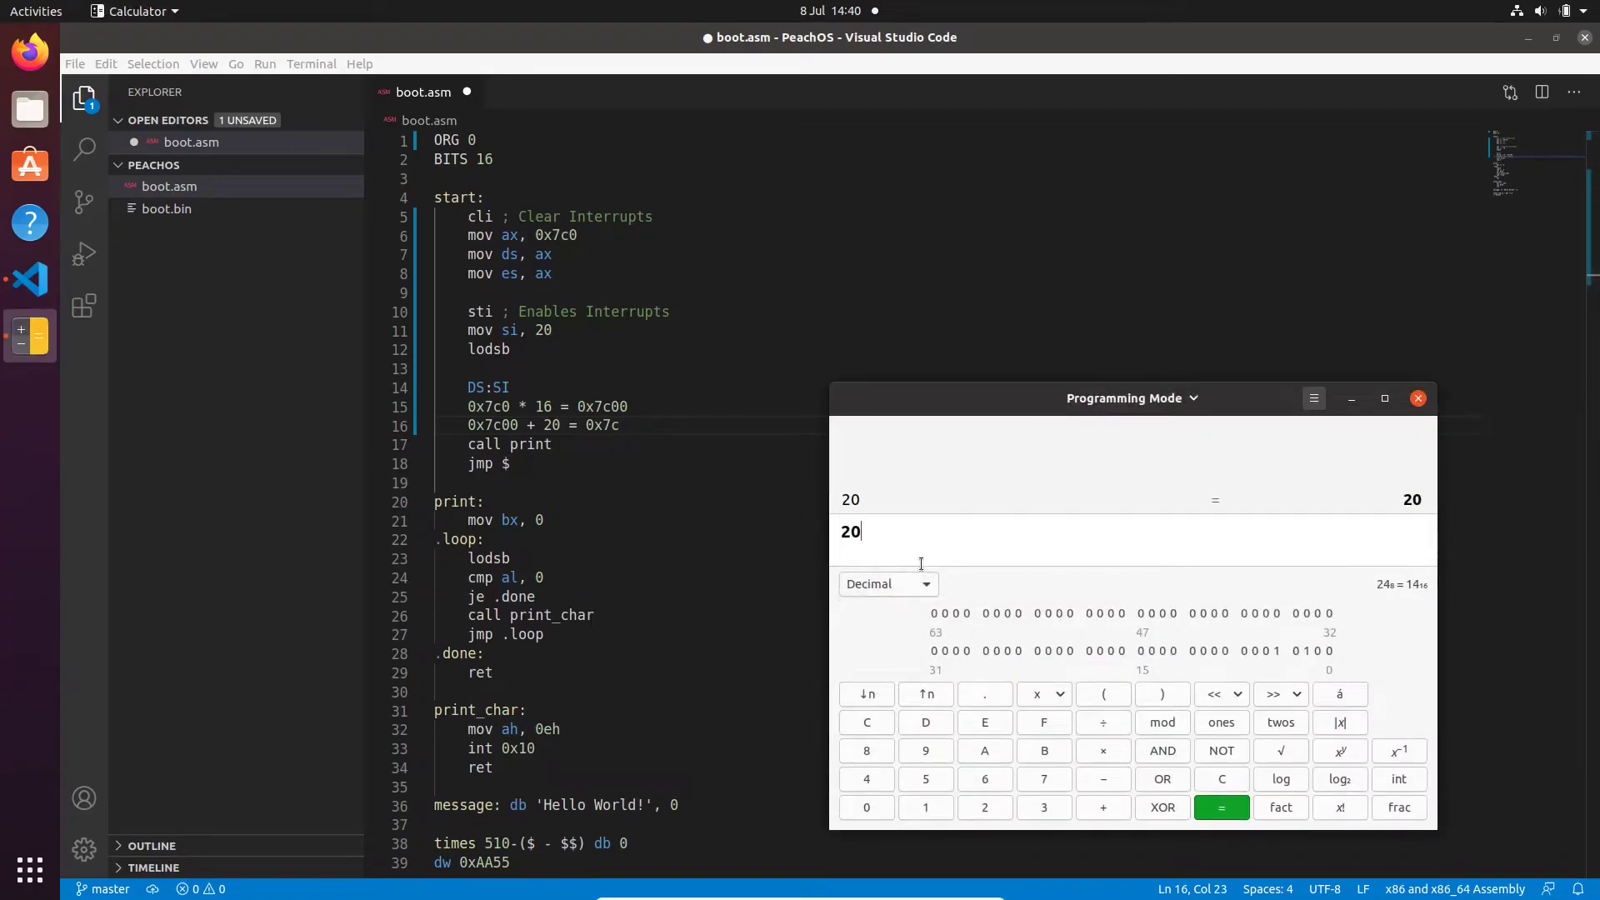
left_click(883, 583)
type("1")
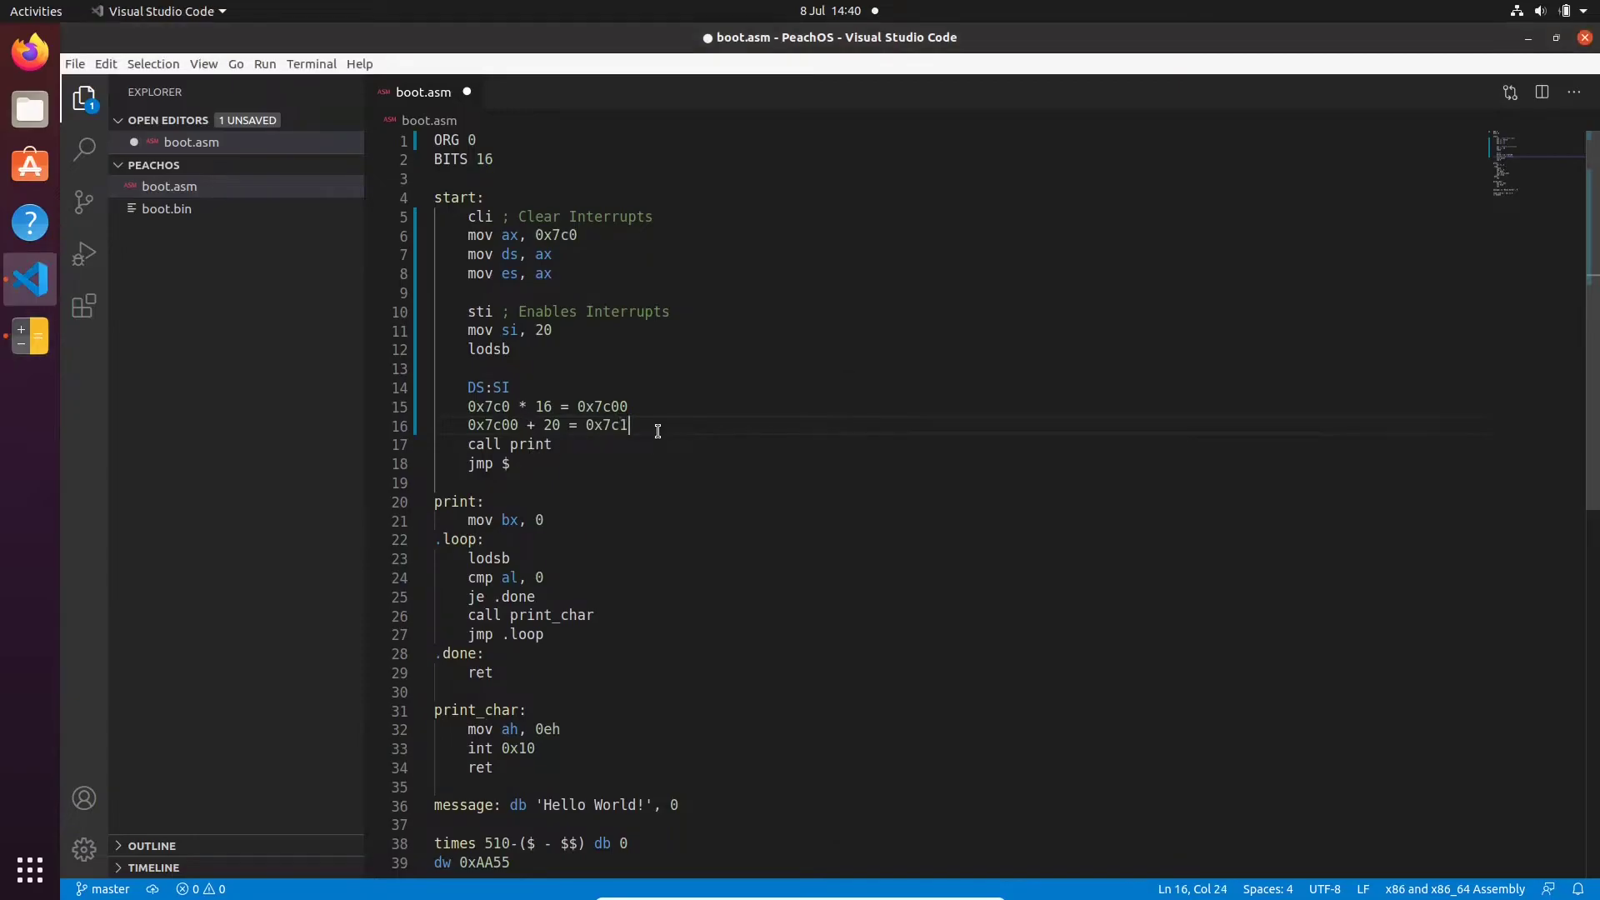
type("4")
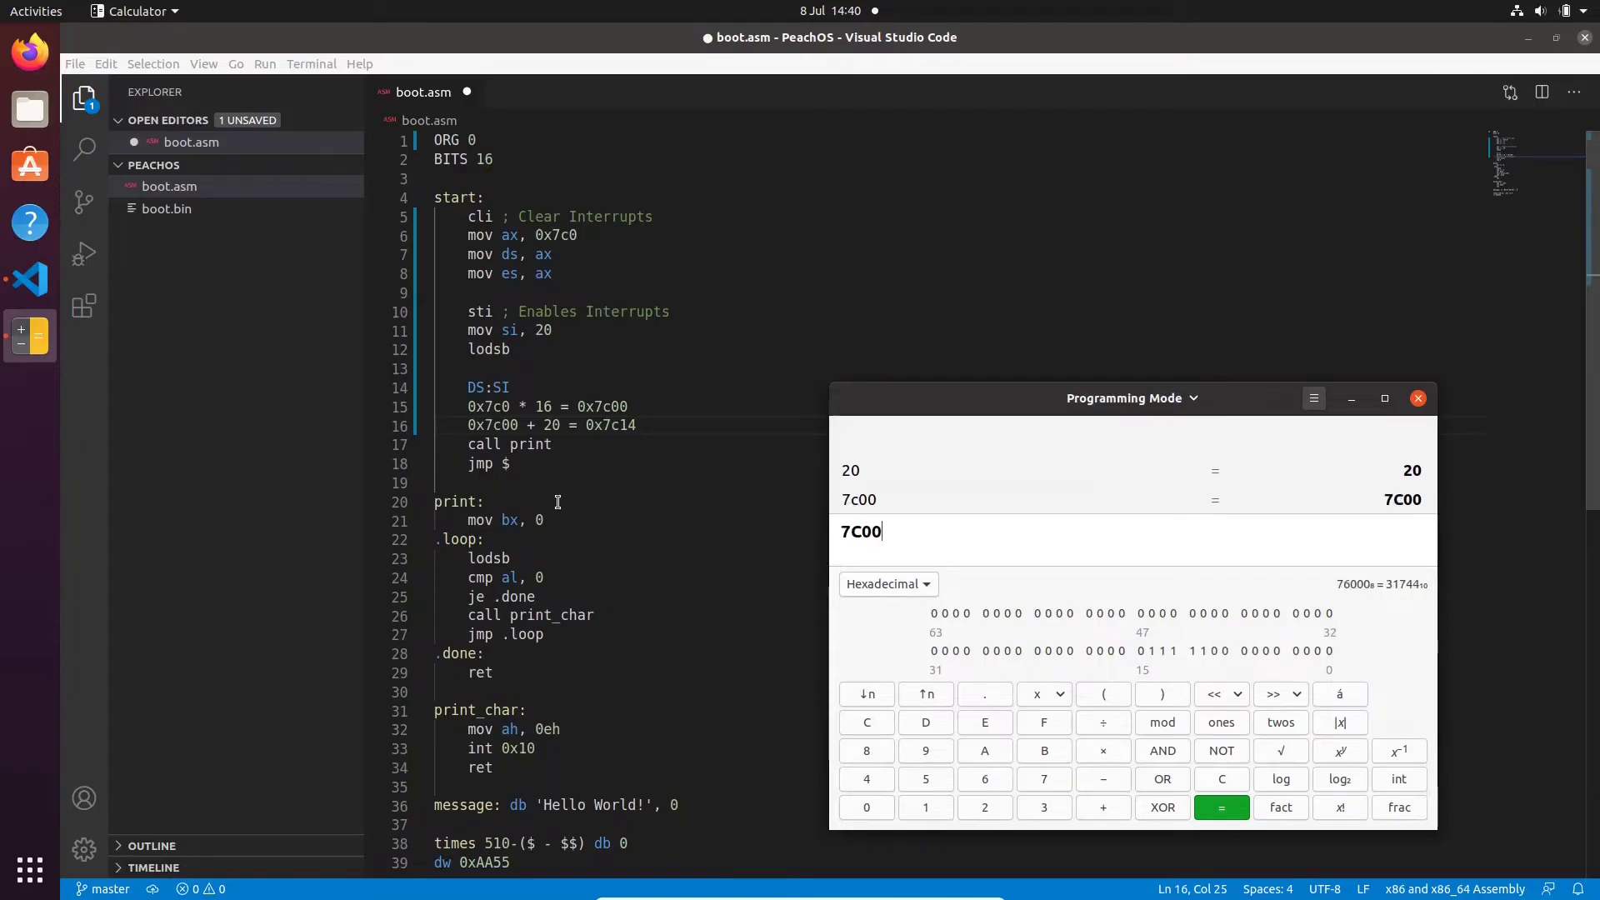
left_click(885, 583)
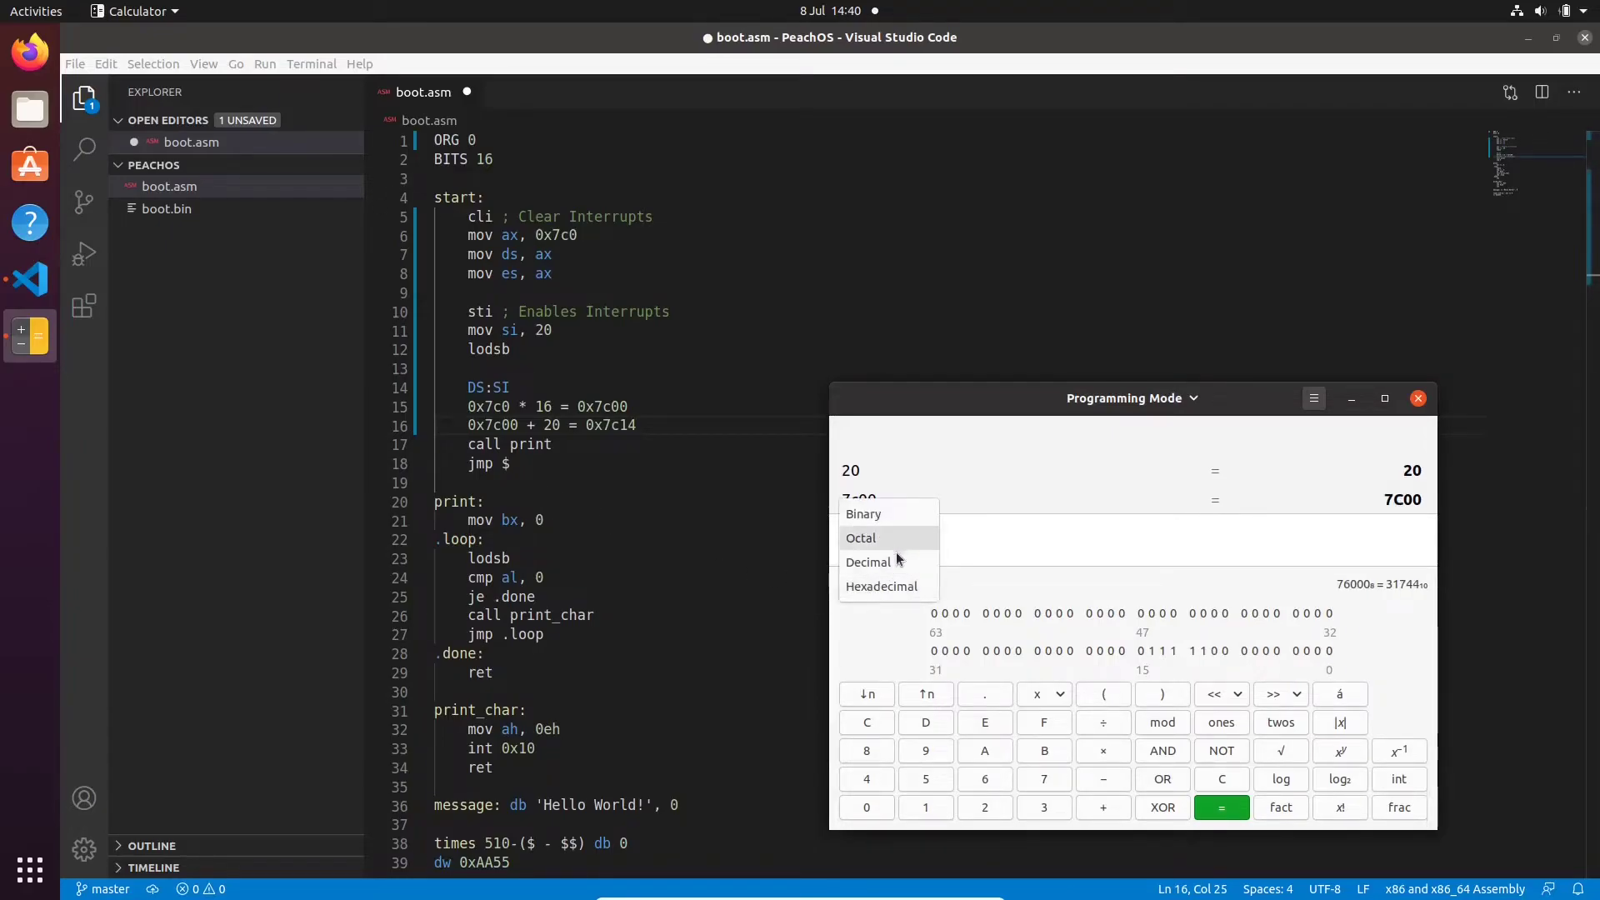
left_click(868, 561)
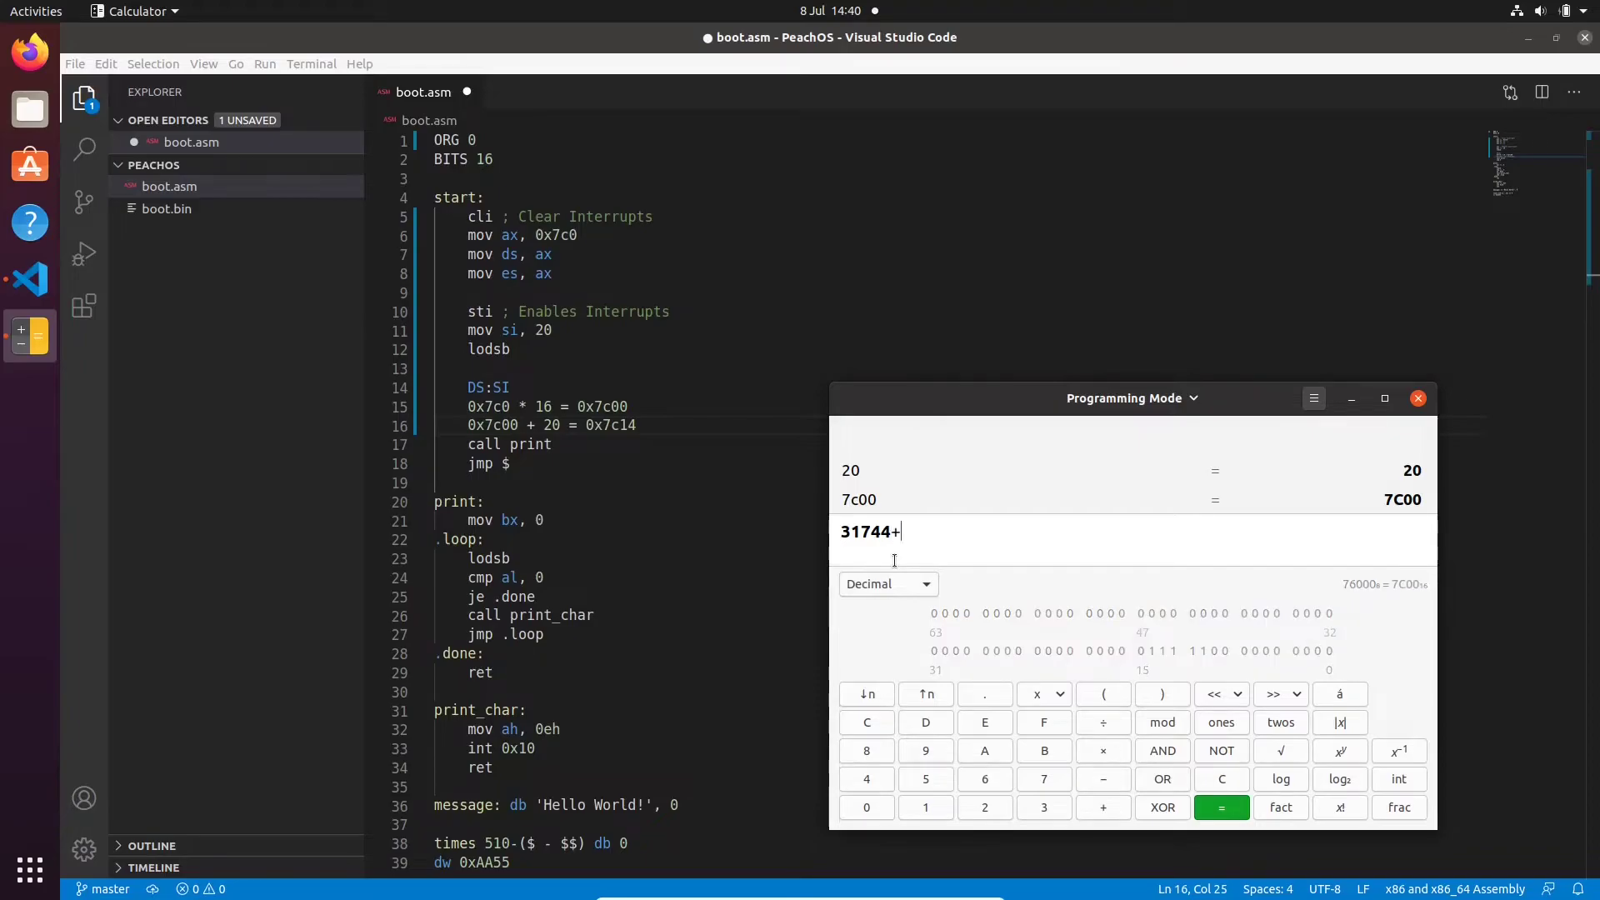
left_click(1220, 807)
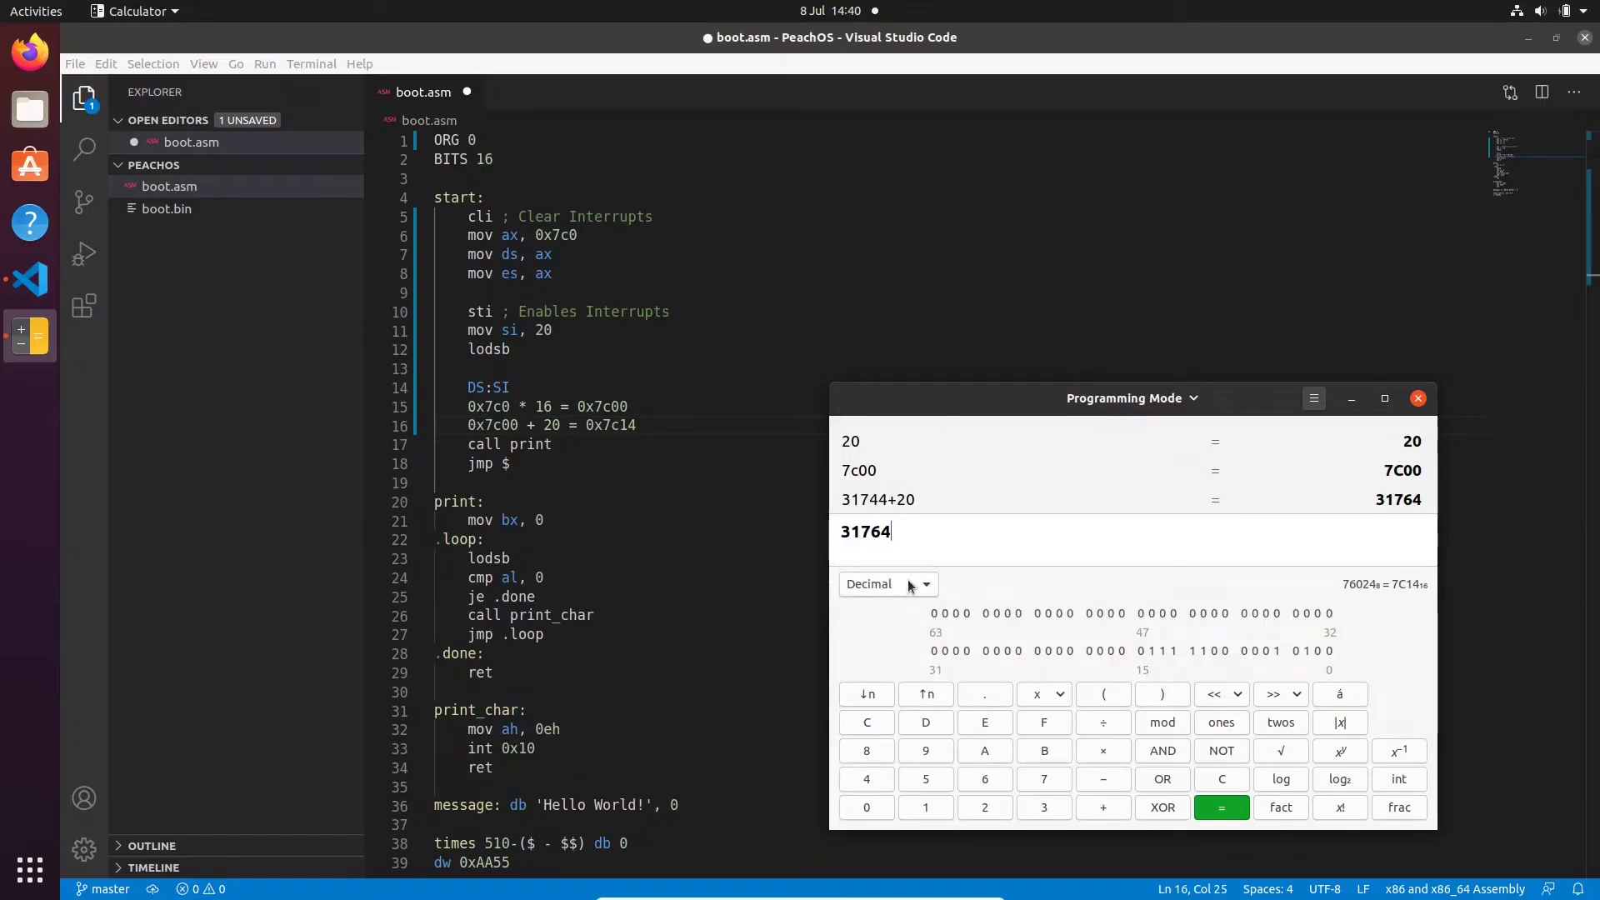
left_click(885, 584)
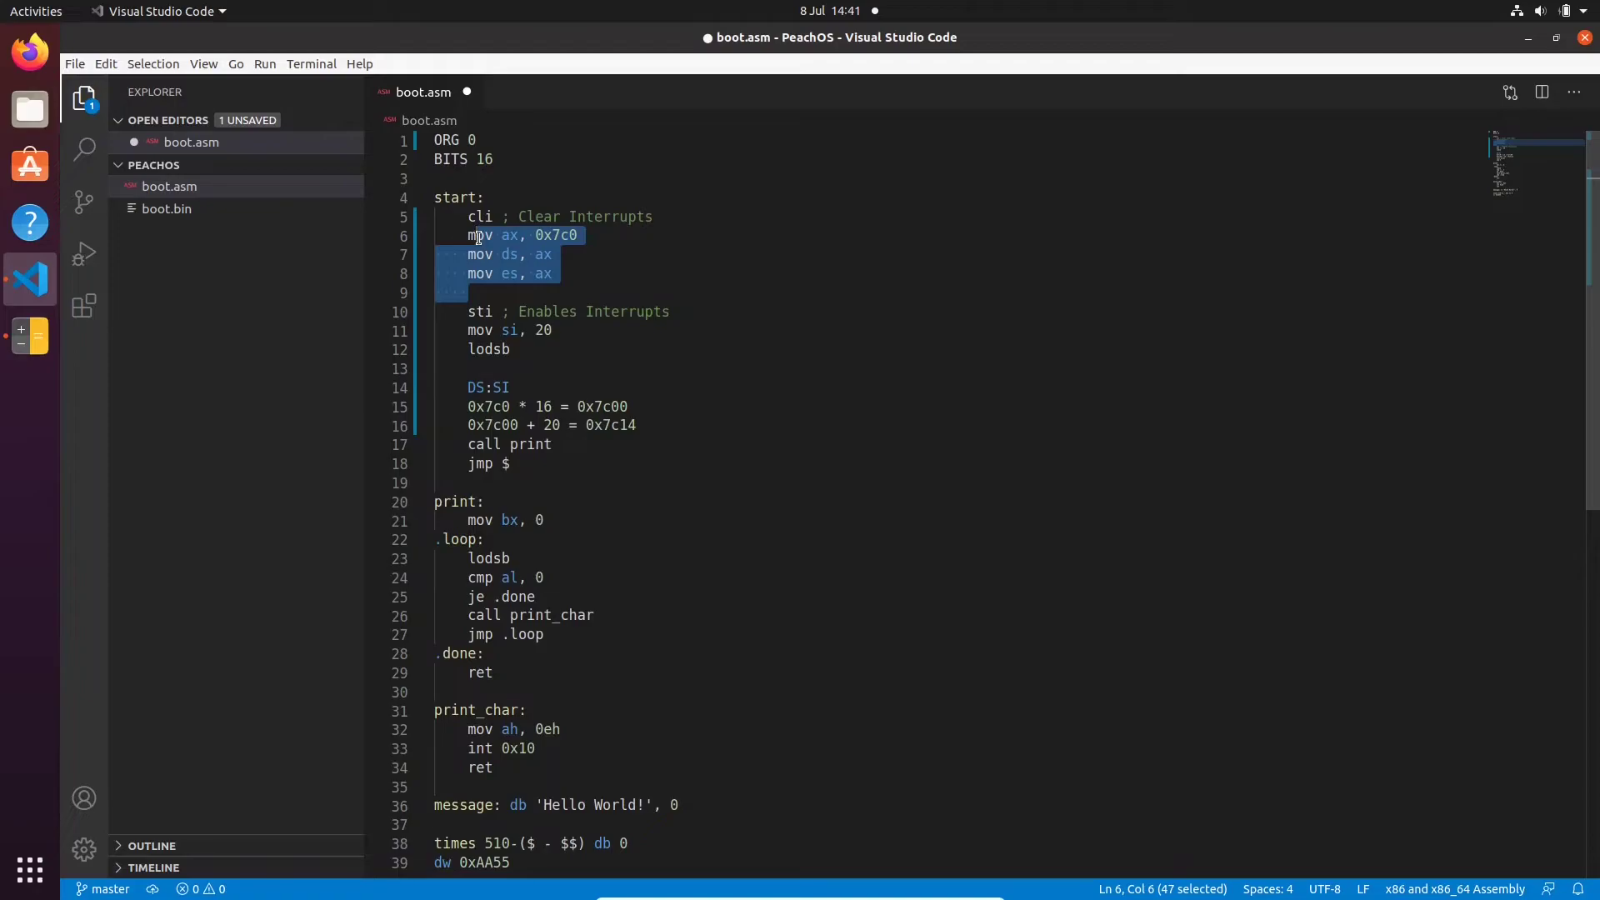
mouse_move(525, 292)
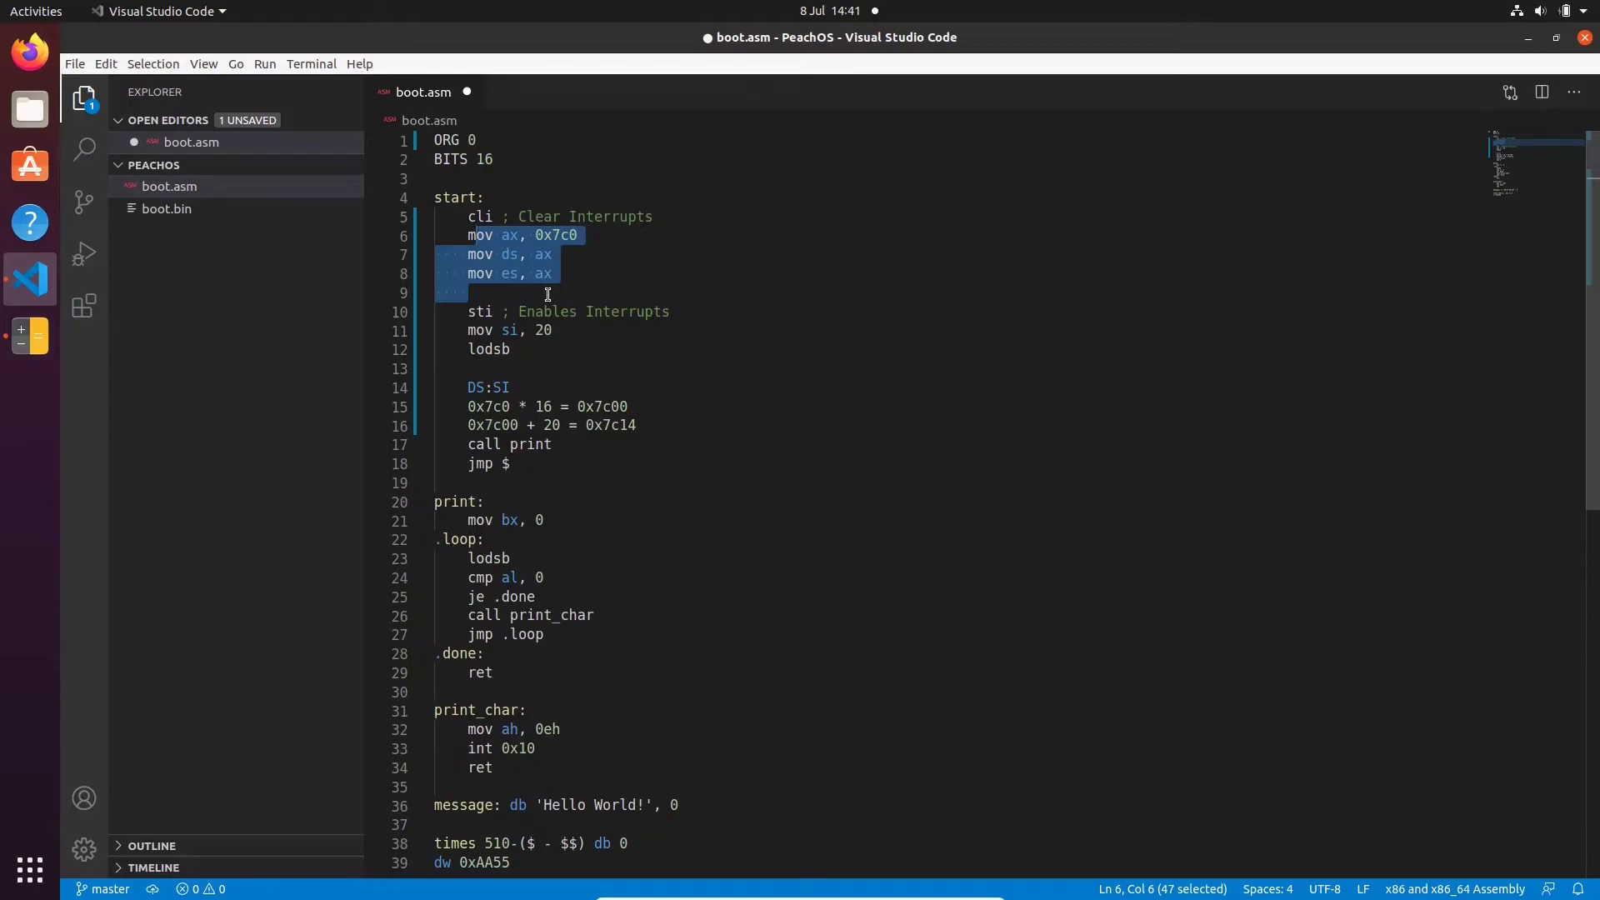
Undo the scratch notes and lodsb so sti directly precedes mov si, message
left_click(726, 442)
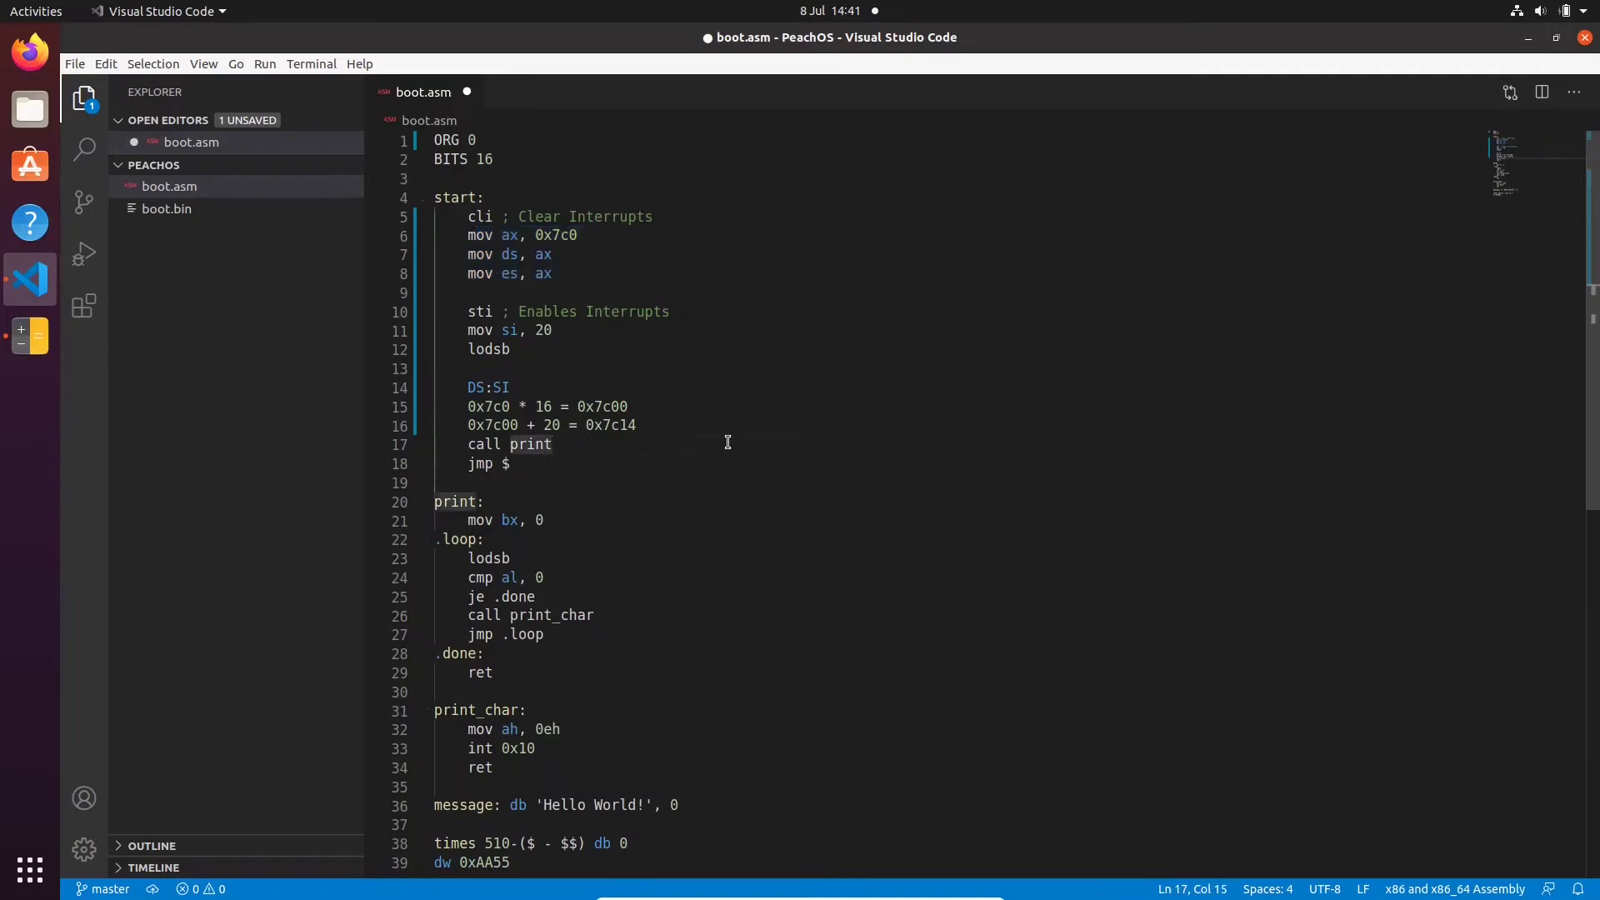
key("BackSpace")
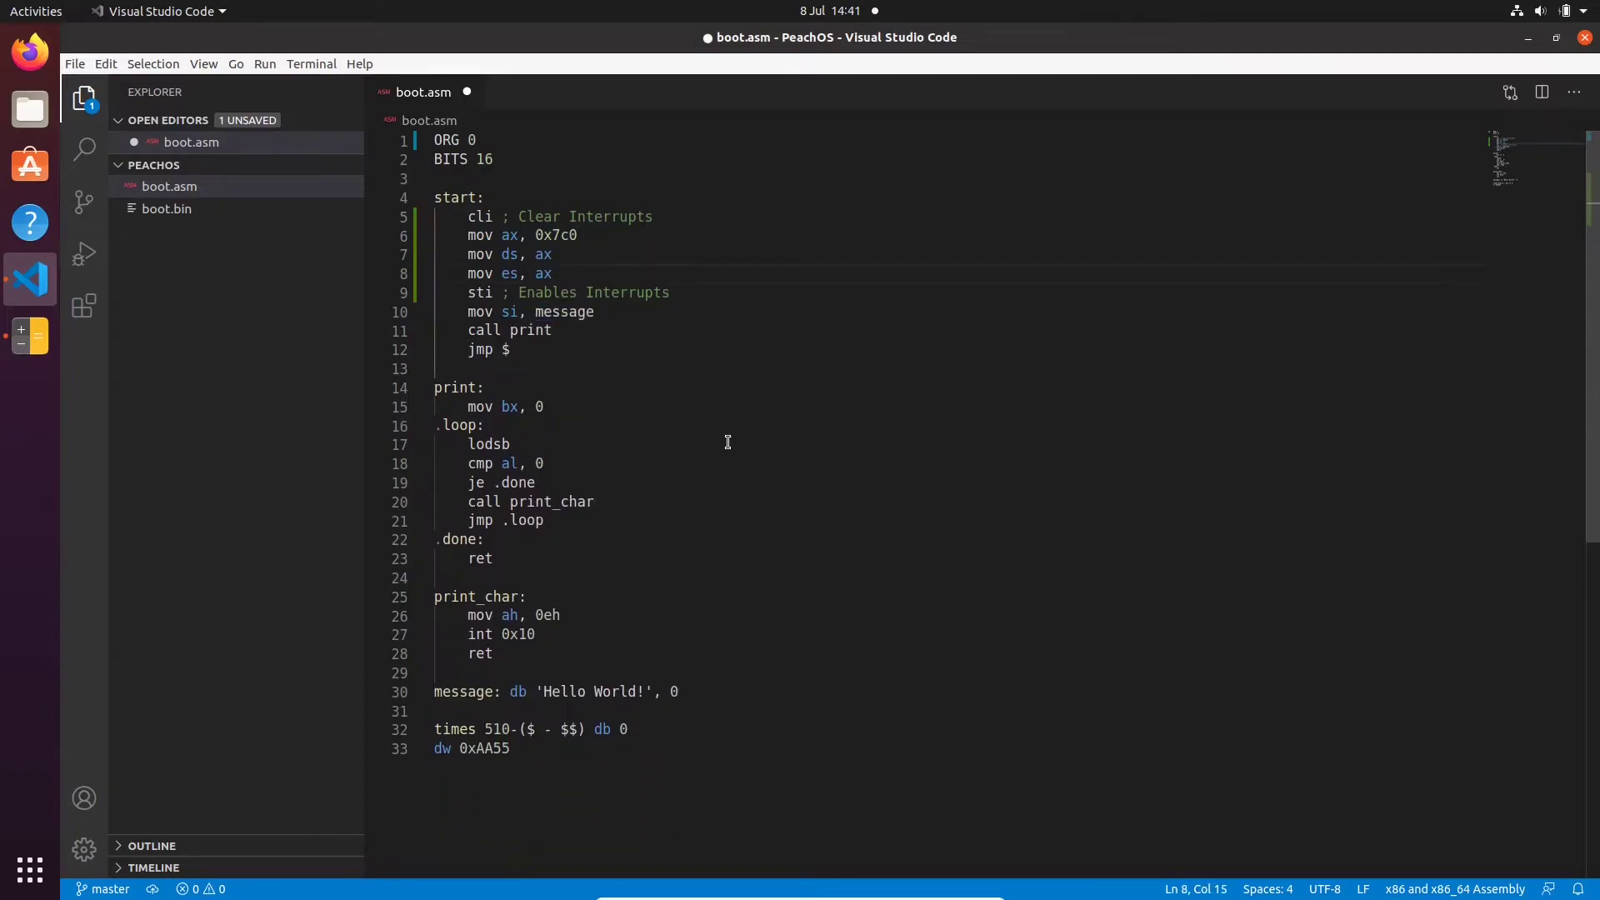
Add mov ax, 0x00; mov ss, ax; mov sp, 0x7c00 before sti, tidy blank lines, and save
key("ctrl+s")
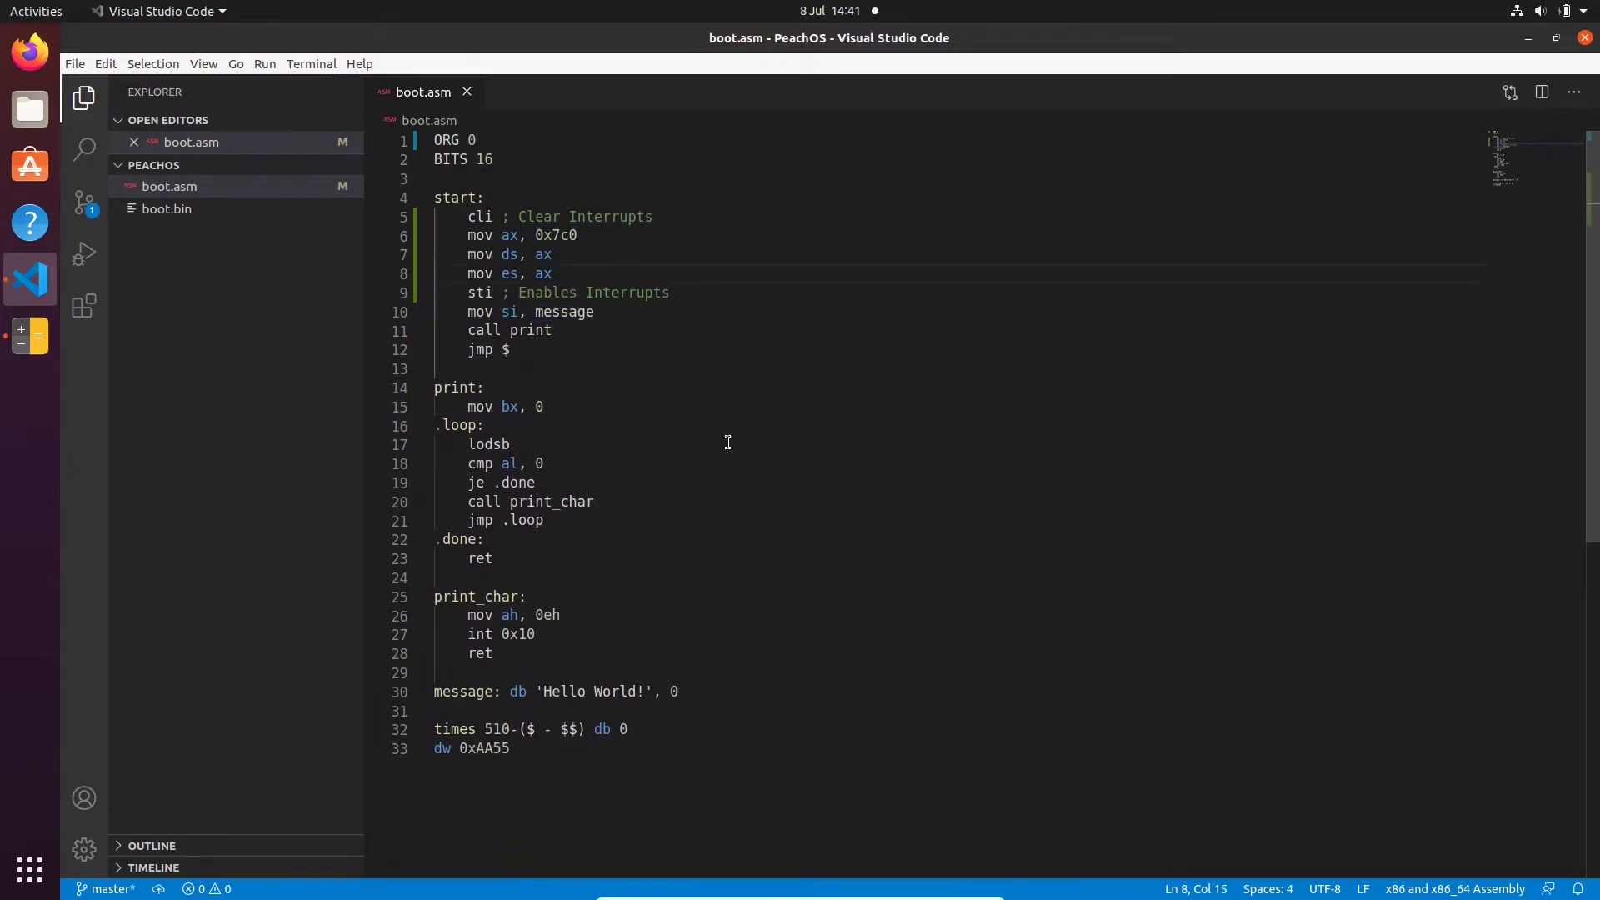
key("Return")
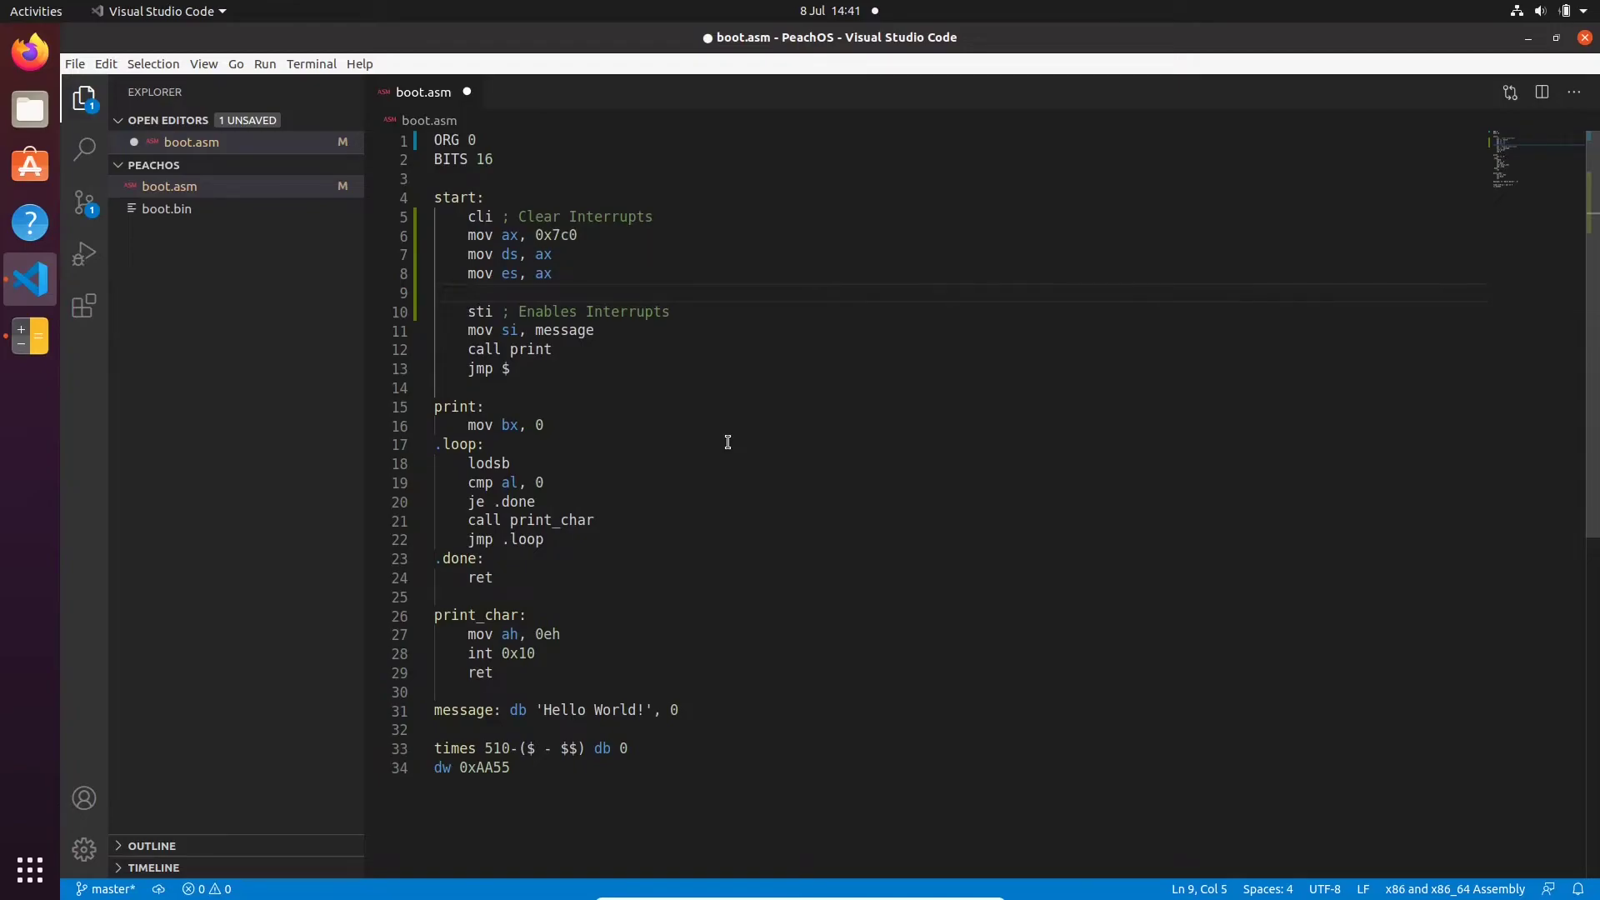
type("0x7c00")
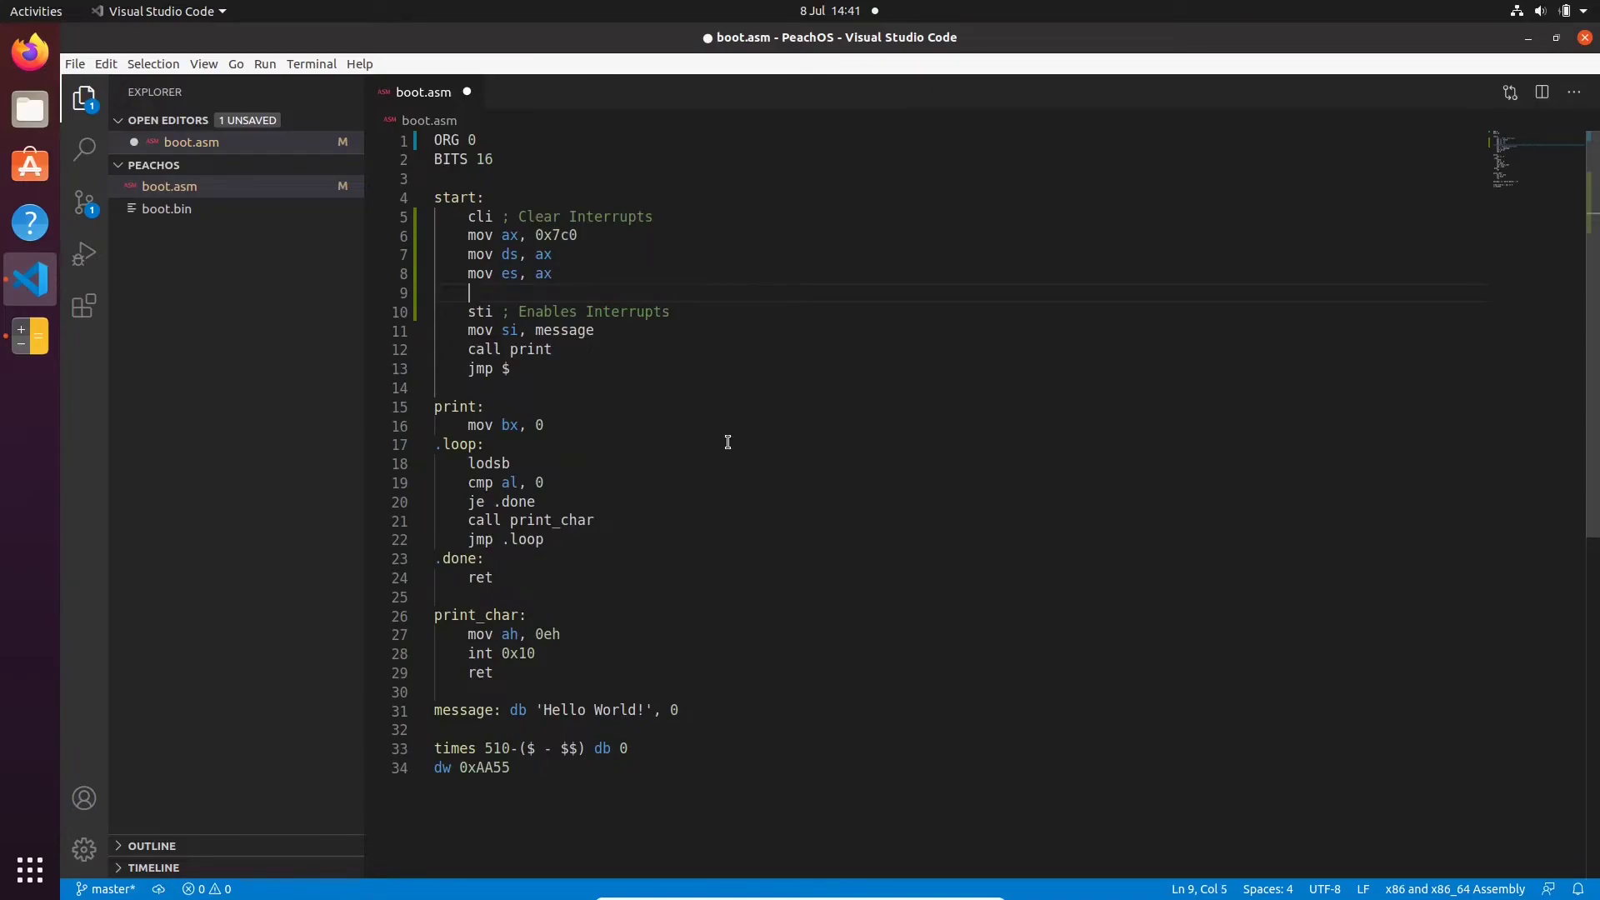
type("mov ax, 0x00")
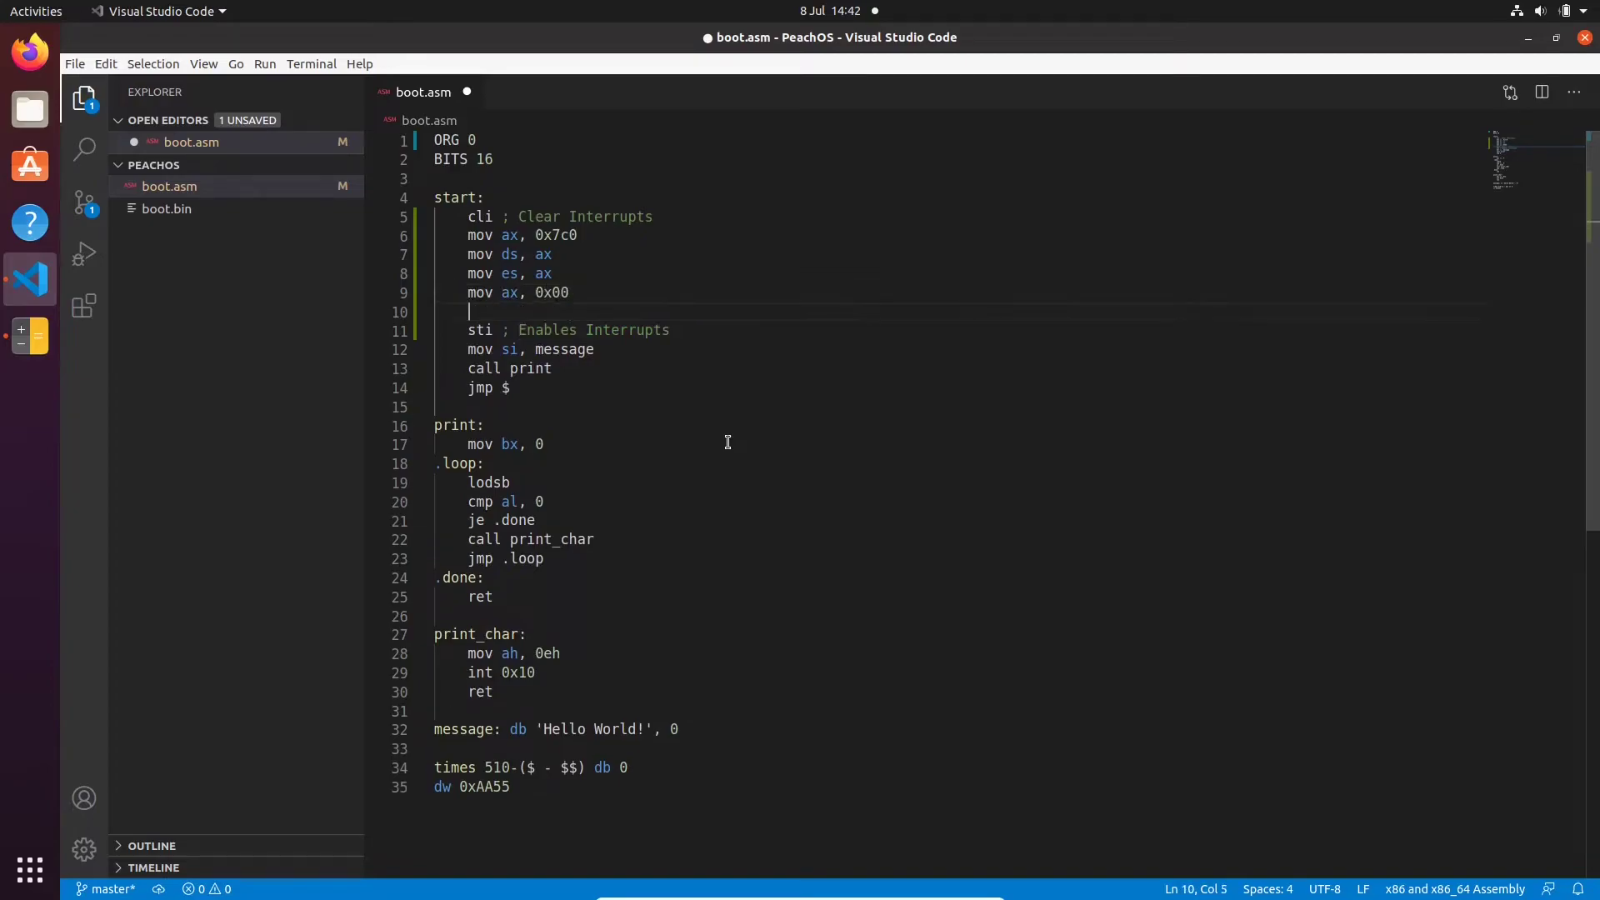
type("mov ss, ax")
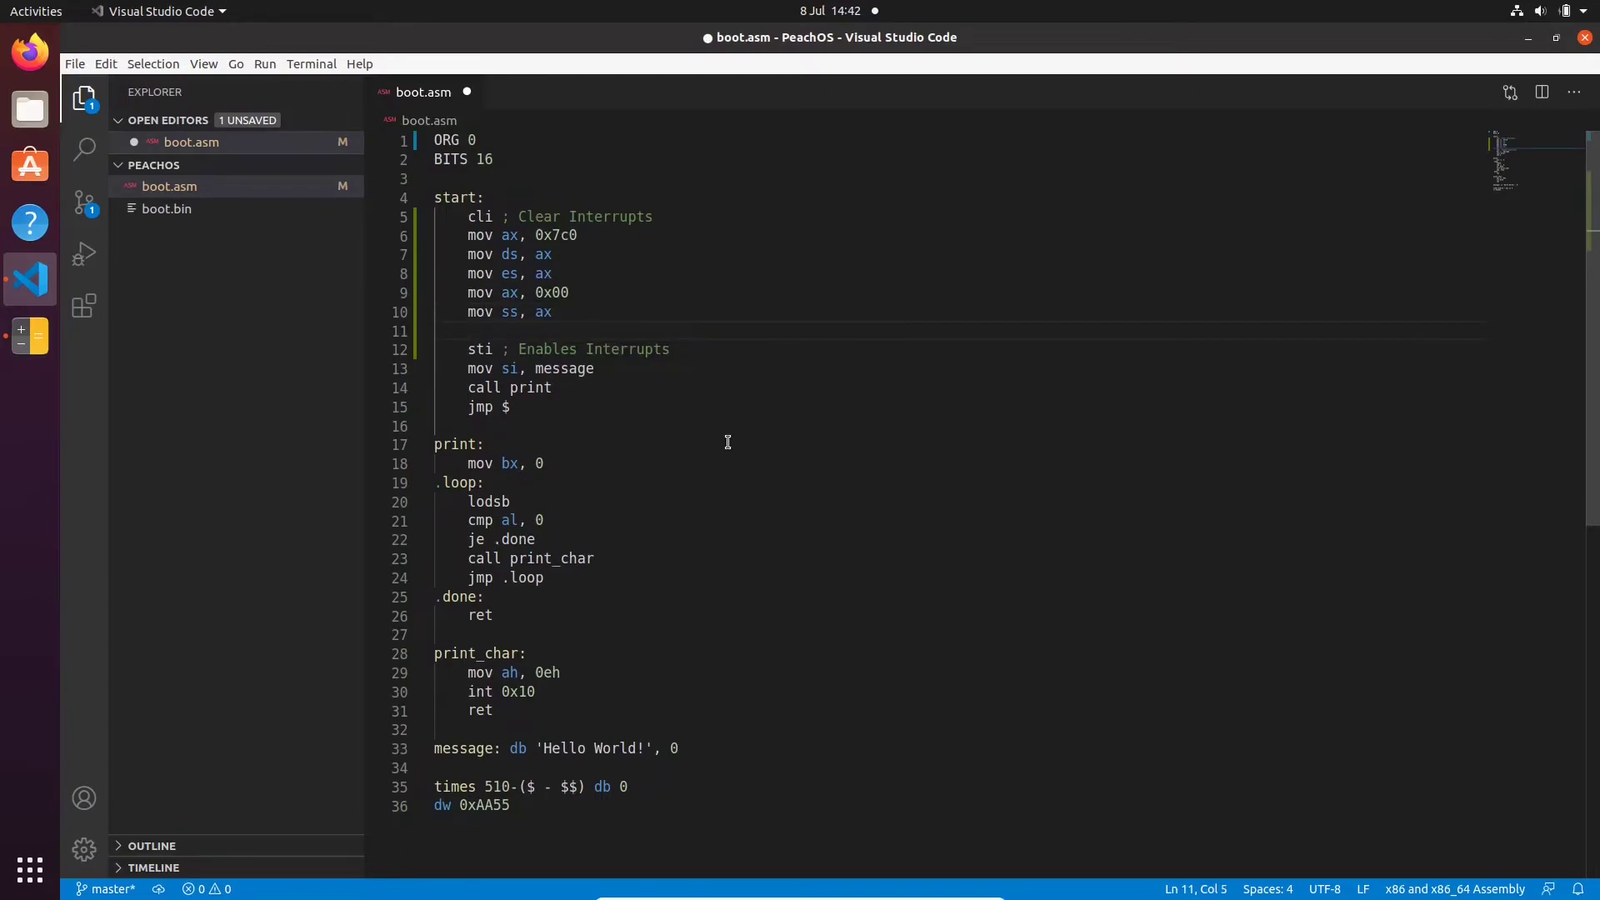
type("mov sp, 0x7c00")
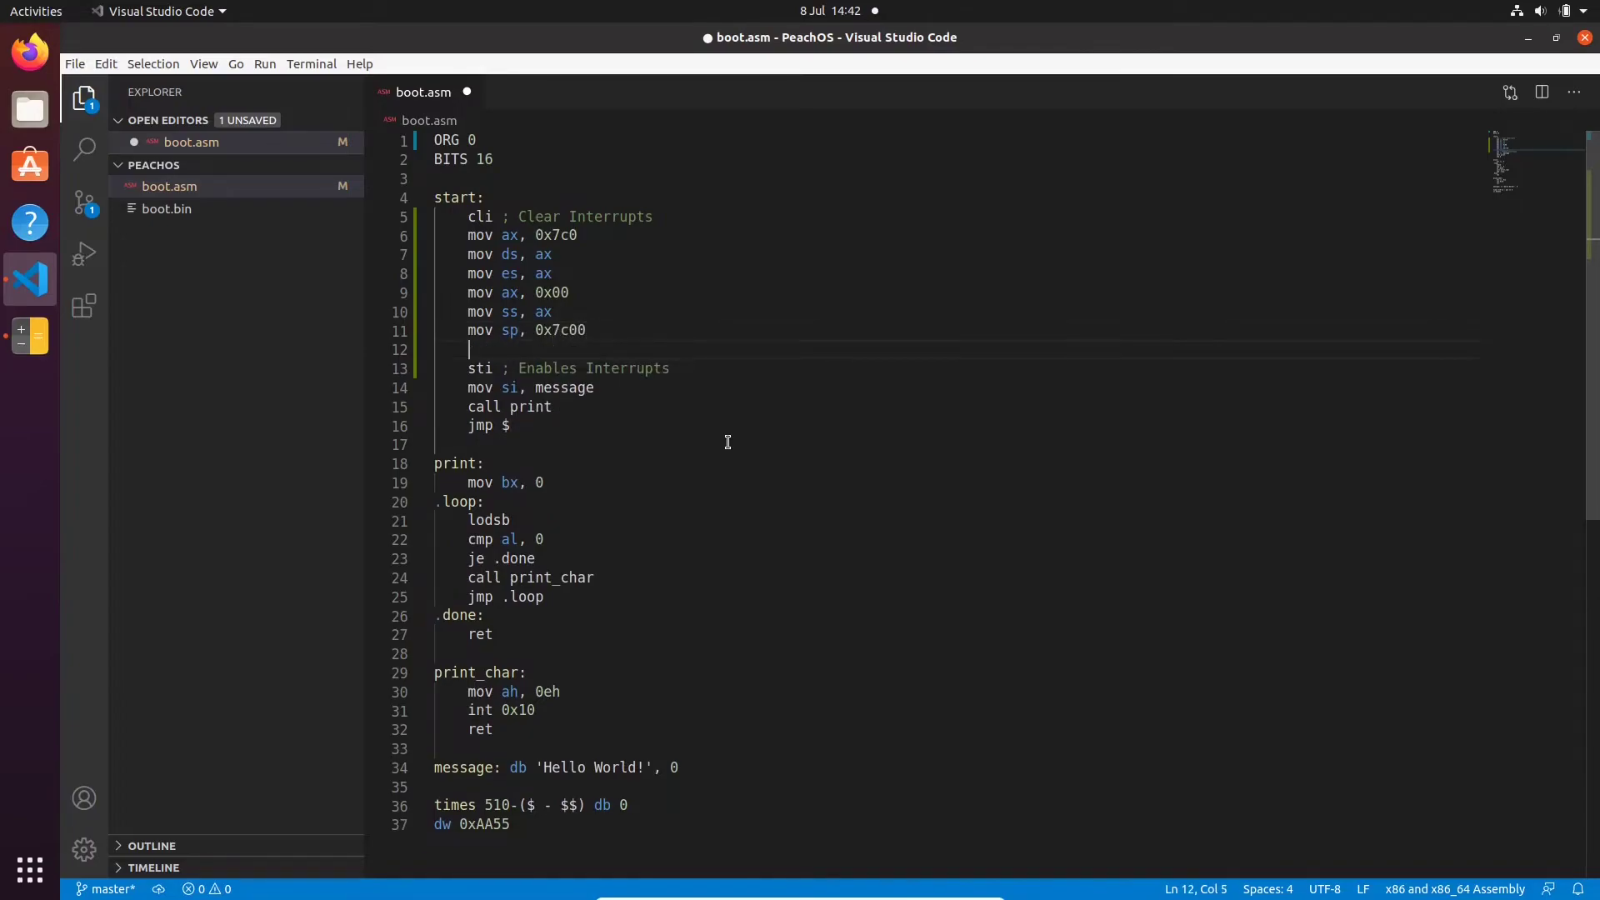
key("Backspace")
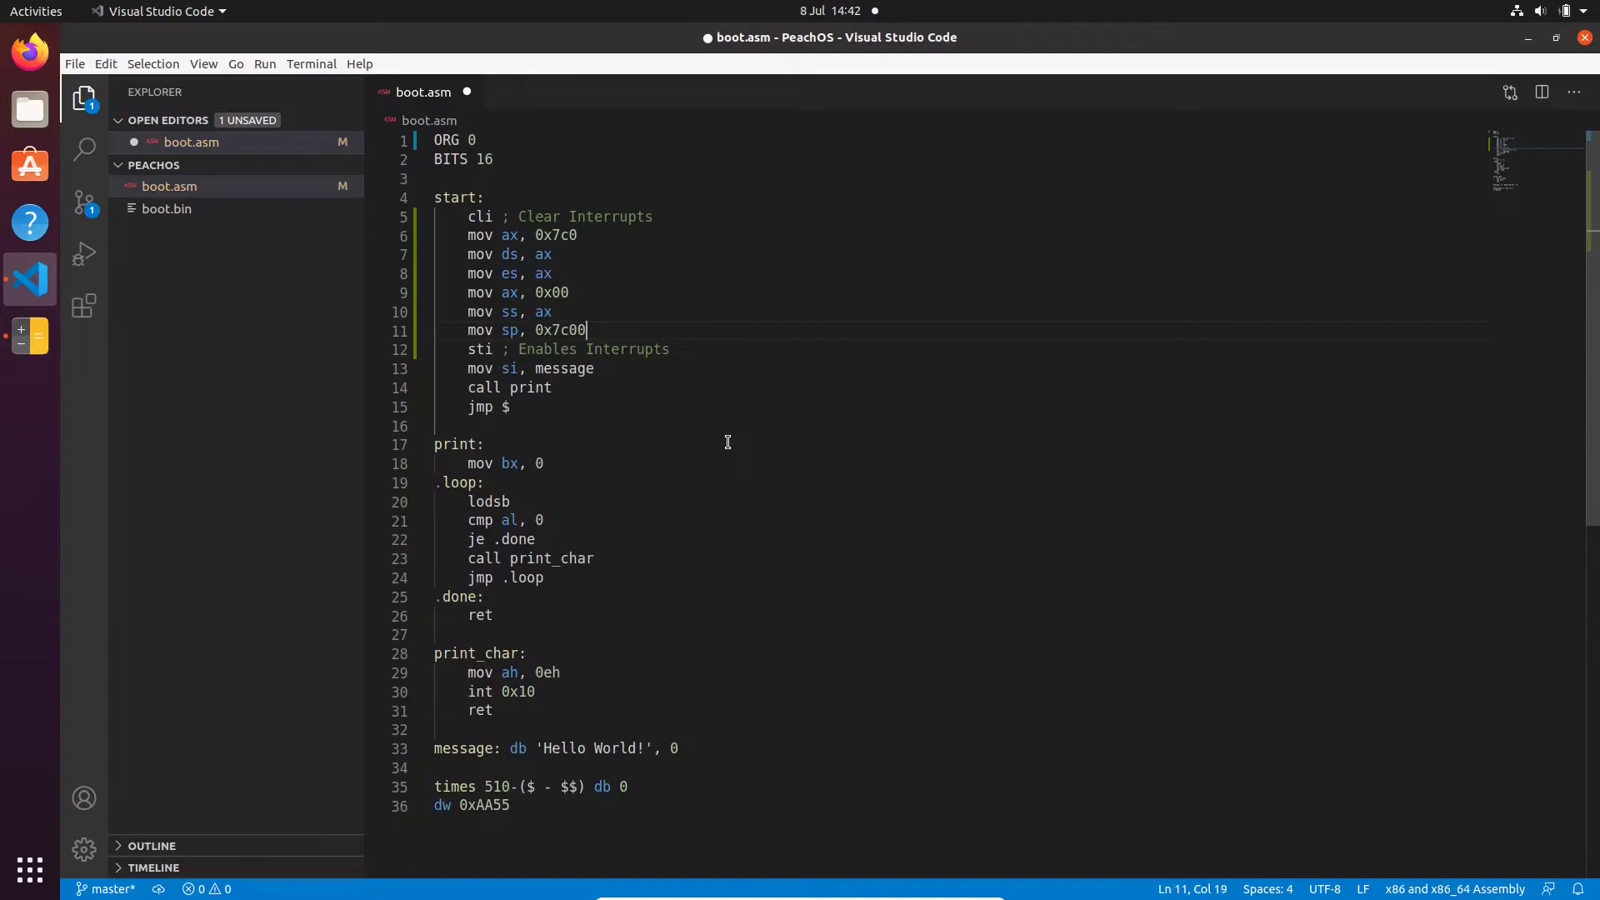
key("ctrl+s")
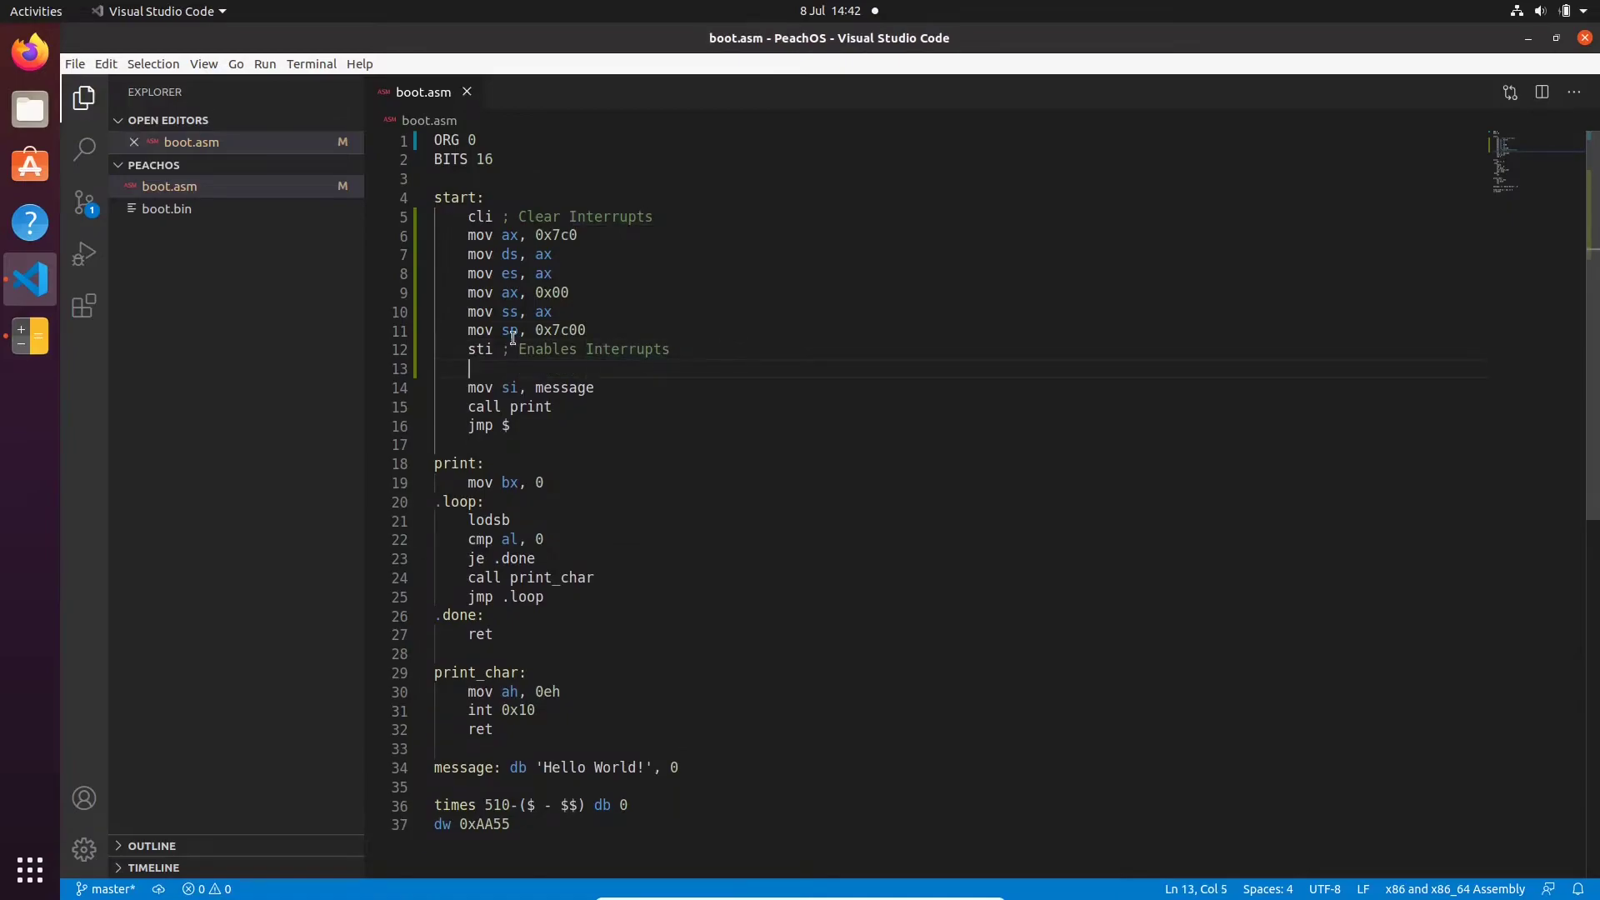
In a terminal at PeachOS, run nasm -f bin ./boot.asm -o ./boot.bin
left_click(30, 110)
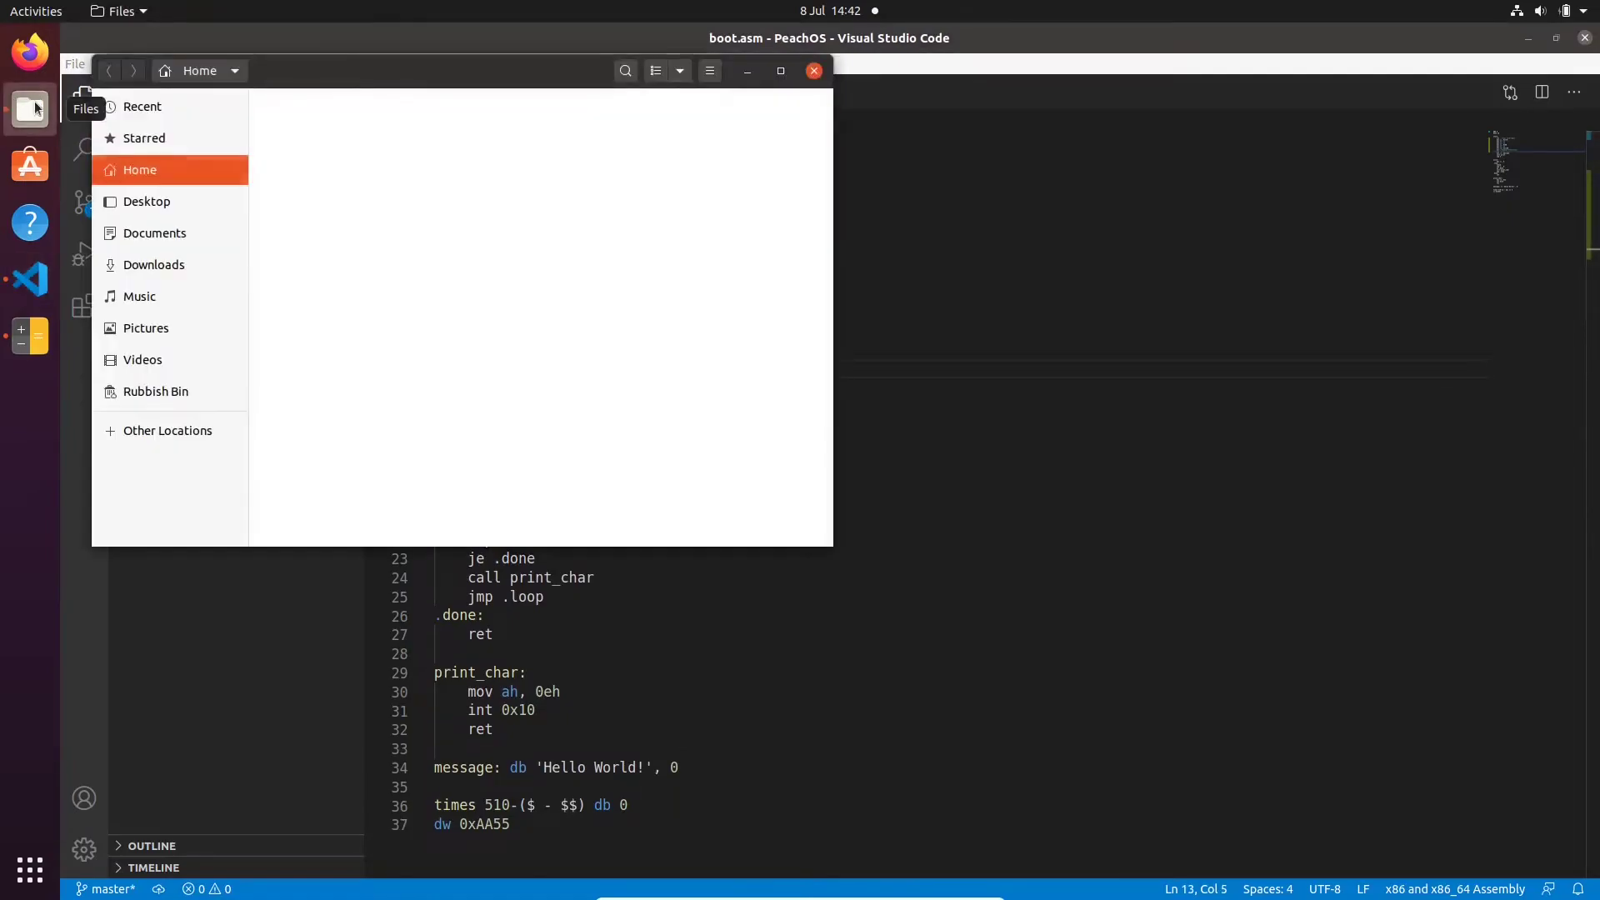
left_click(147, 202)
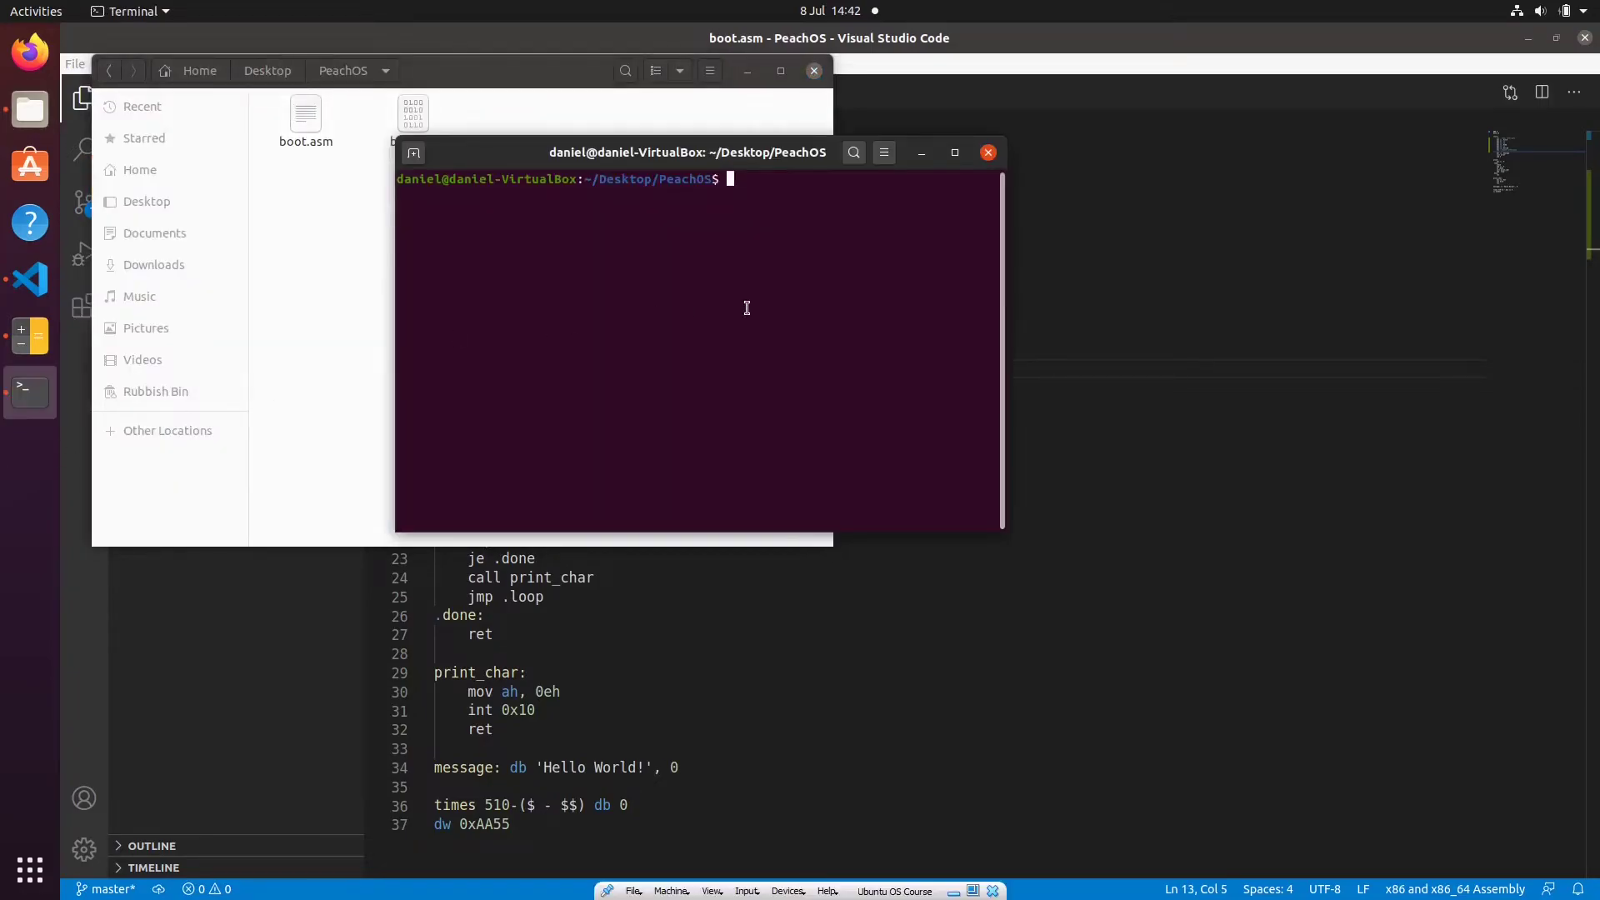
type("nasm -f bi")
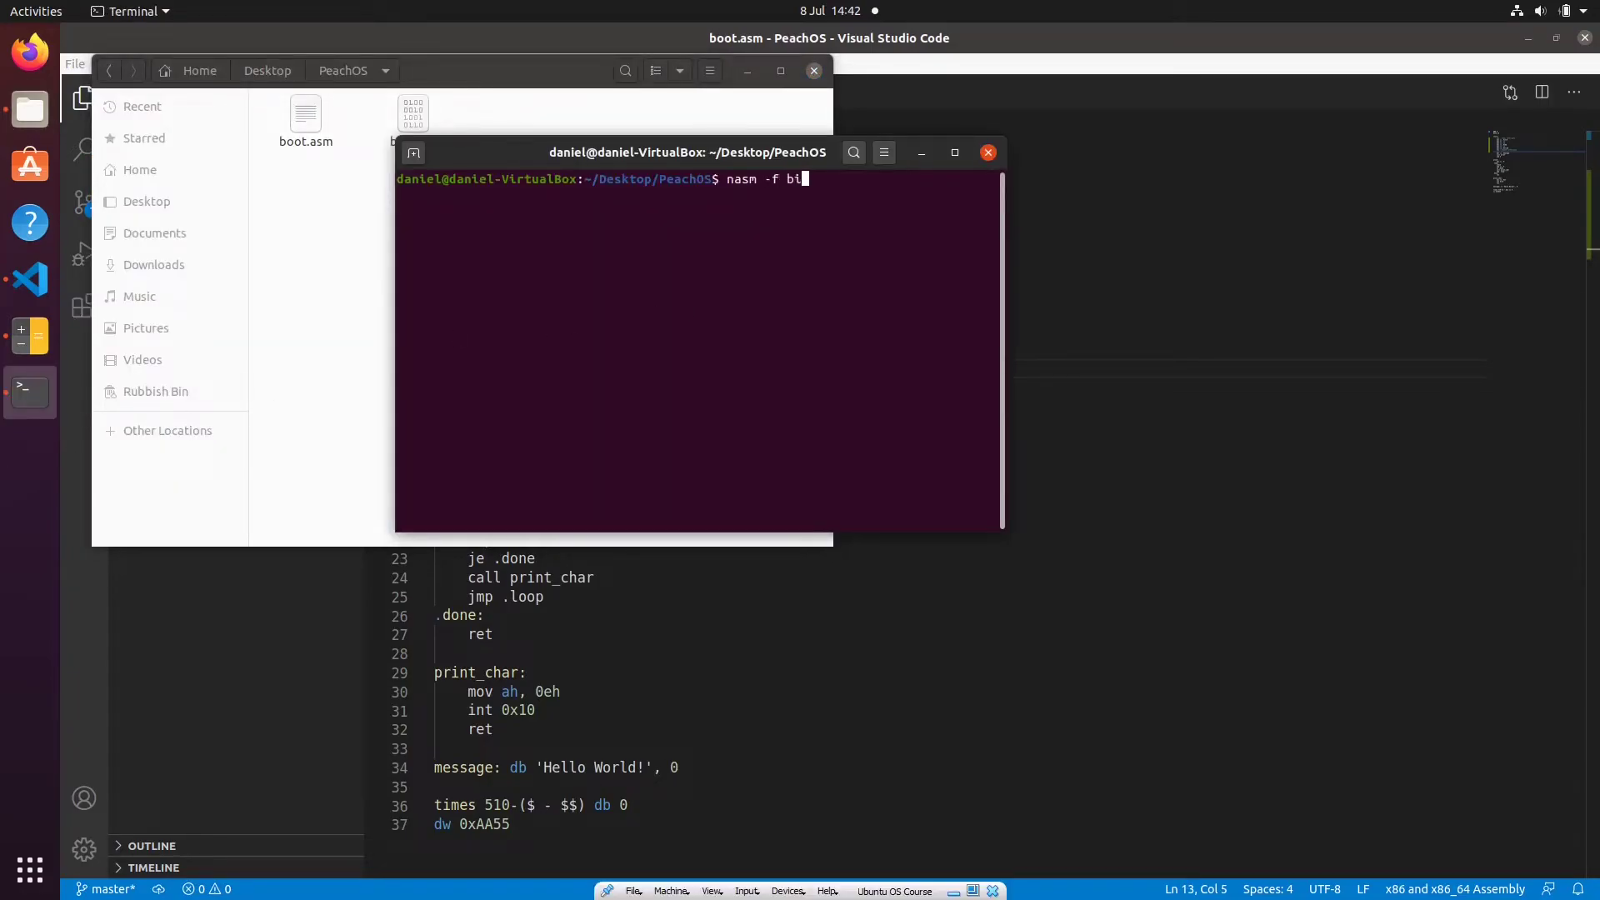
type("n ./")
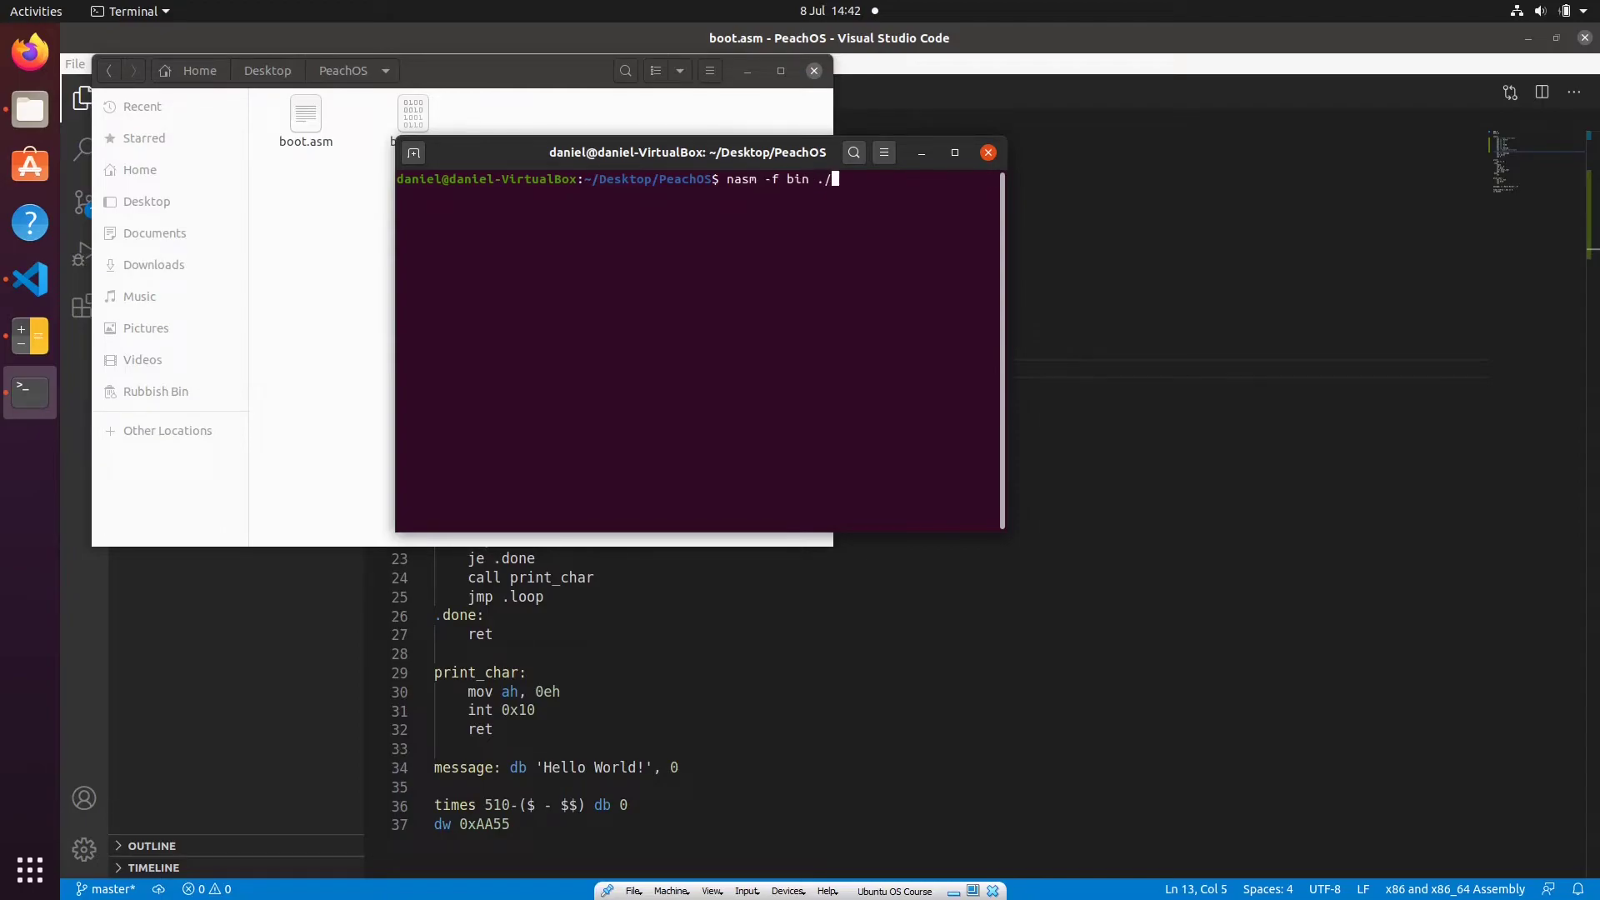
type("boot.asm -o")
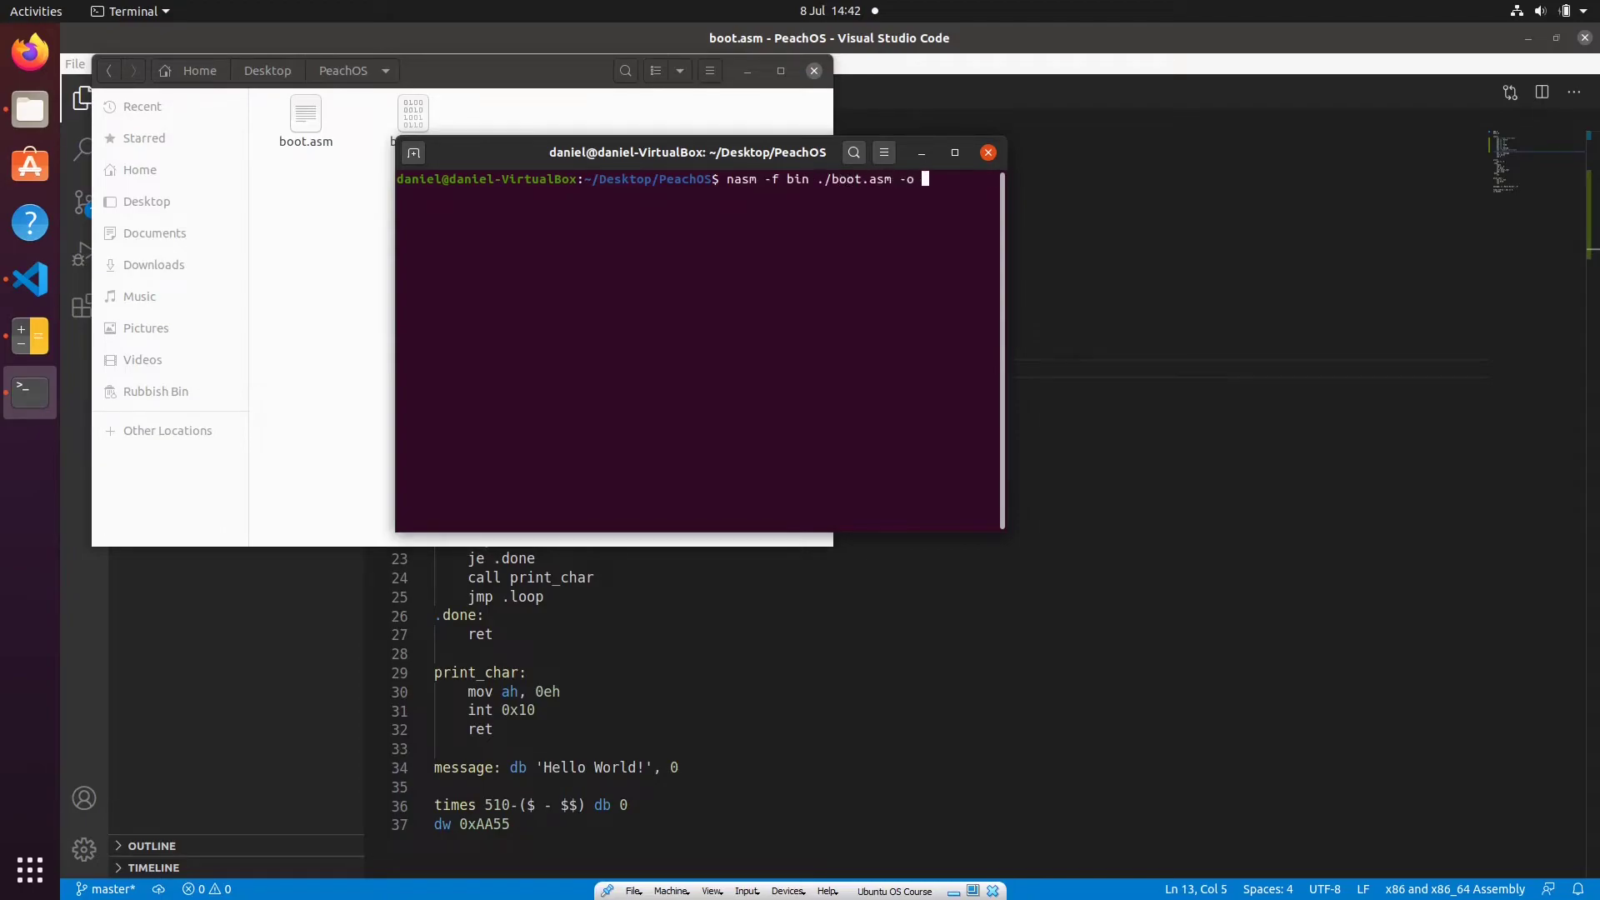
type("./boot.bin")
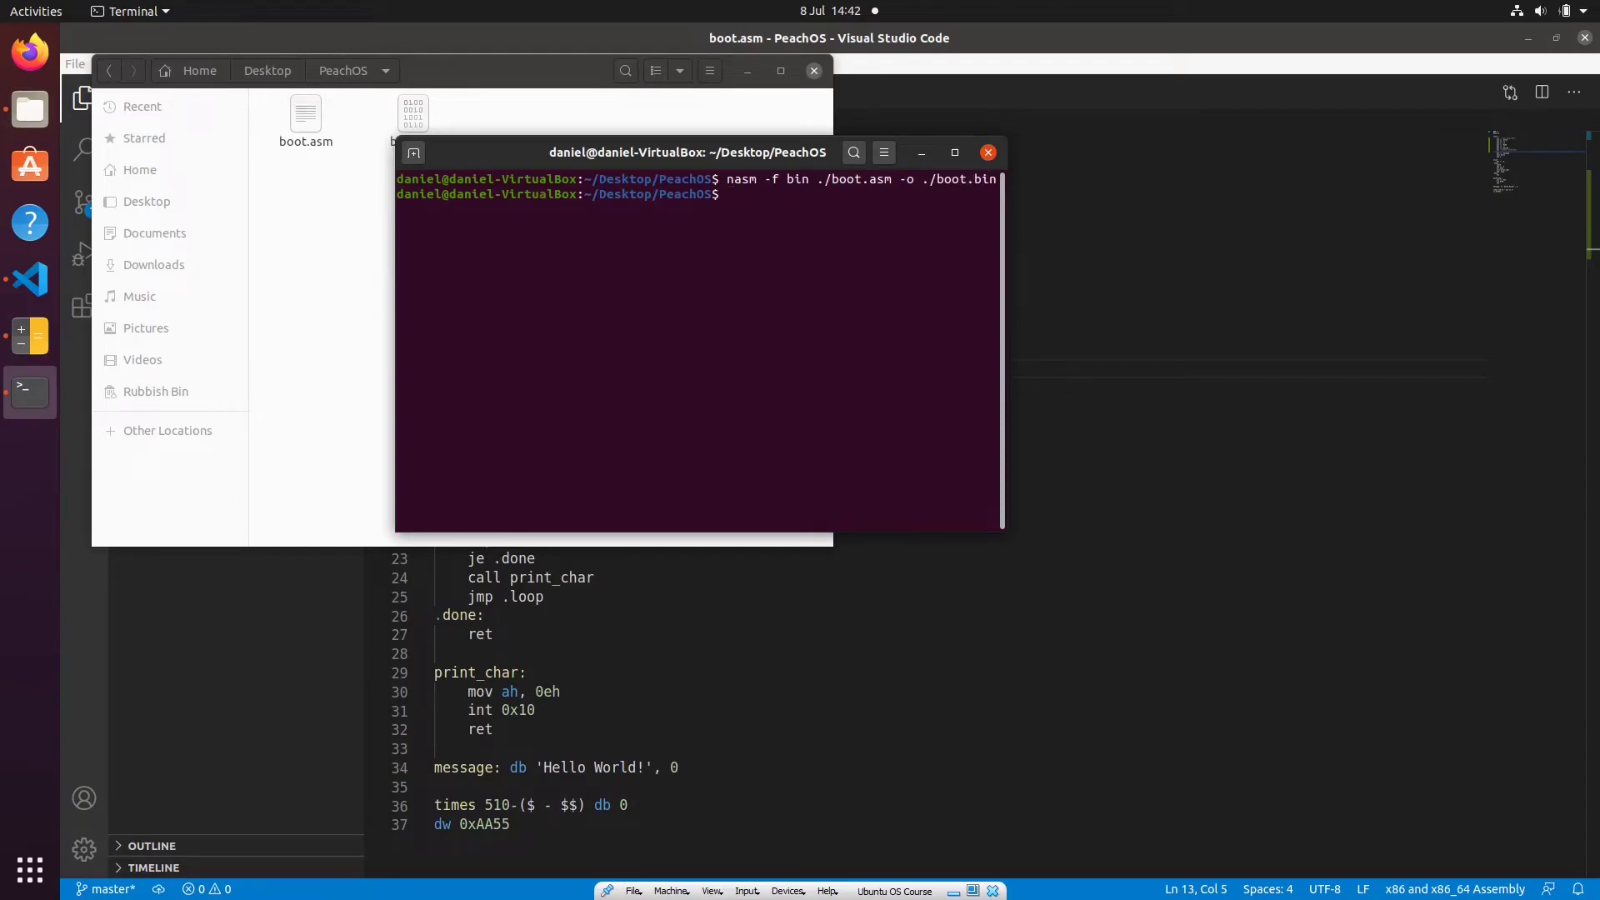
Boot boot.bin with qemu-system-x86_64 -hda ./boot.bin, printing Hello World, and return to the editor
type("qemu-system-x8")
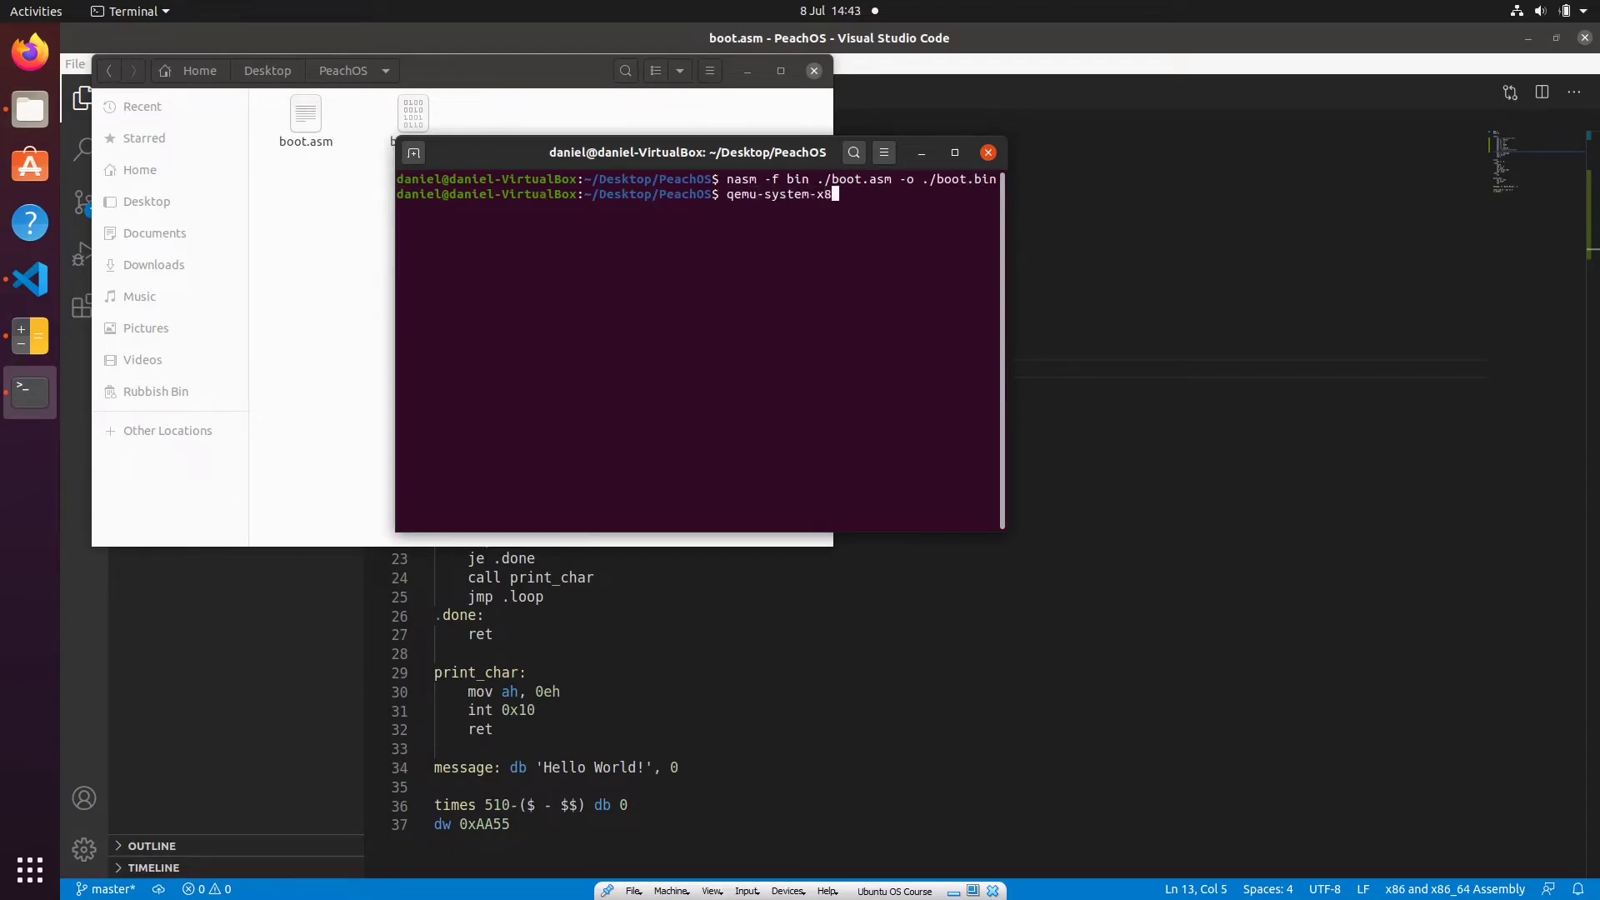
type("6_64 -hda ./boot.bin")
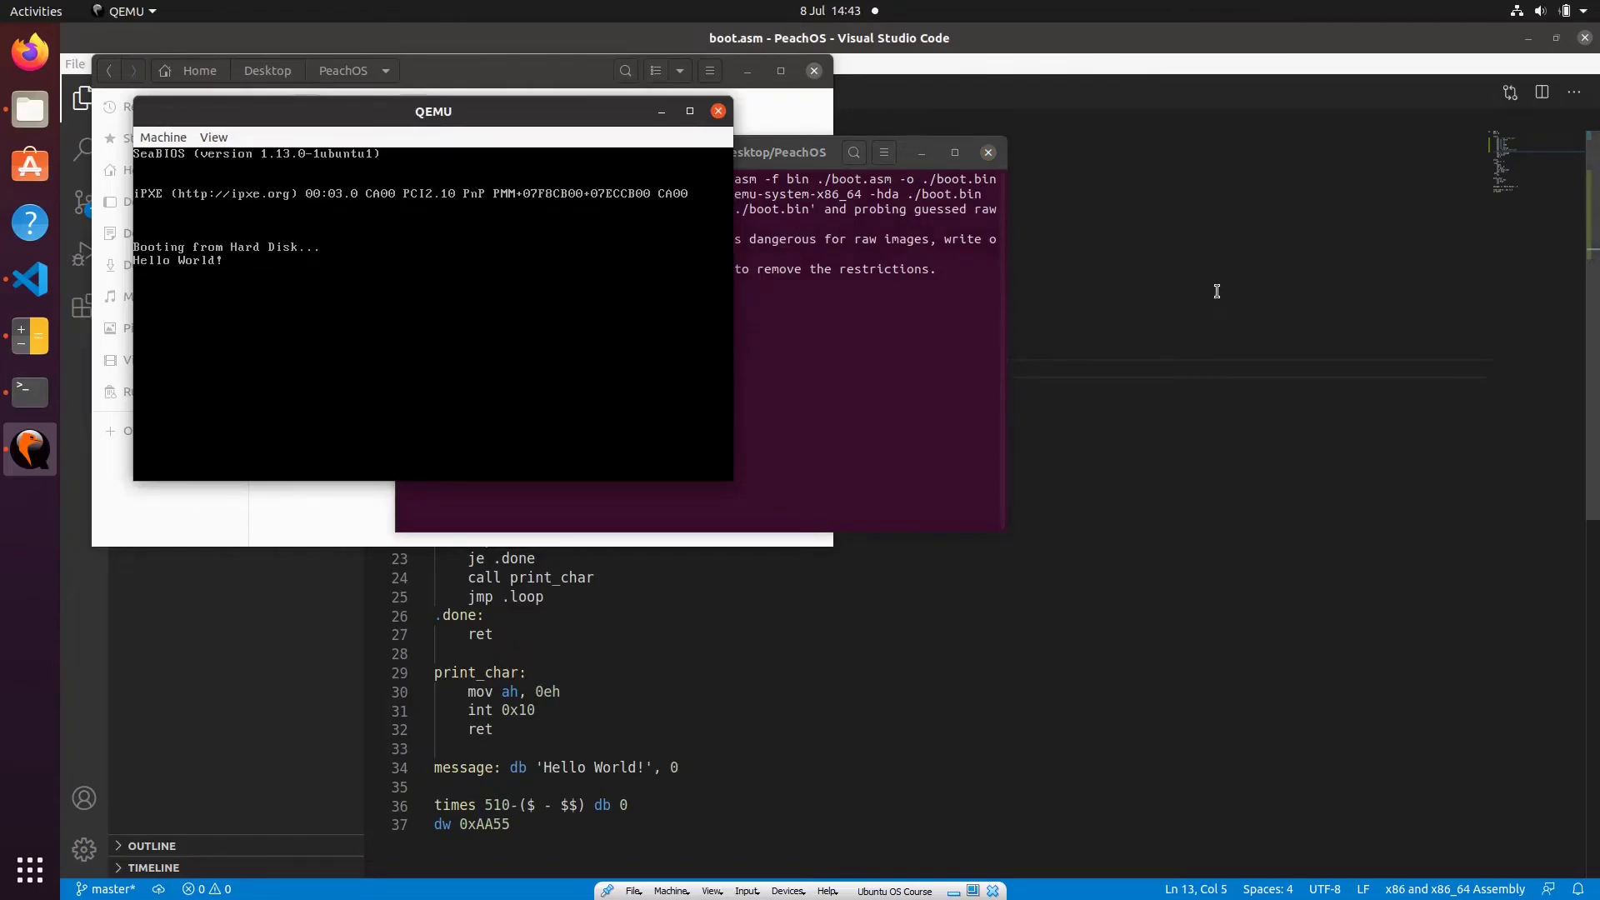
left_click(717, 109)
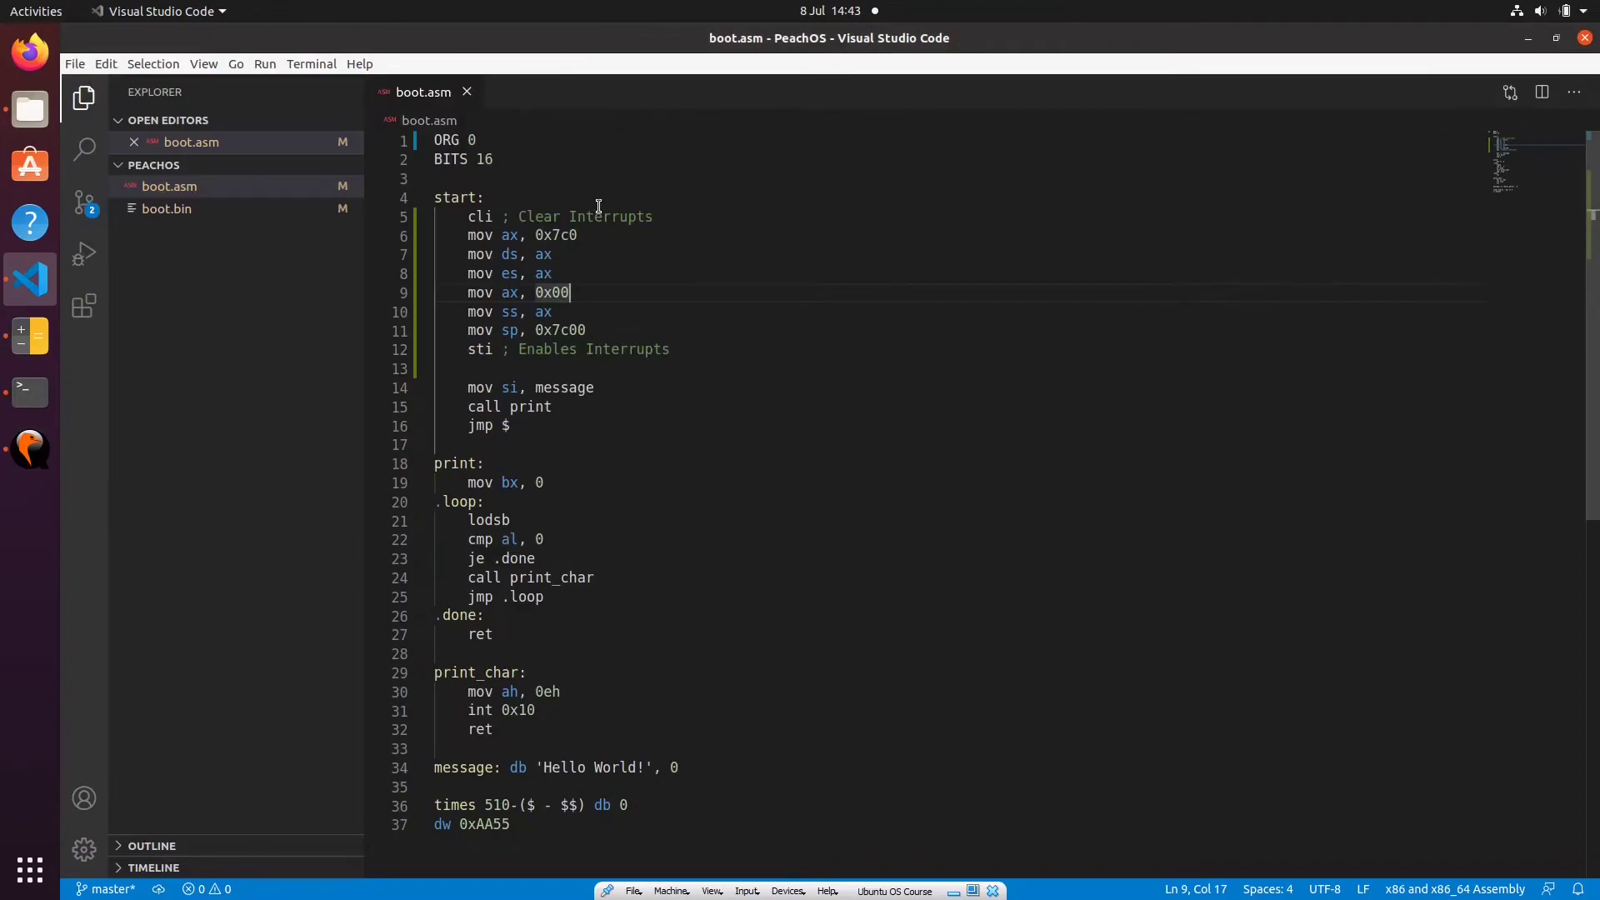
mouse_move(597, 202)
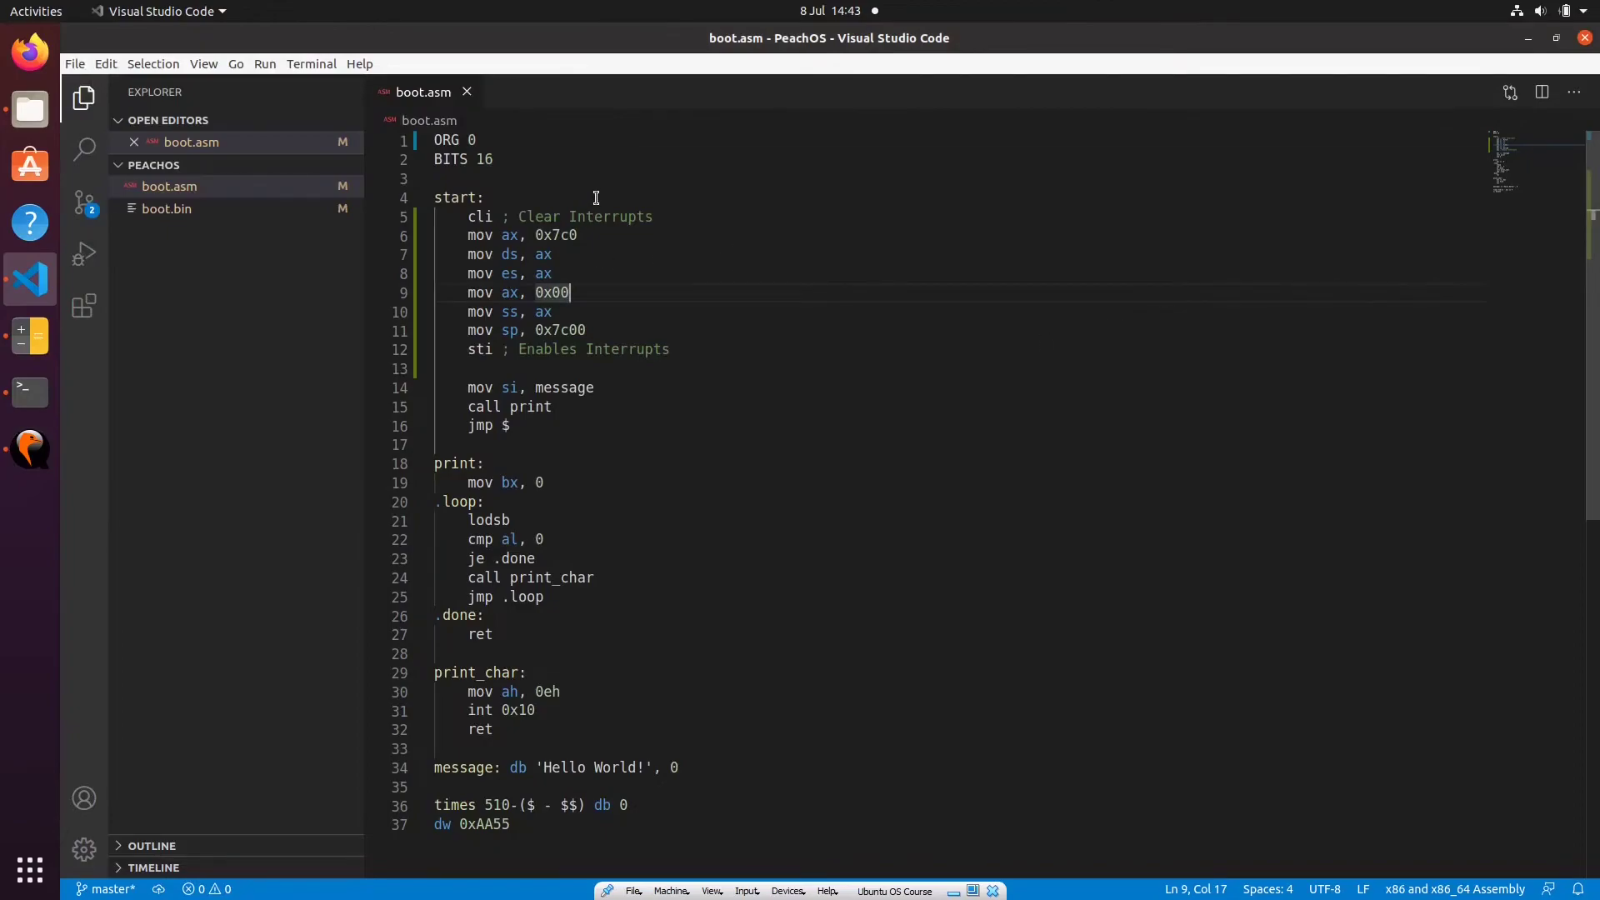
mouse_move(490, 120)
type("jmp")
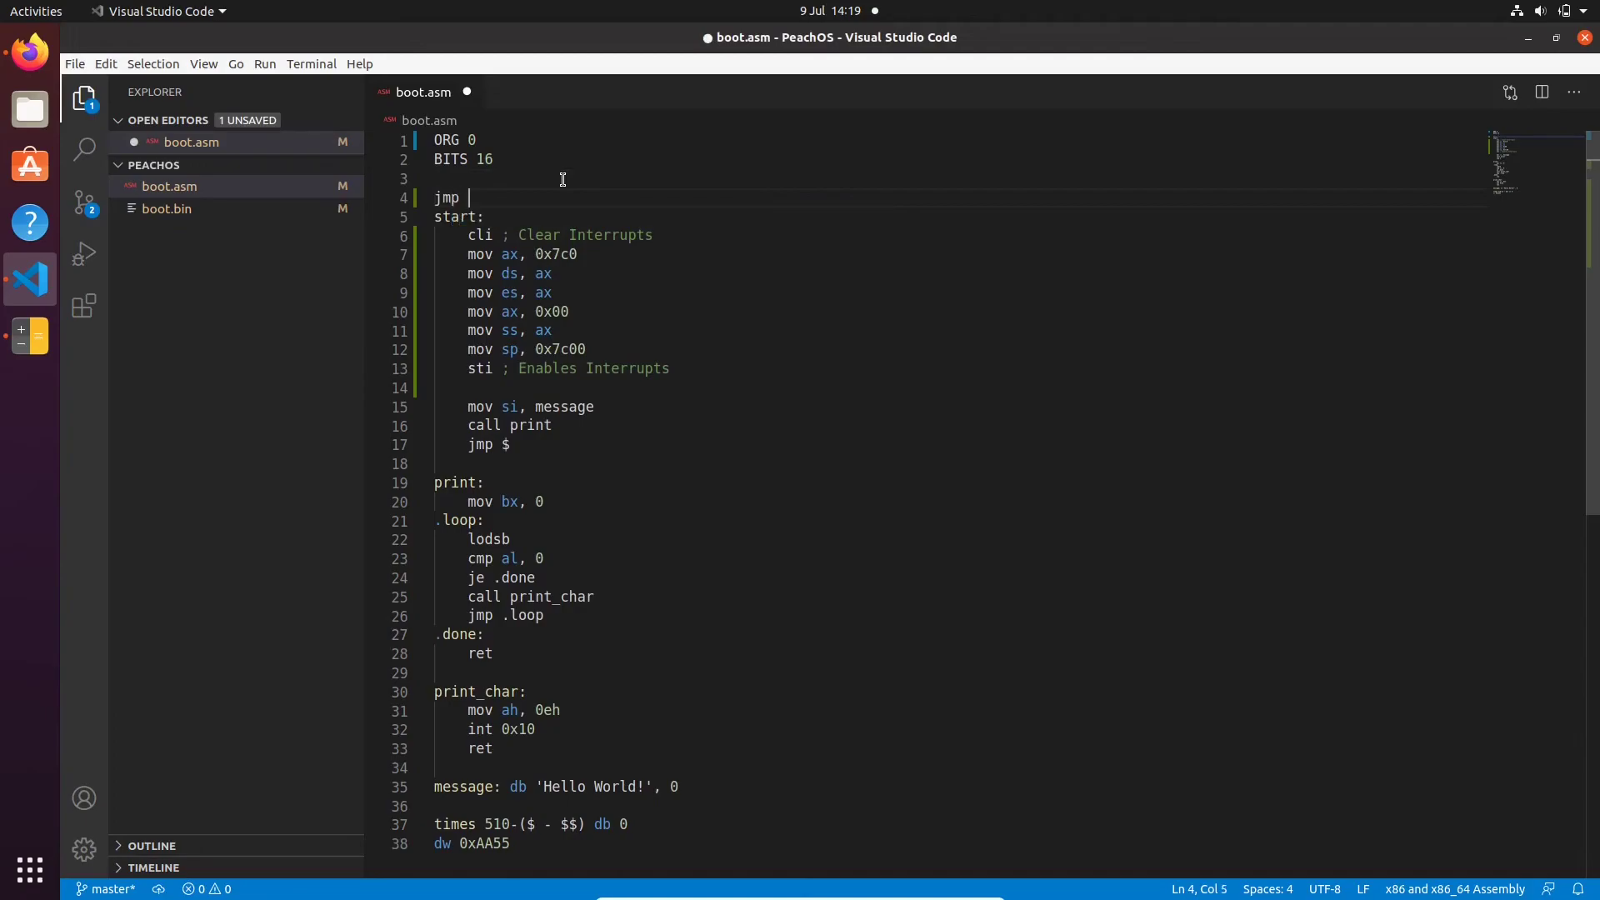
Add jmp 0x7c0:start above start:, save, and compare its segment with ORG 0
type("0x7c0")
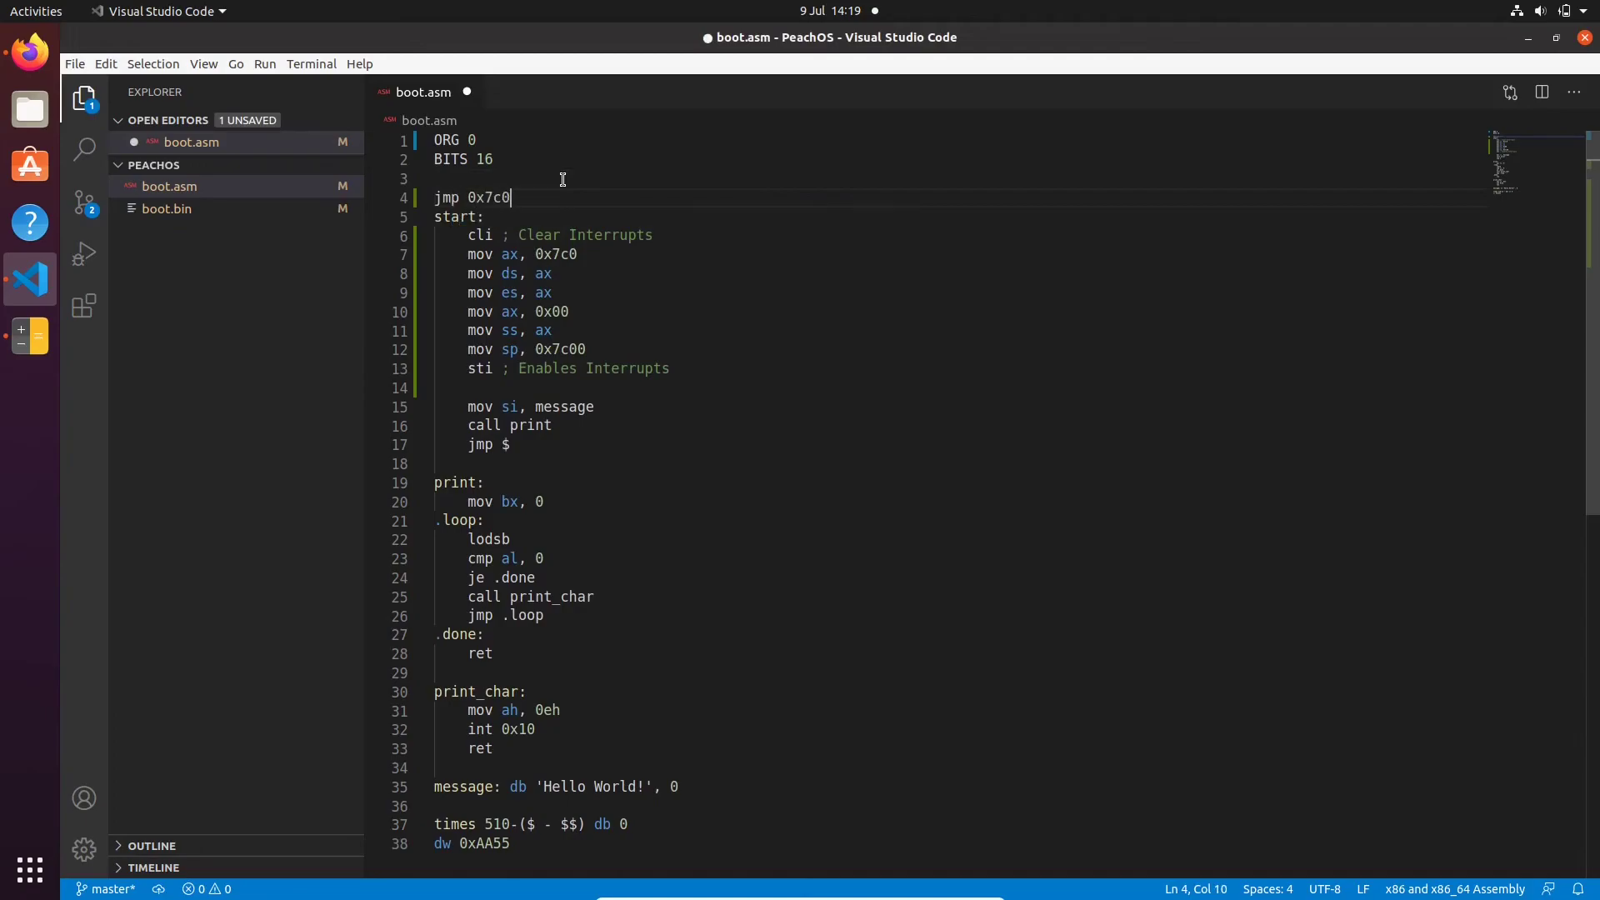
type(":start")
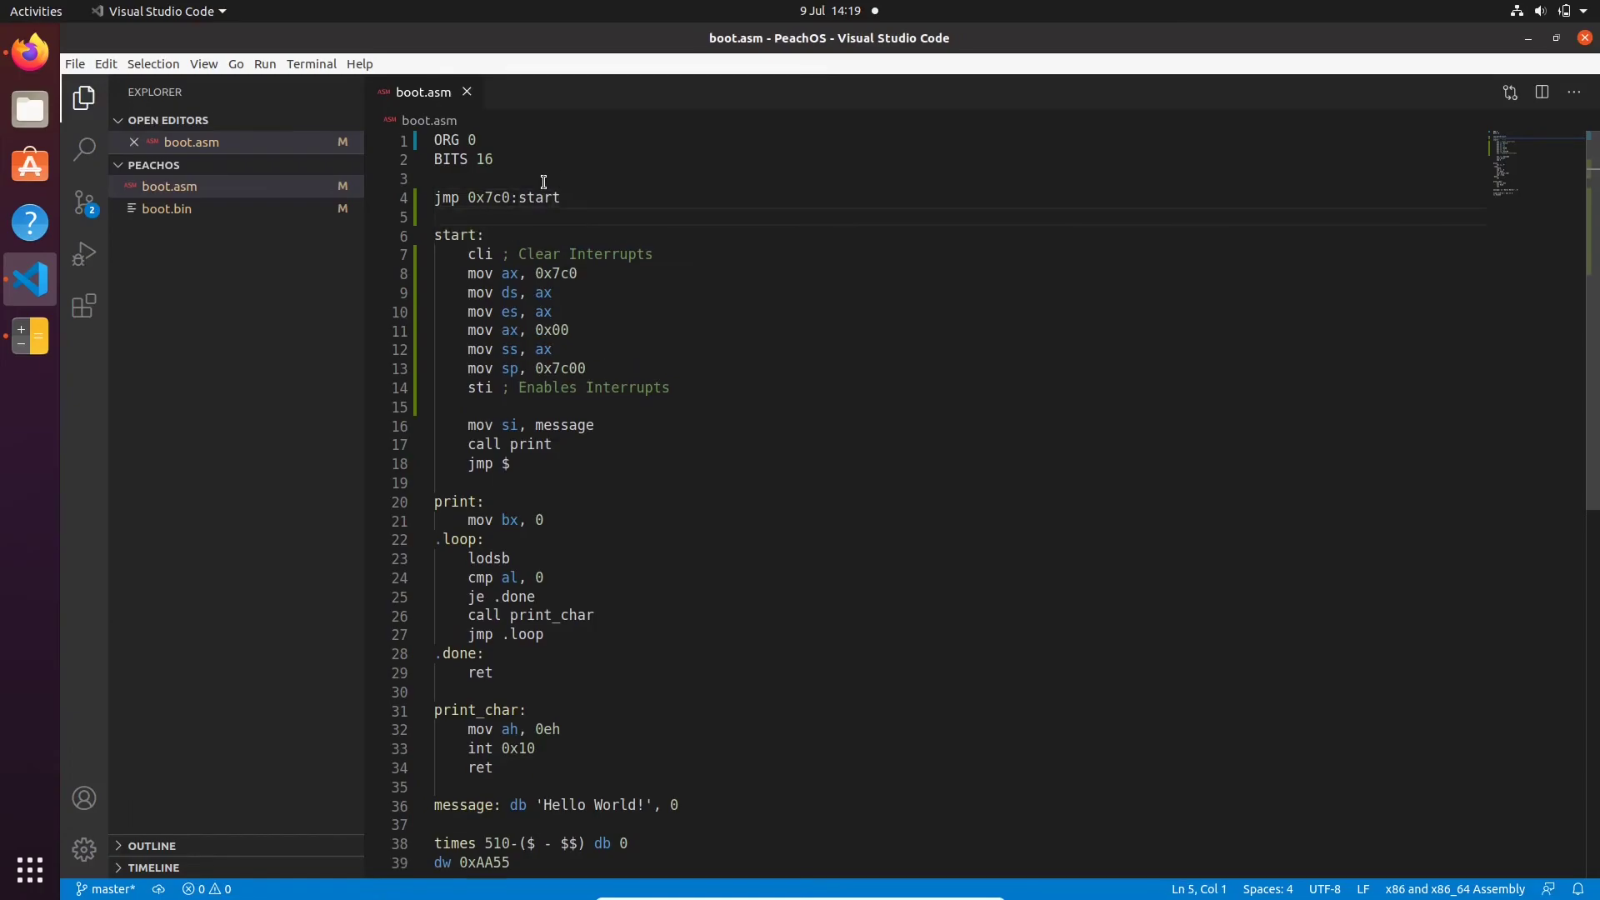
double_click(482, 198)
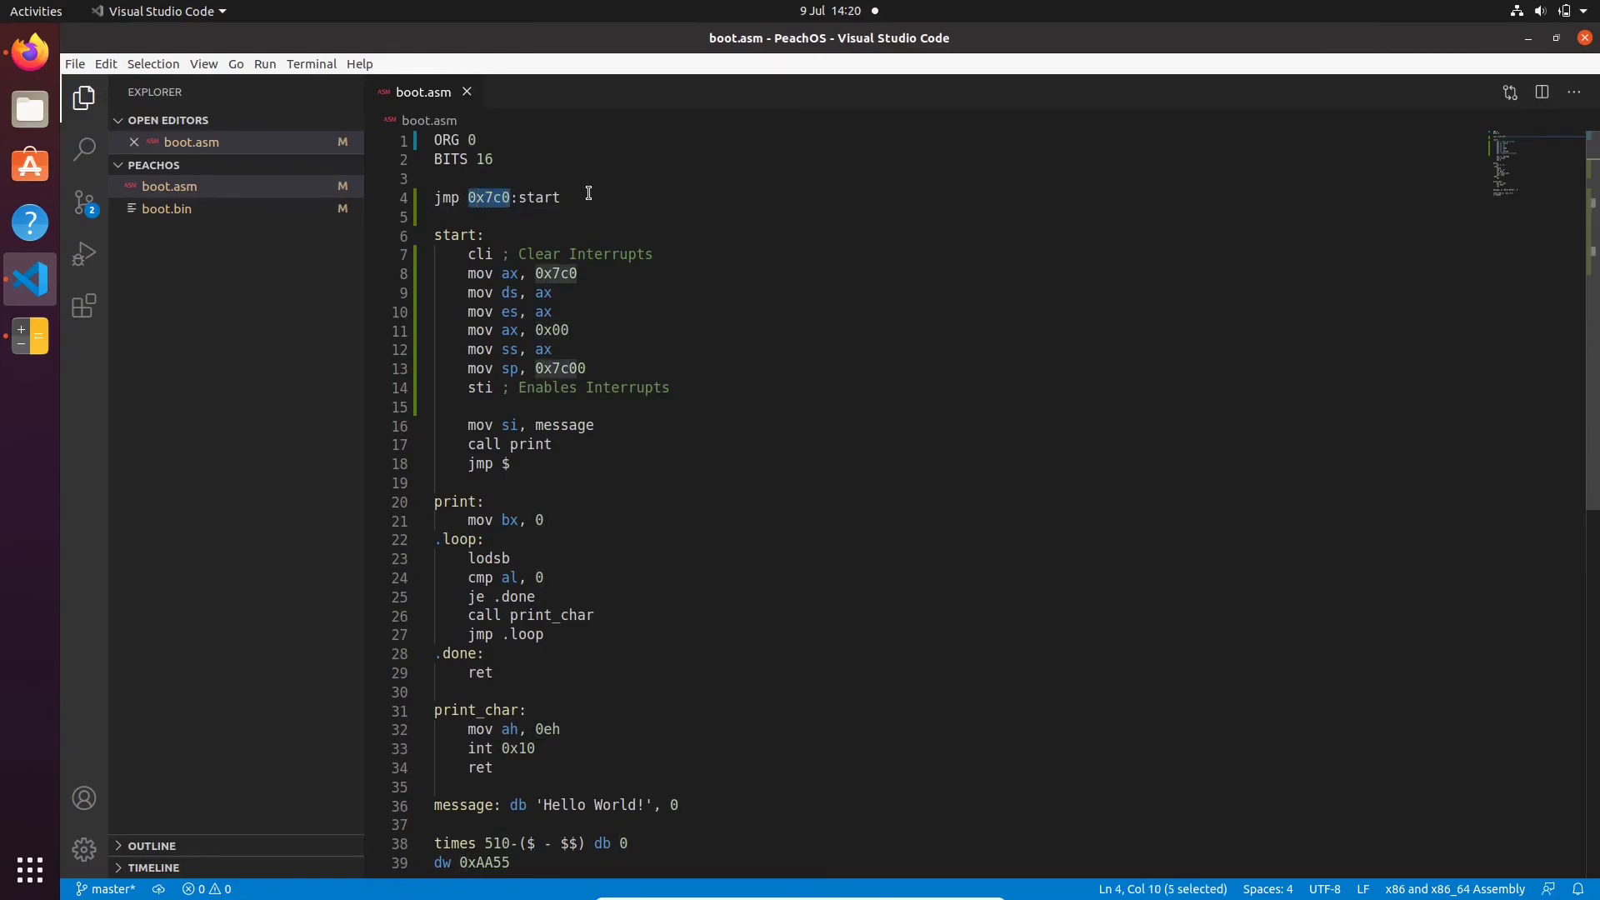
left_click(454, 140)
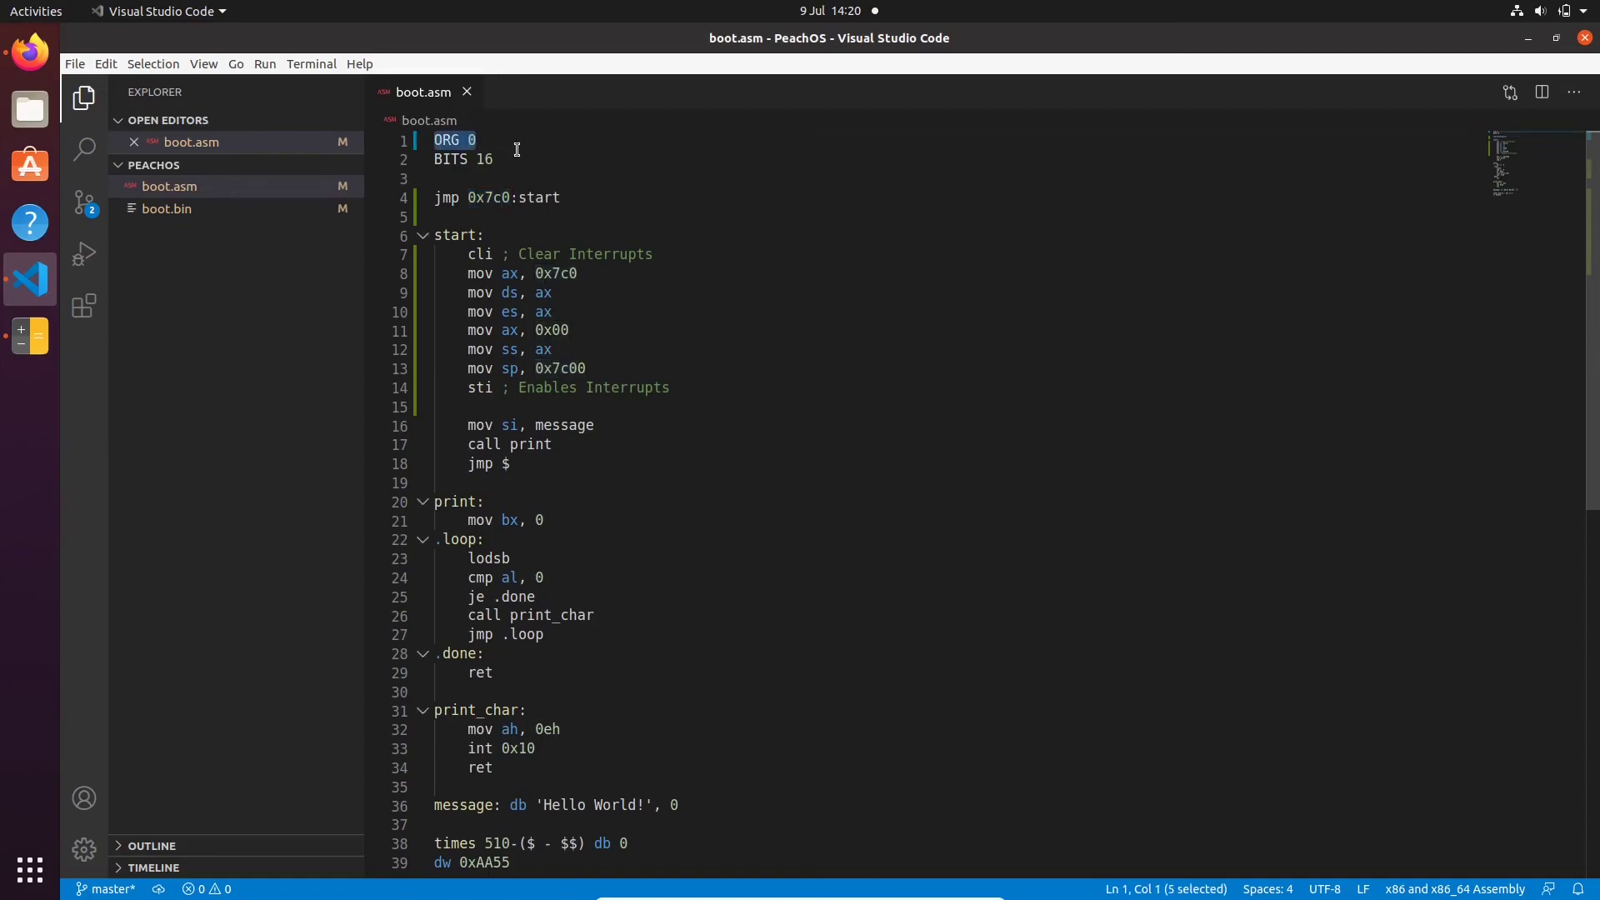